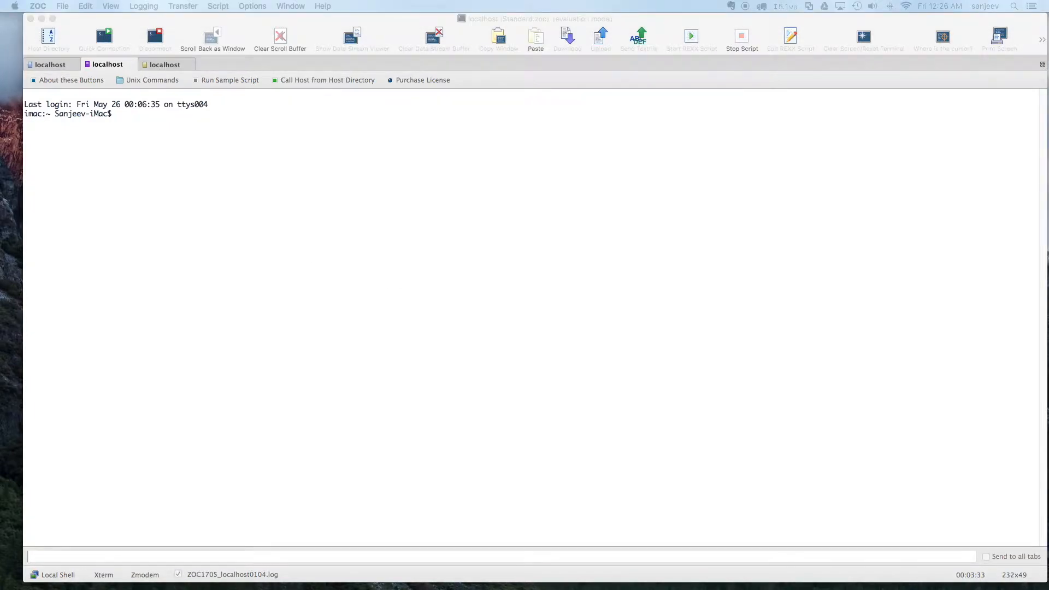
SSH as root into 172.104.156.42, accept its host key, and run ifconfig | grep "inet"
text(ssh root@172.104.156.42)
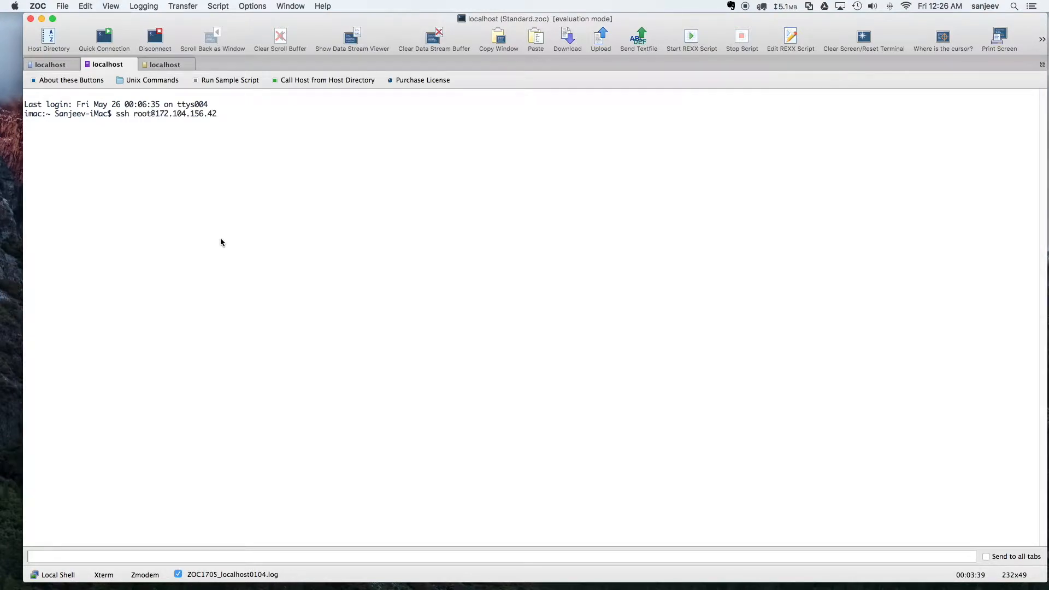
text(yes)
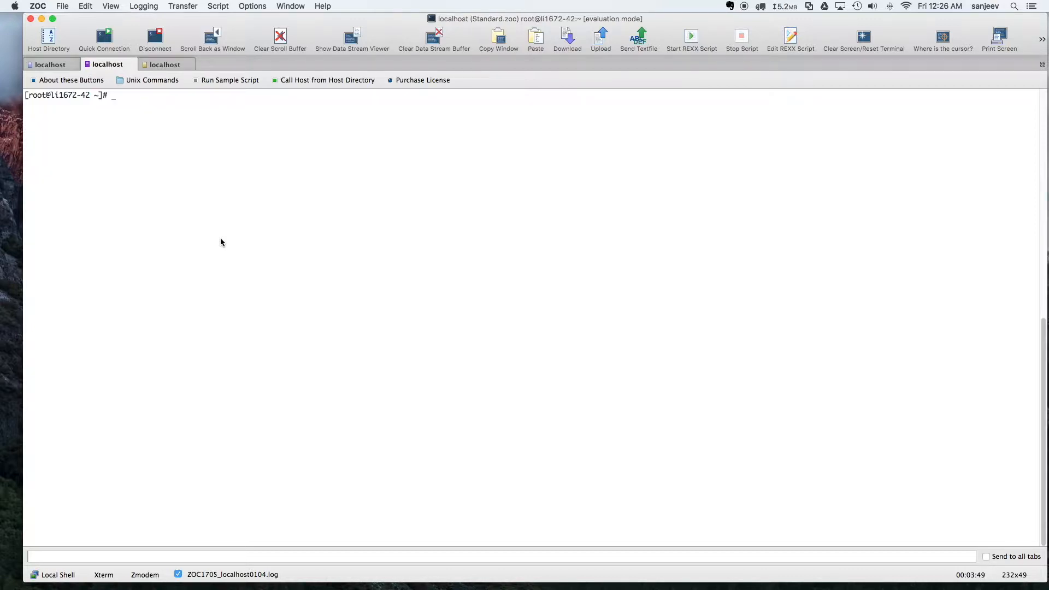
text(ifc)
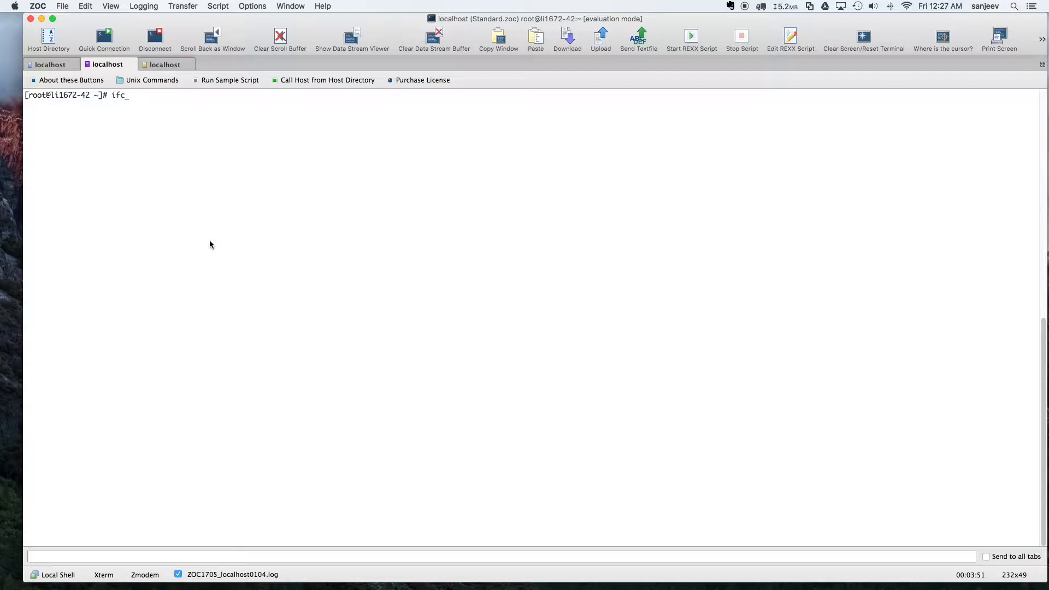
text(onfig ")
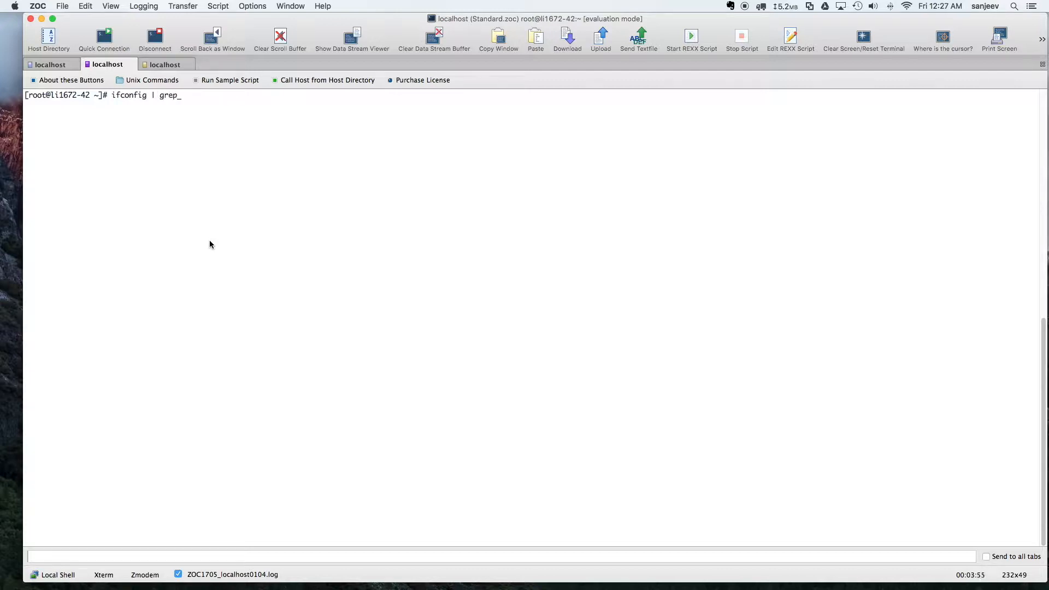
text("inet")
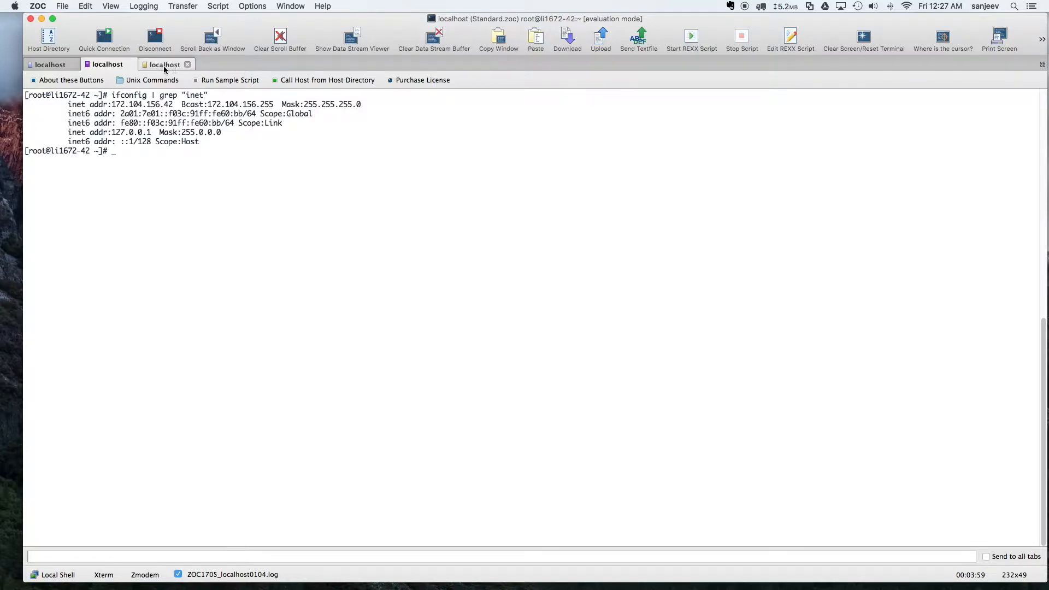
In another session SSH as root into 172.104.36.67, accept its key, clear, and begin ifconfig | grep
click(165, 63)
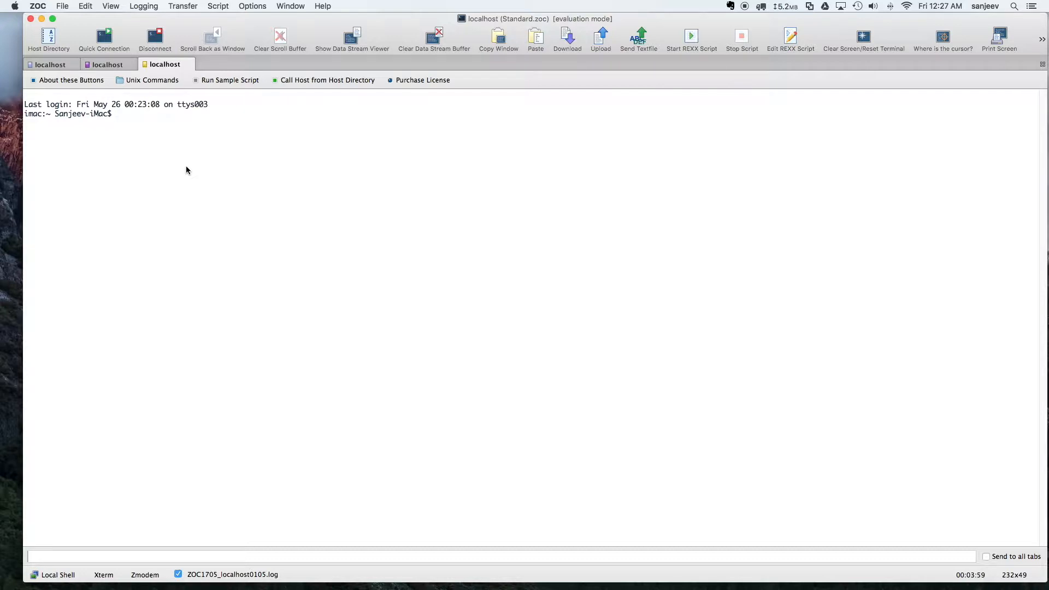
text(ssh root@)
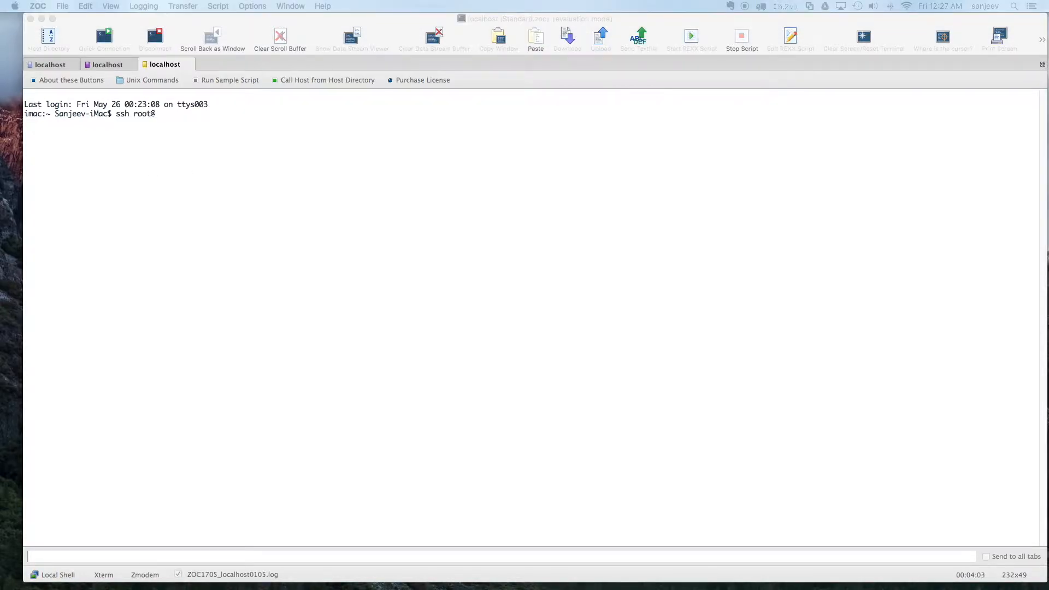
text(172.104.36.67)
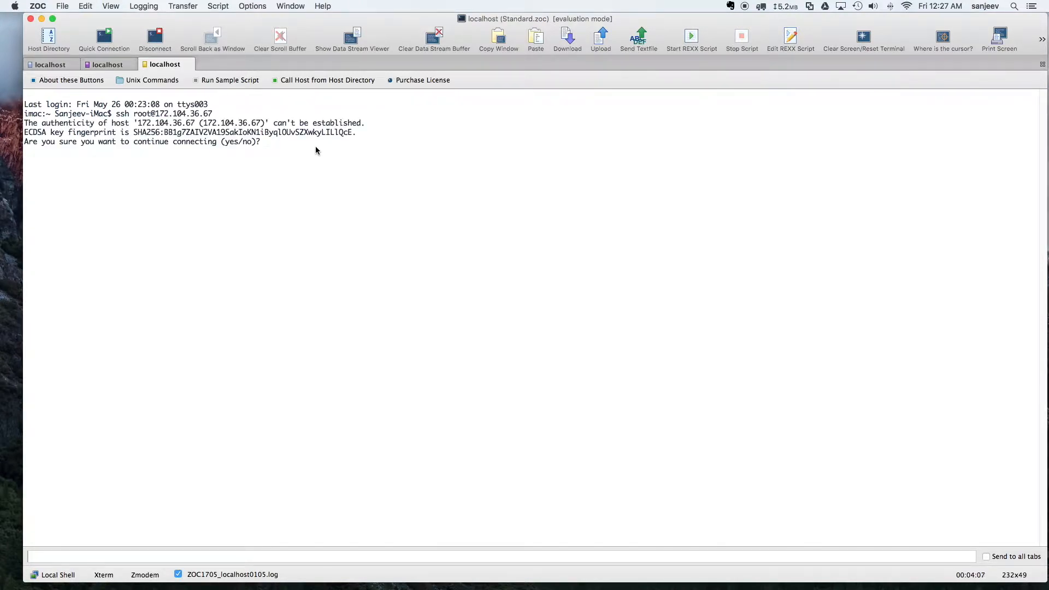
text(yes)
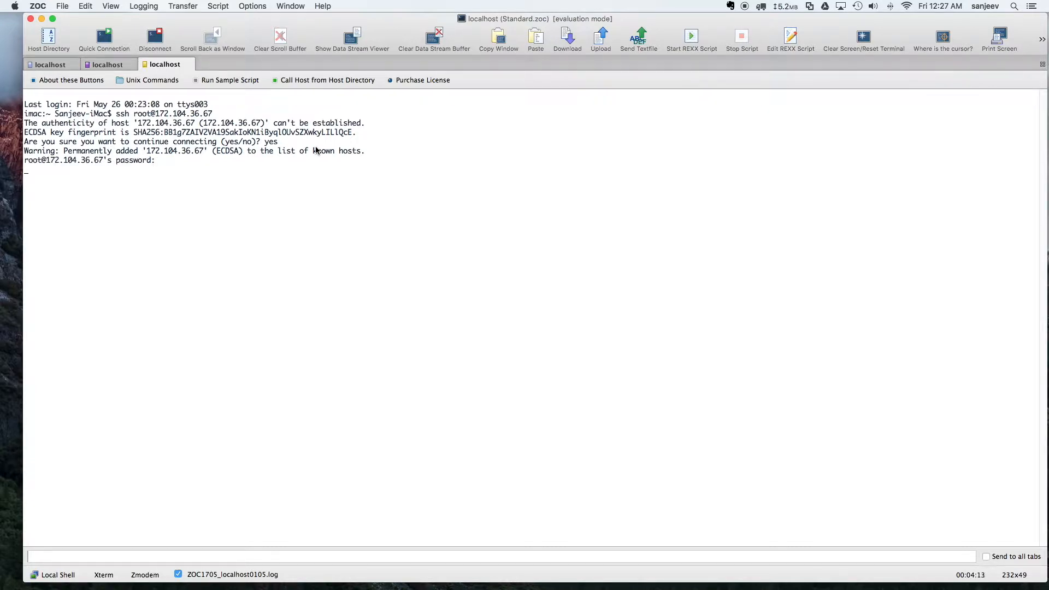
text(clea)
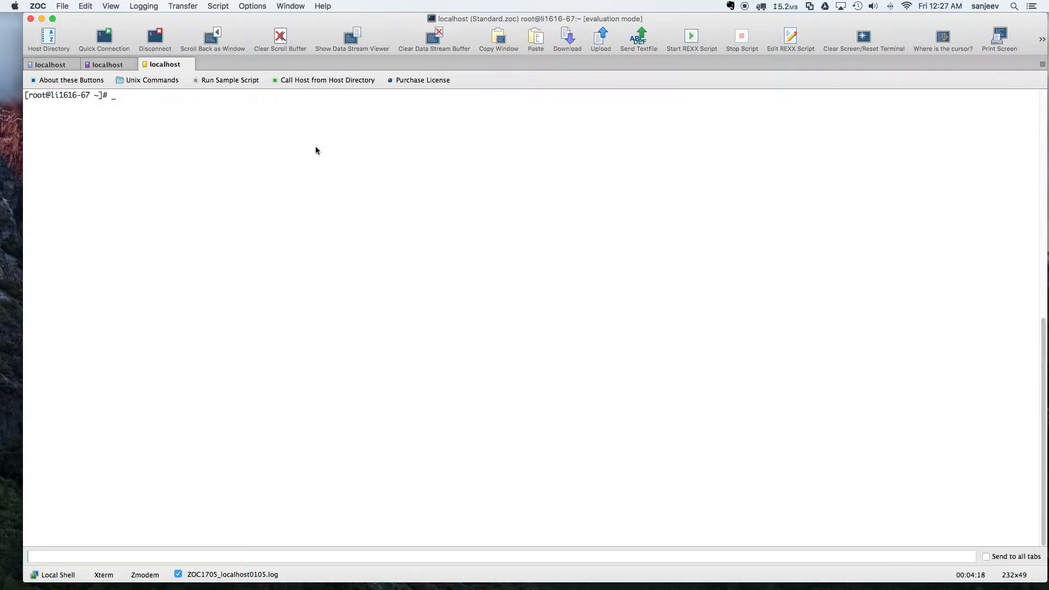
text(ifconfig)
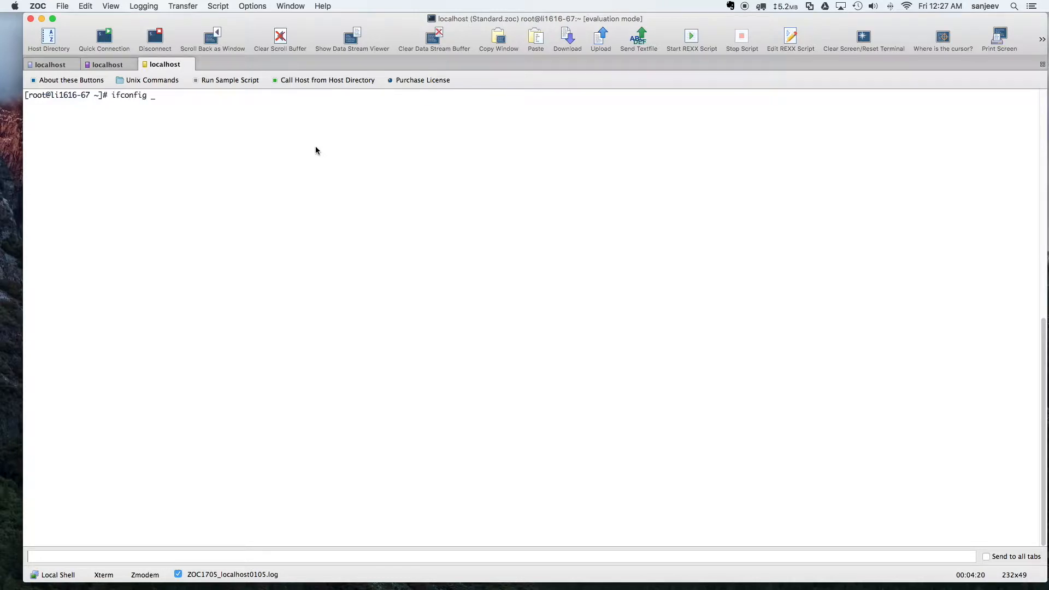
text(| grep "inet)
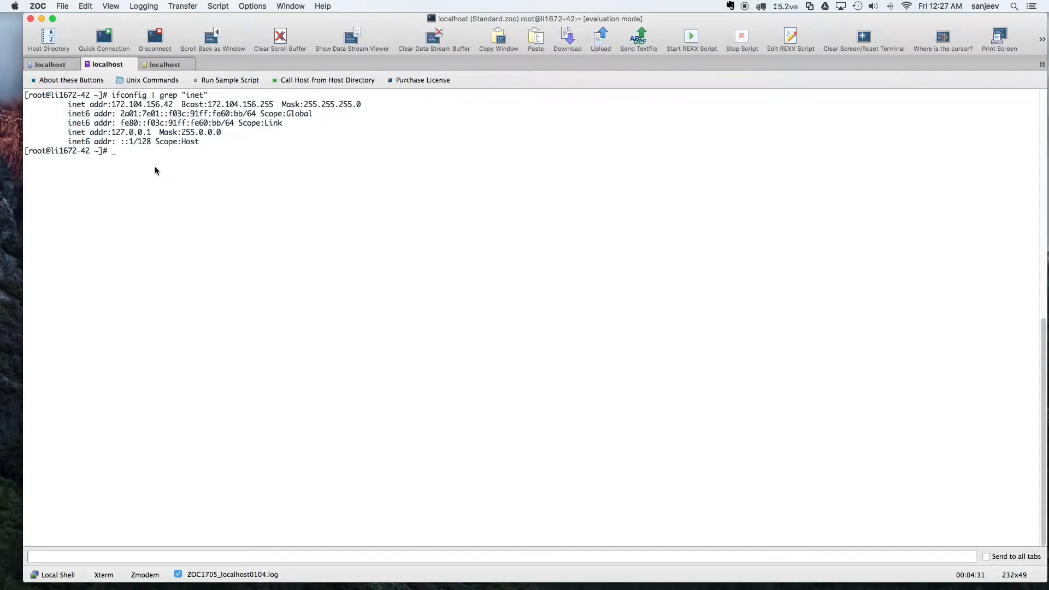
Run cat /etc/centos-release on both servers, showing CentOS 6.8 and 7.3.1611, then return to the local shell
text(cat /et)
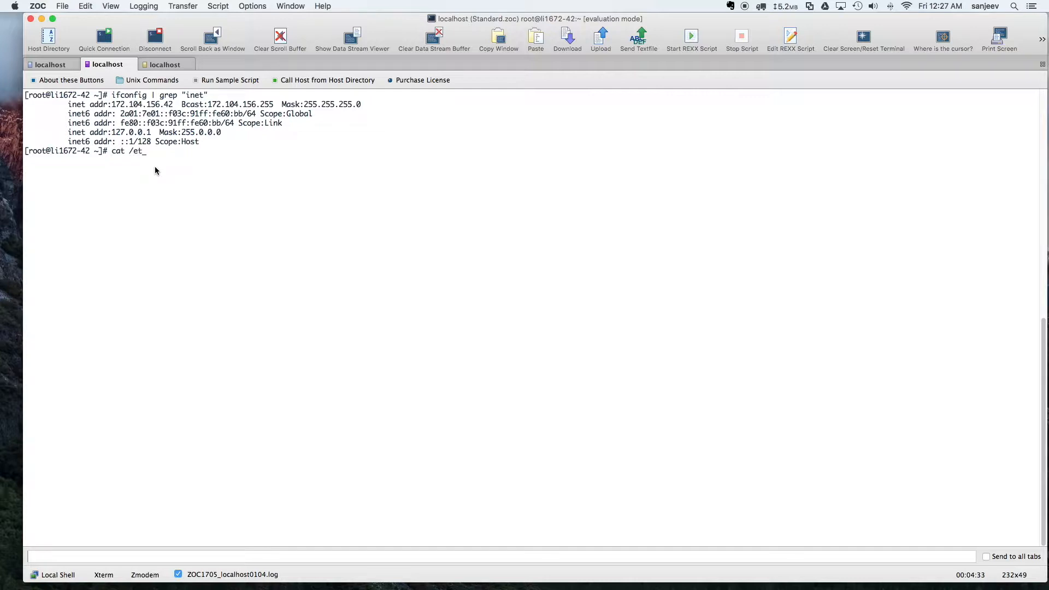
text(c)
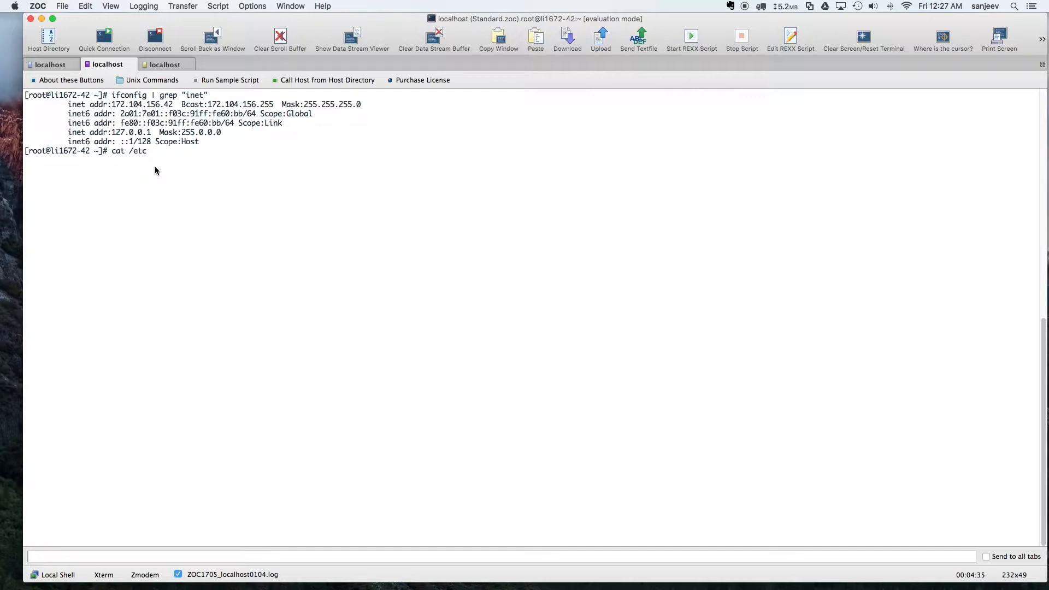
text(/centos-release)
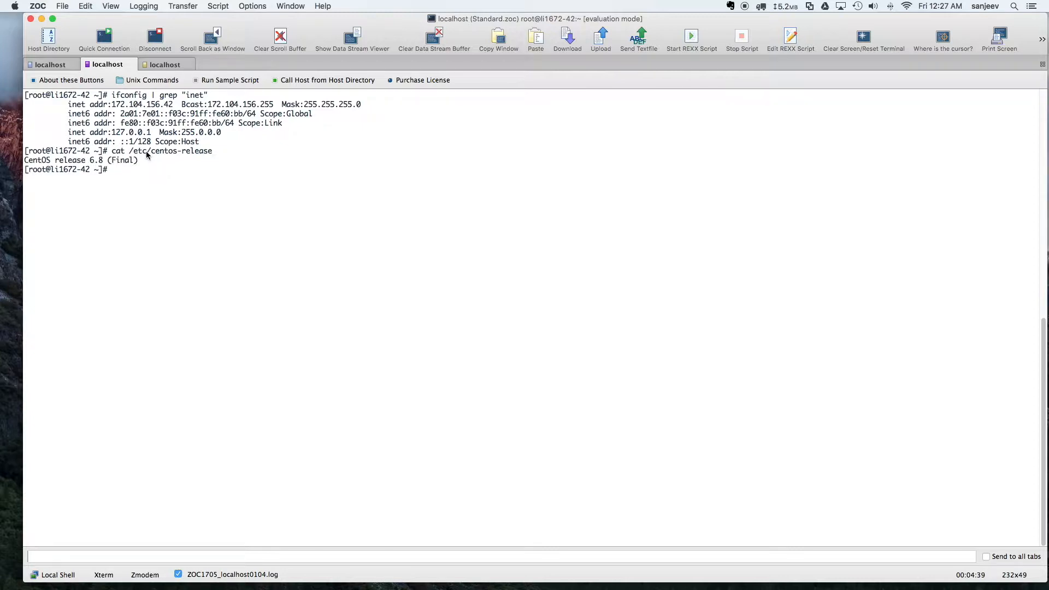
click(164, 64)
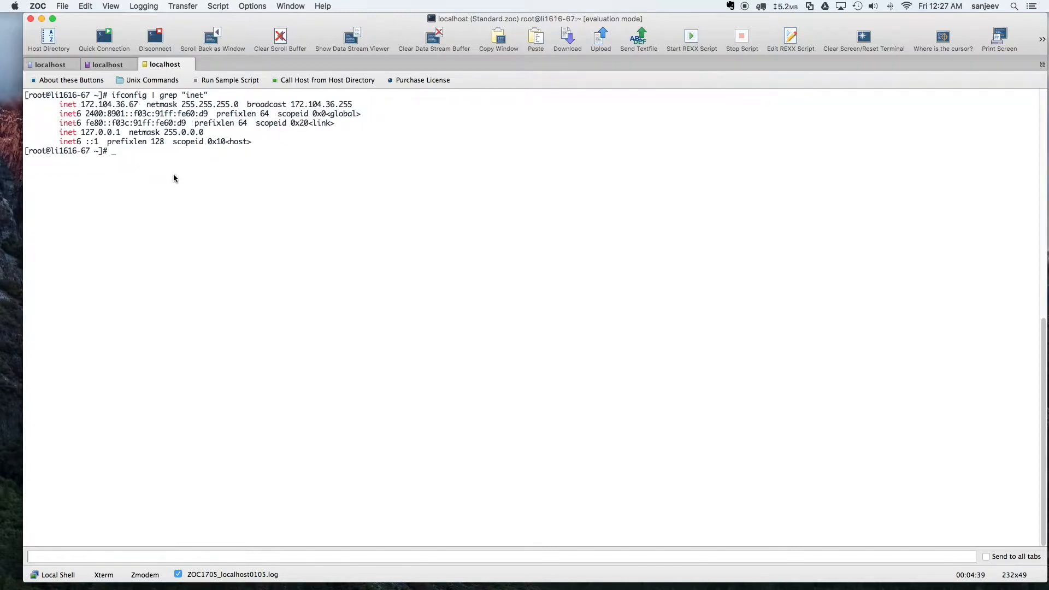
text(cat /)
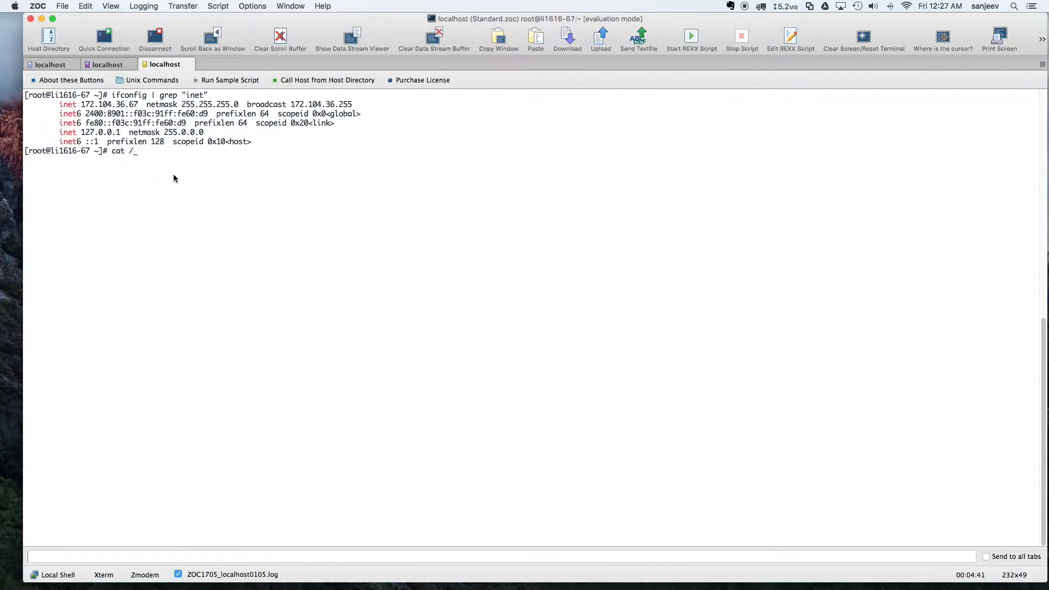
text(etc/centos-release)
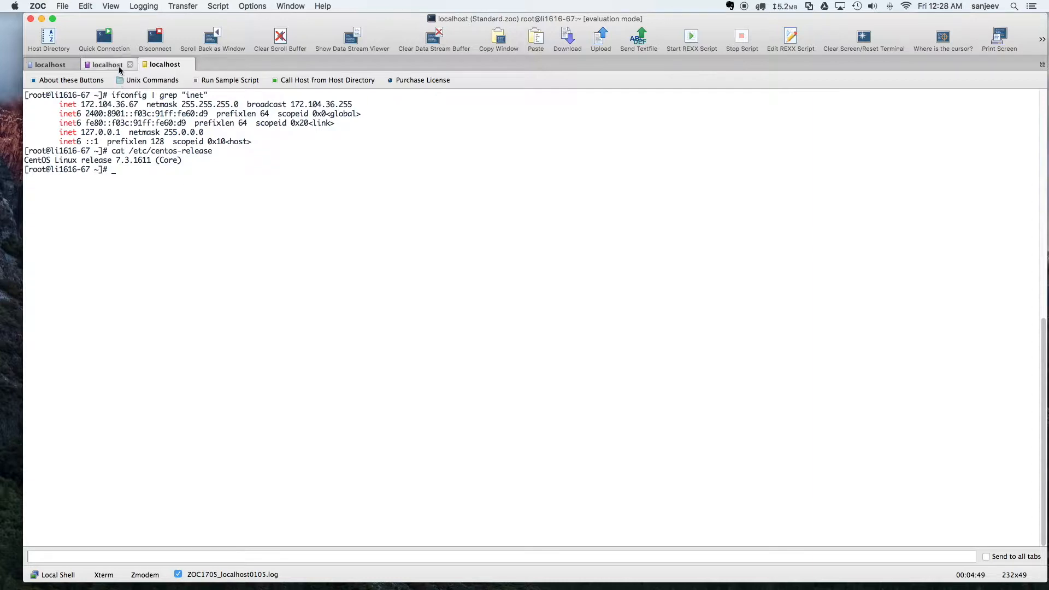
click(106, 65)
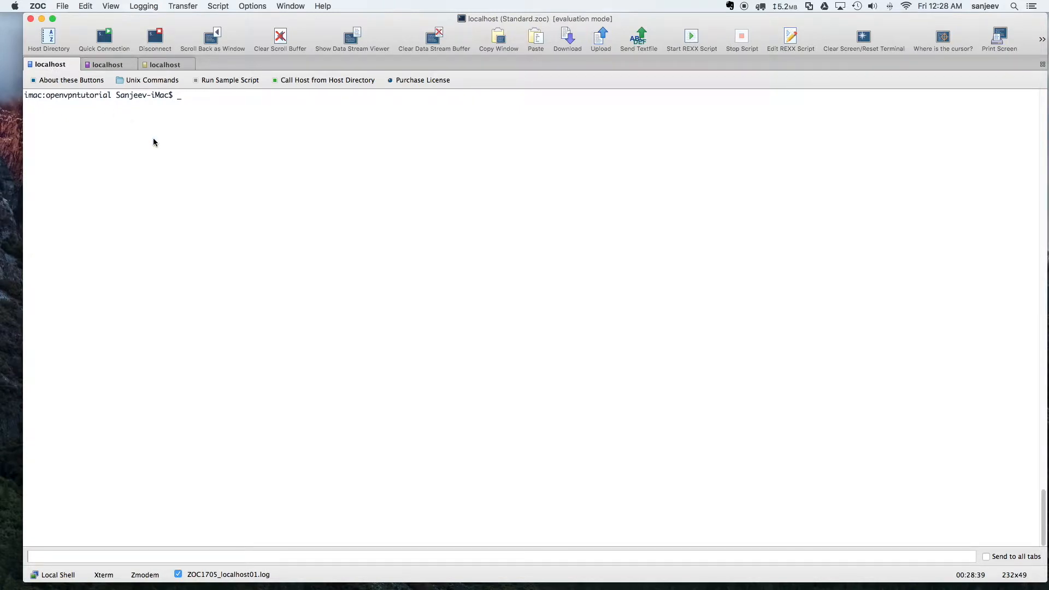
text(ls)
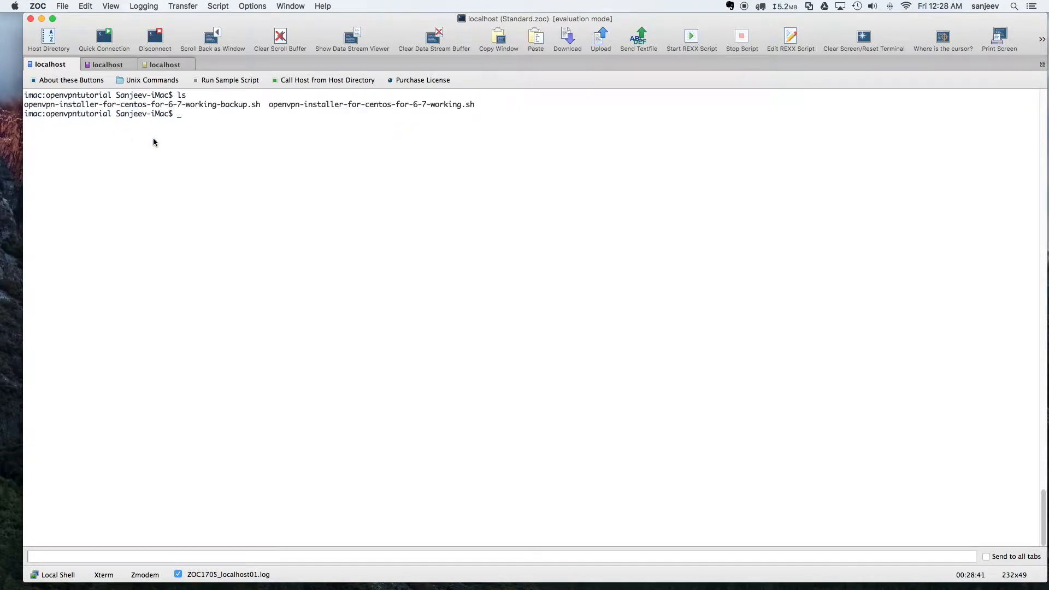
text(scp)
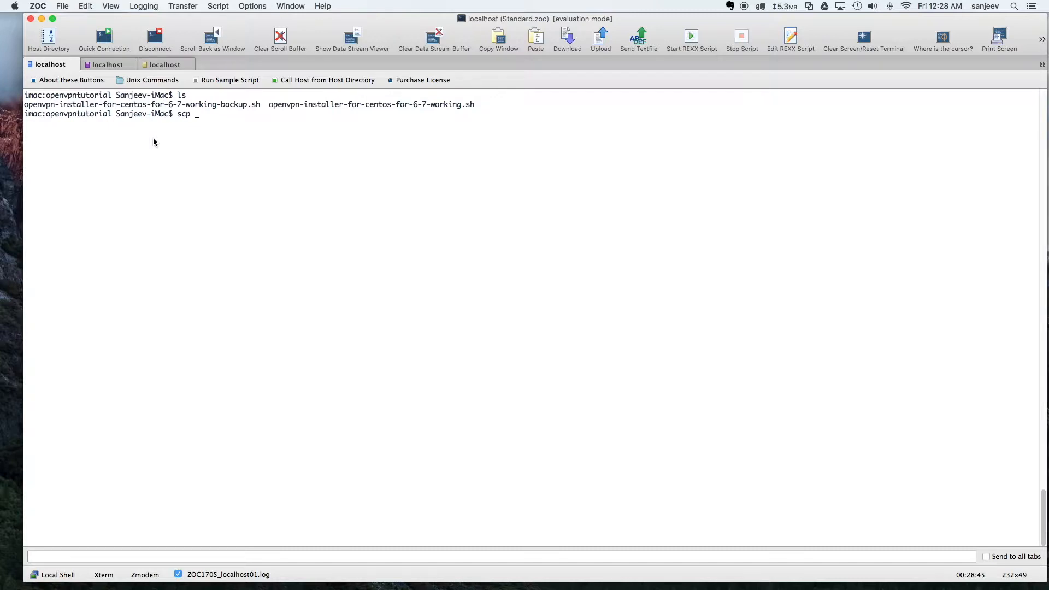
click(107, 65)
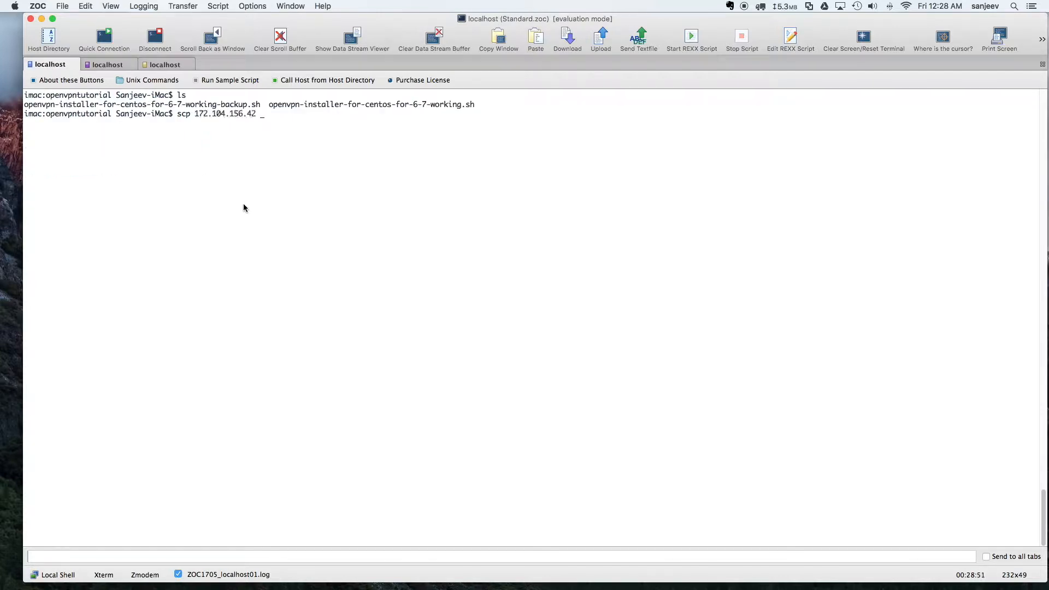
key(Backspace)
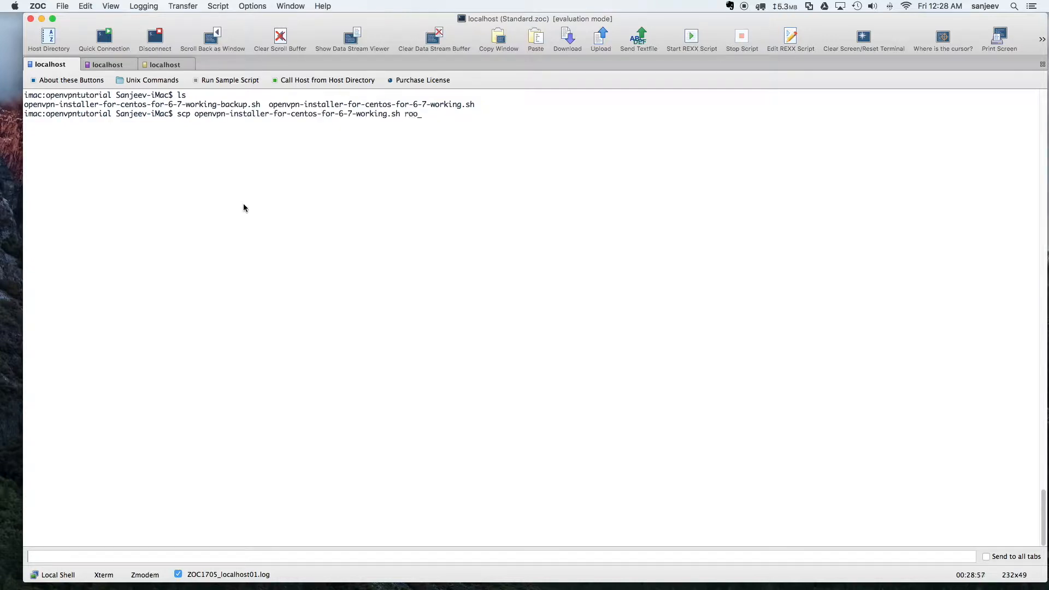
text(t@172.104.156.42 :/root)
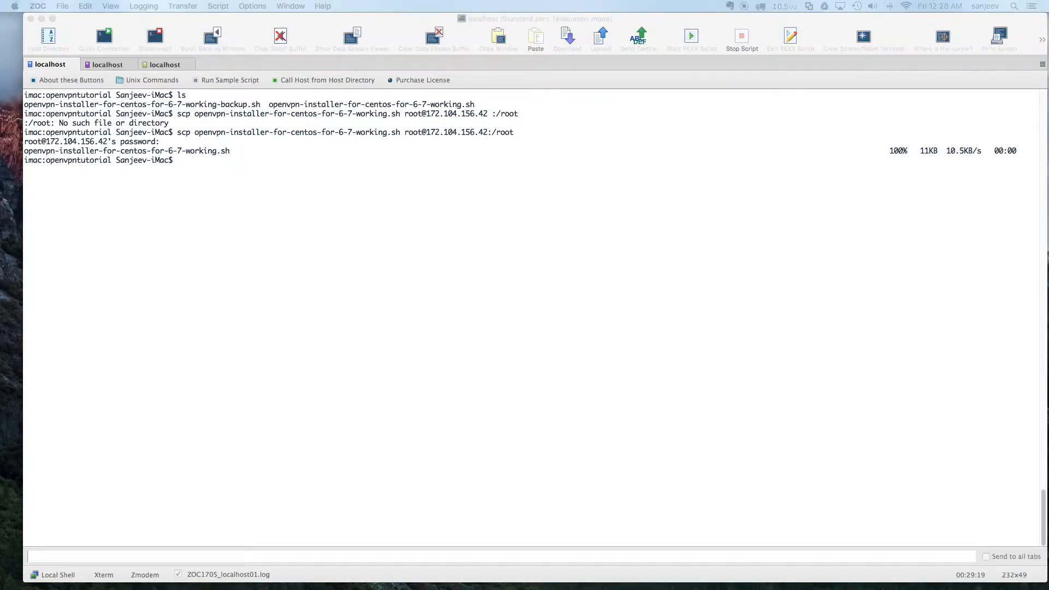
click(163, 65)
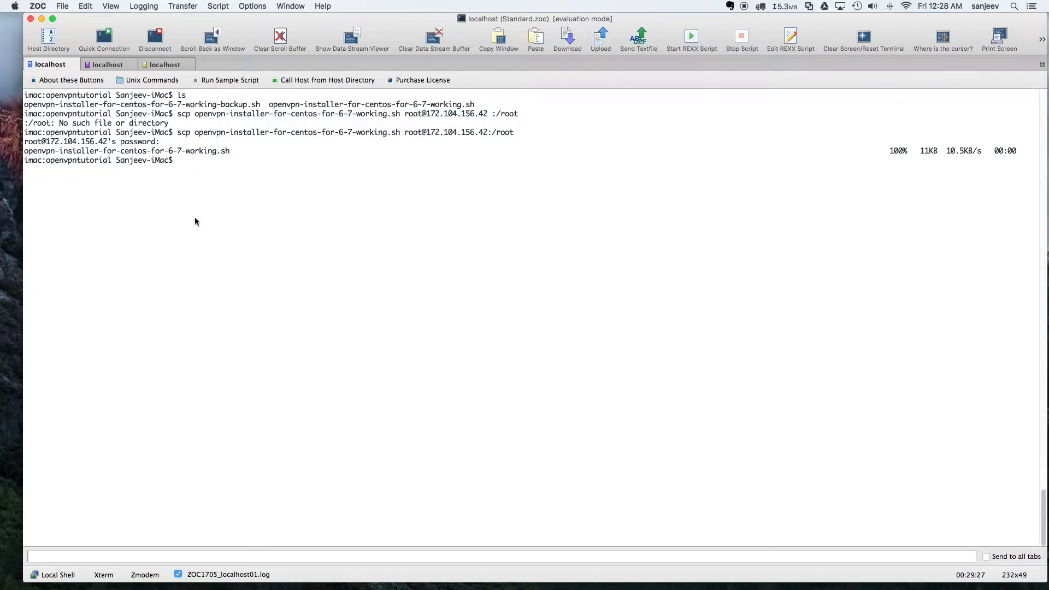
text(scp openvpn-installer-for-centos-for-6-7-working)
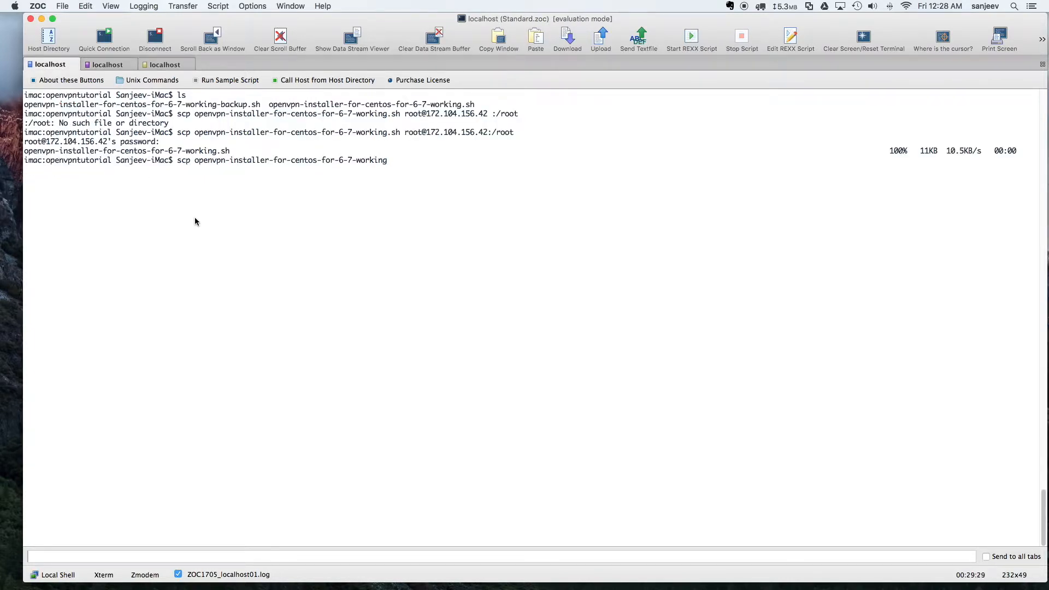
text(r)
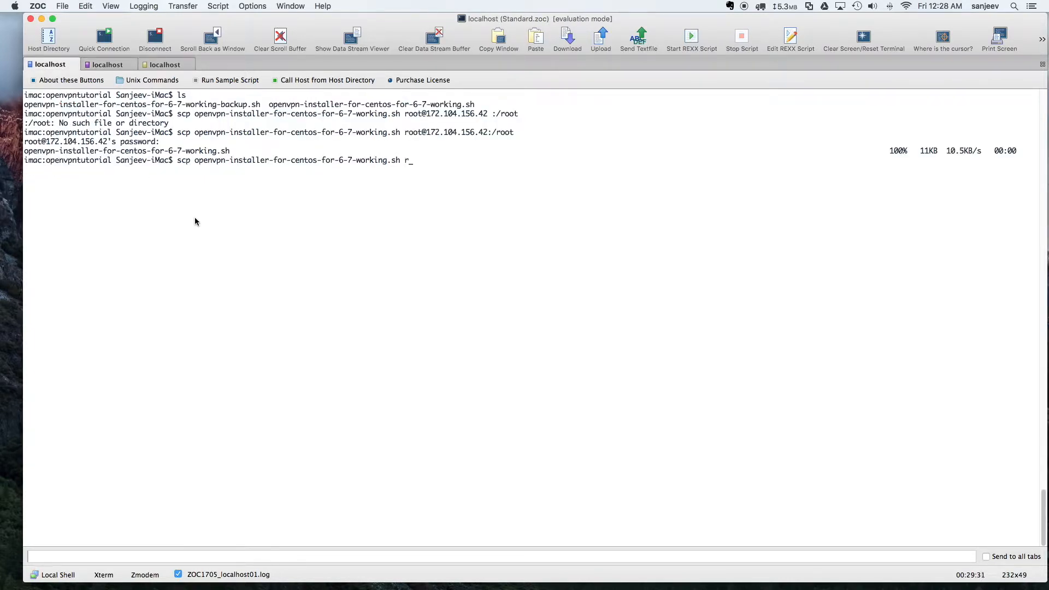
text(oot@172.104.36.67)
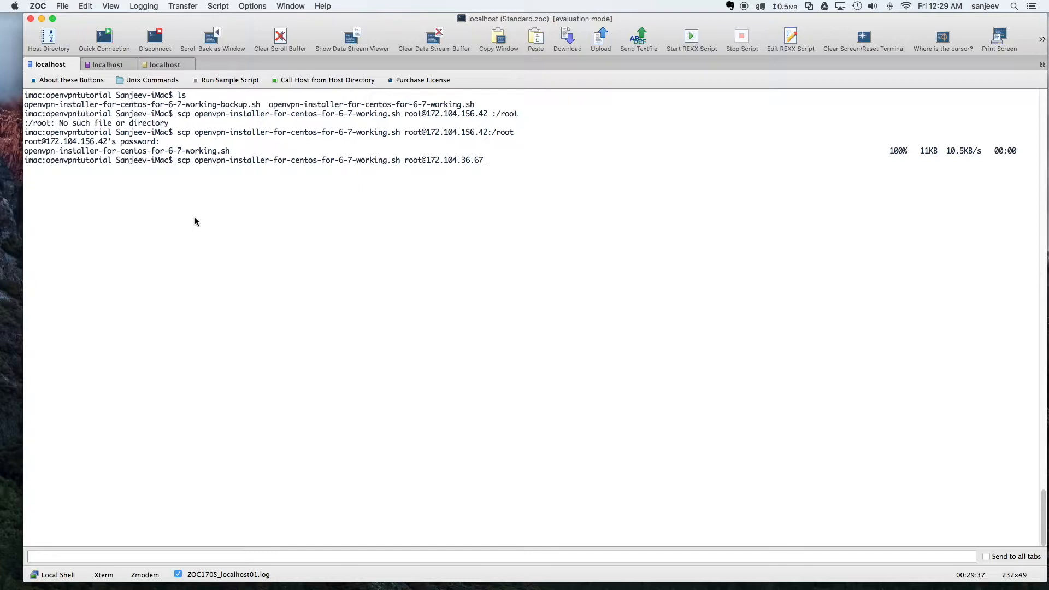
text(:/r)
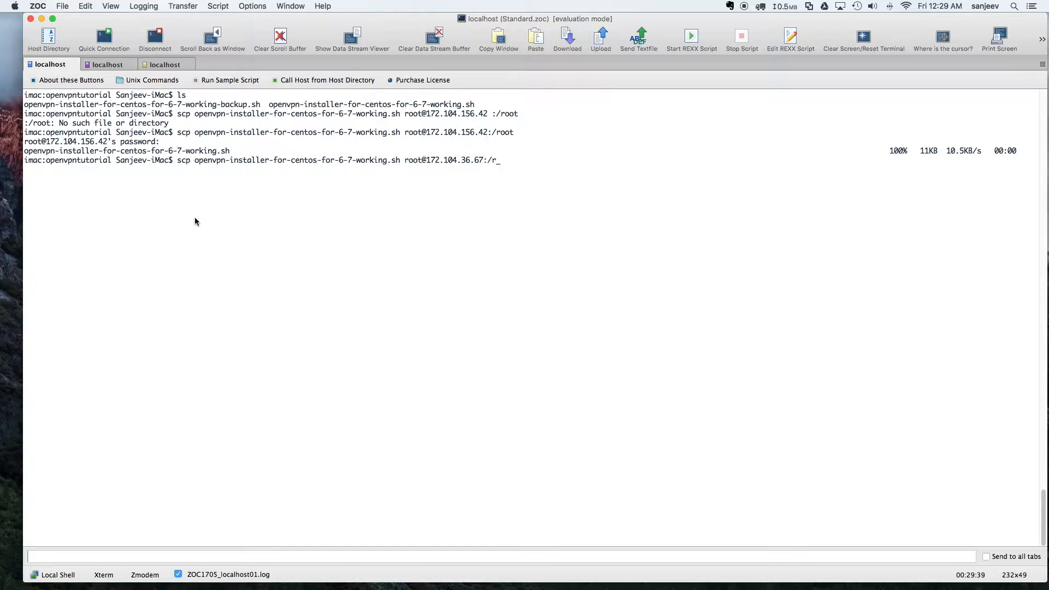
text(oot)
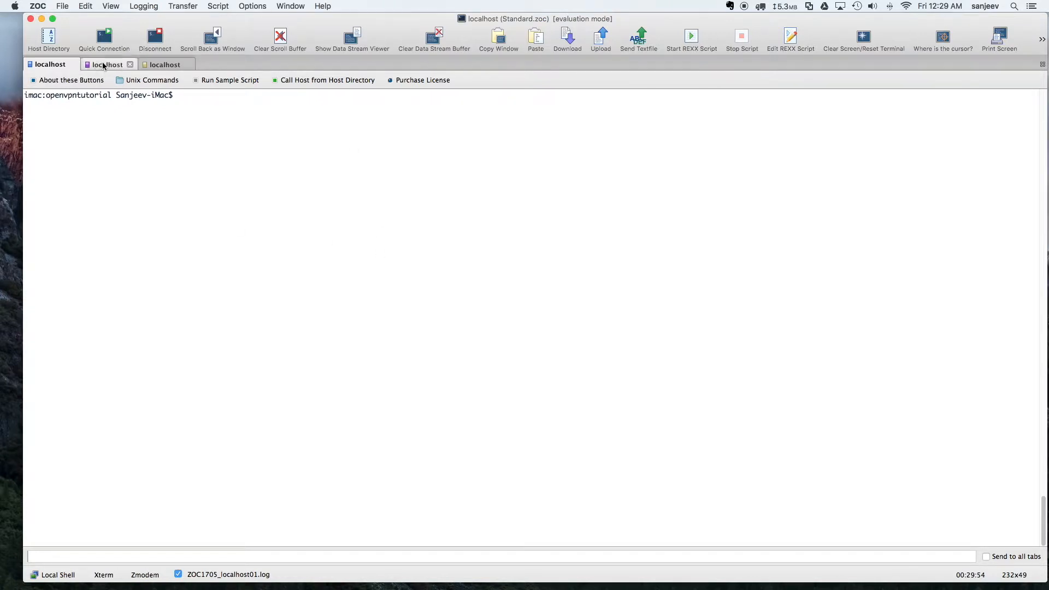
List /root on both servers to confirm the installer script is present, then begin a bash command on 172.104.36.67
click(108, 64)
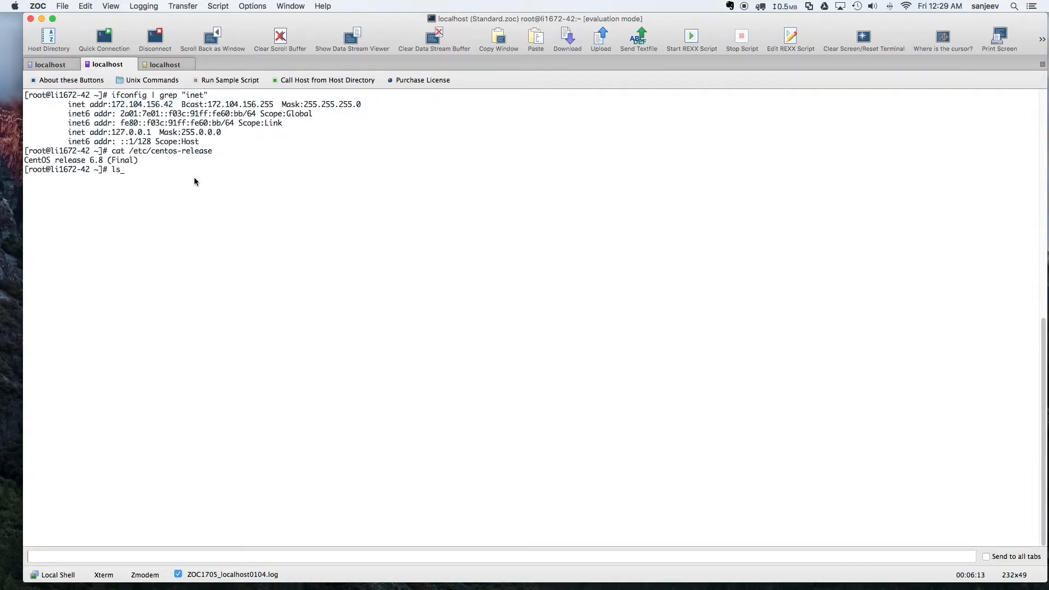
key(Return)
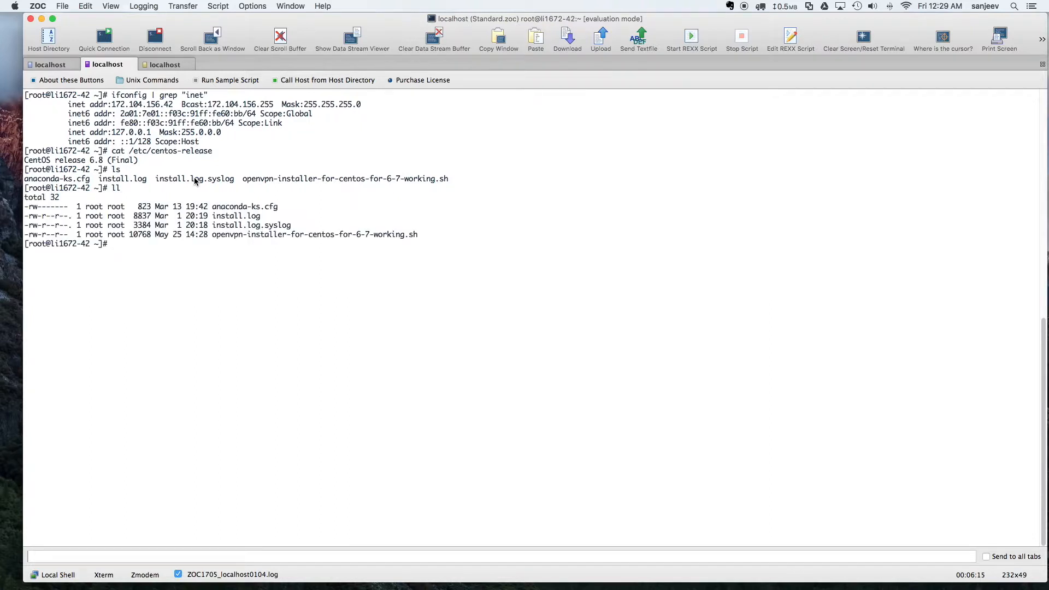
click(165, 64)
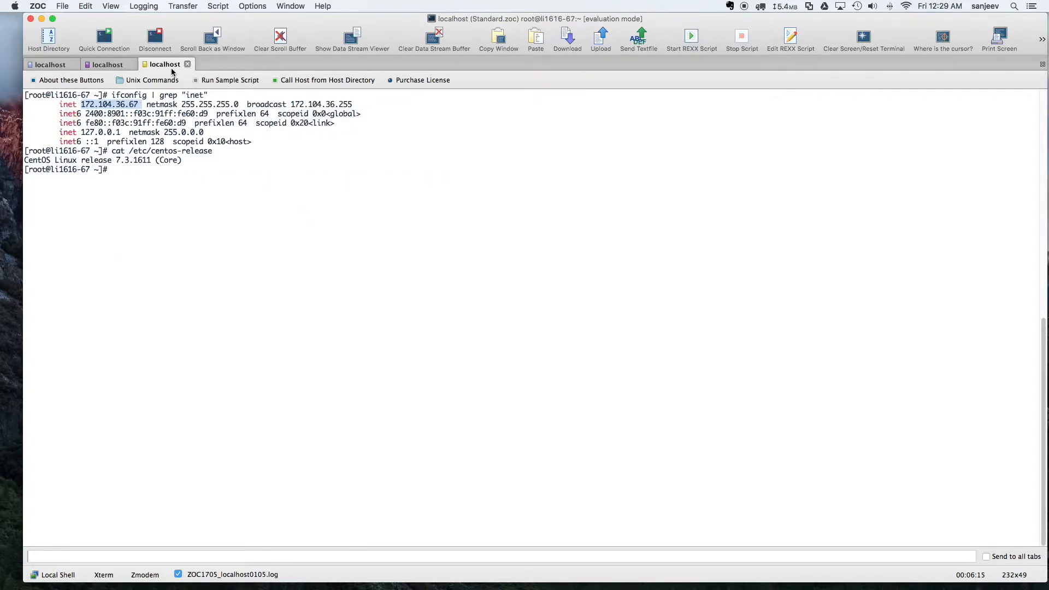
text(ll)
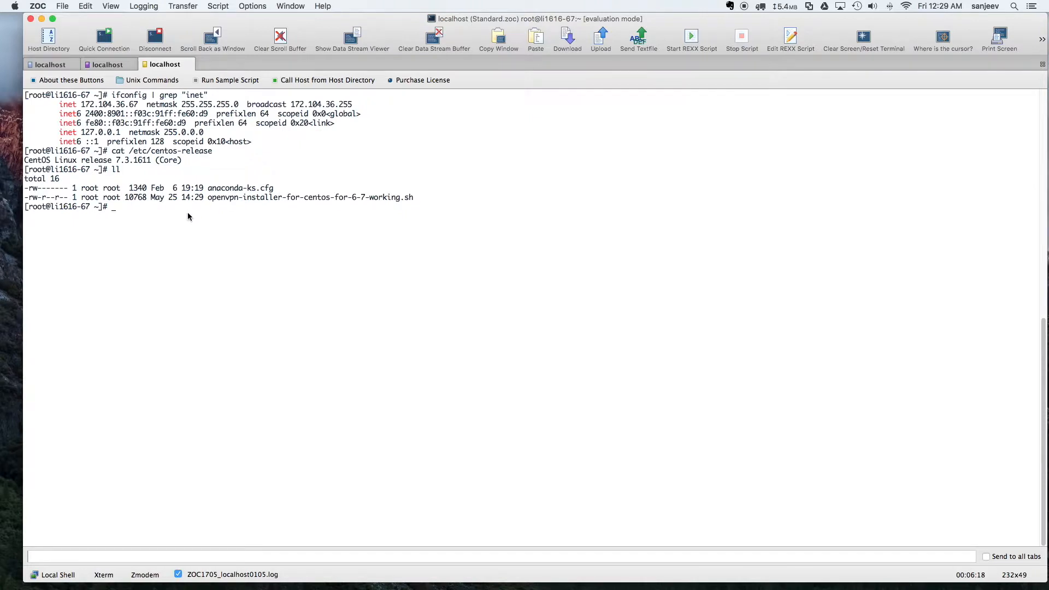
text(bash)
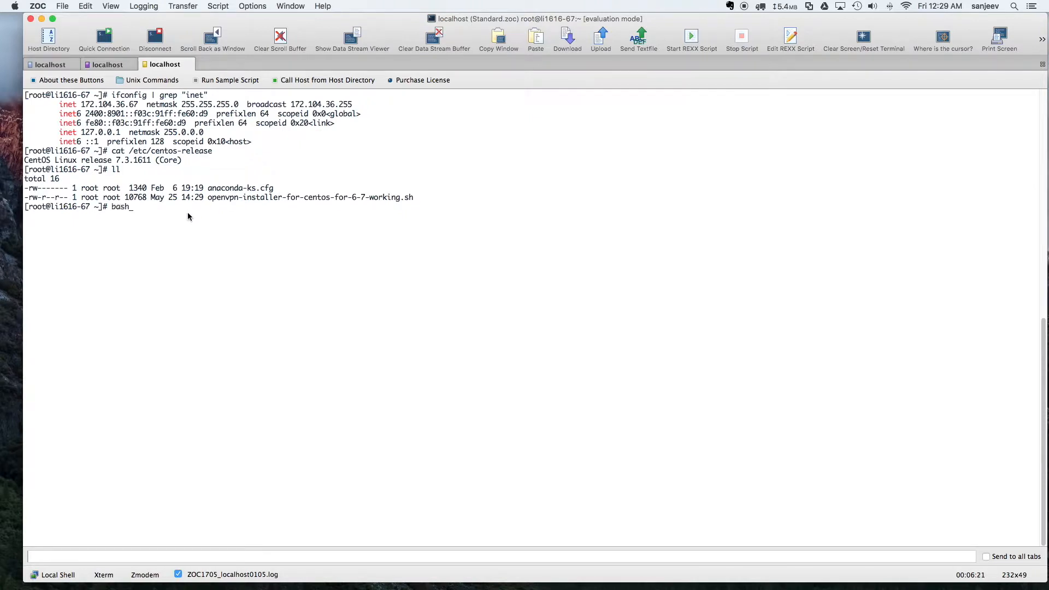
Run bash openvpn-installer-for-centos-for-6-7-working.sh on both servers, confirming the IP with y and keeping client name client
key(Return)
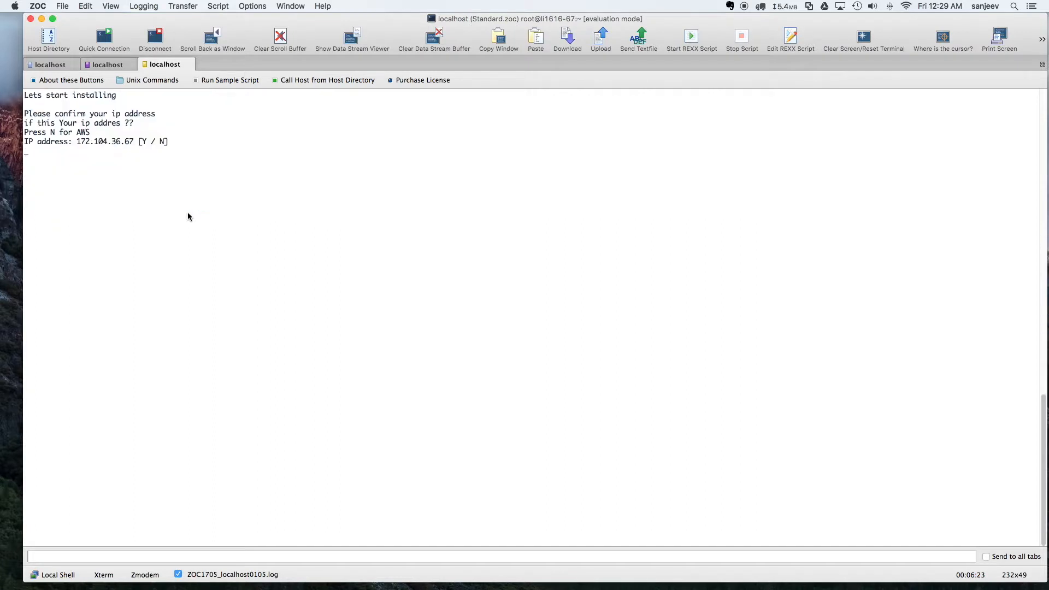
text(y)
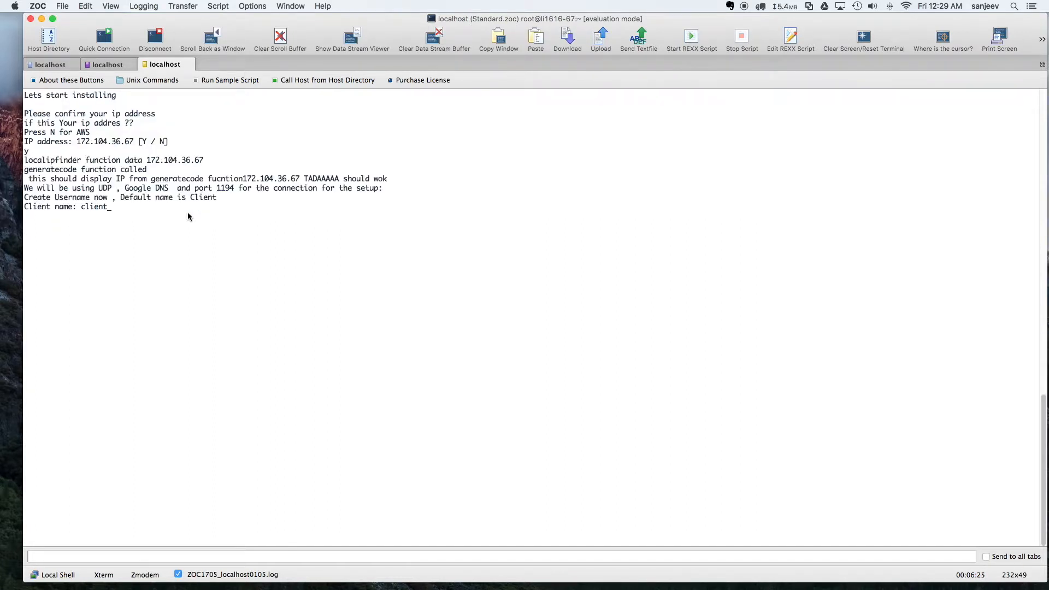
key(enter)
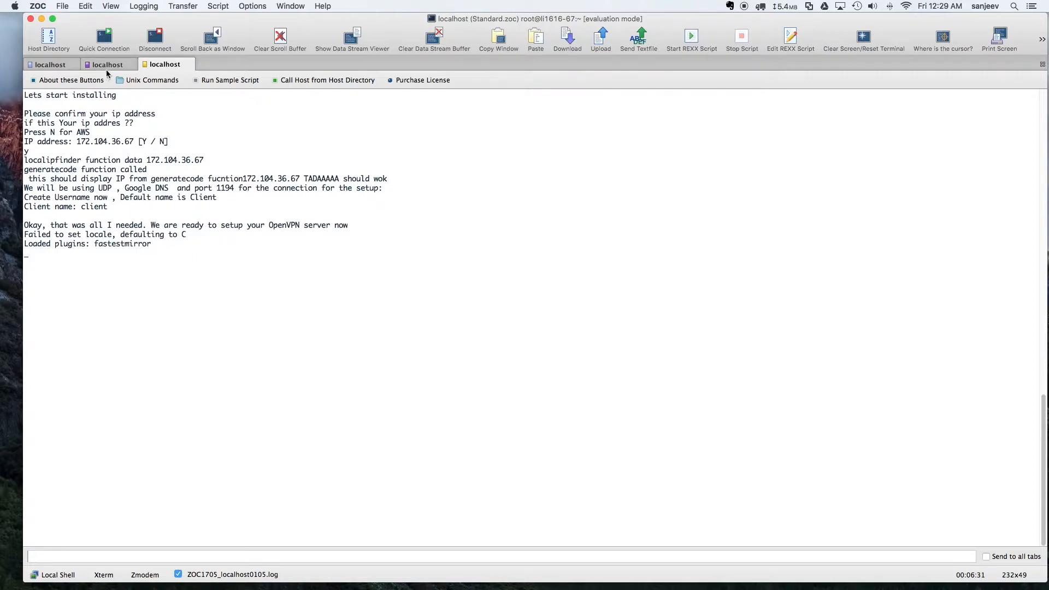
click(107, 64)
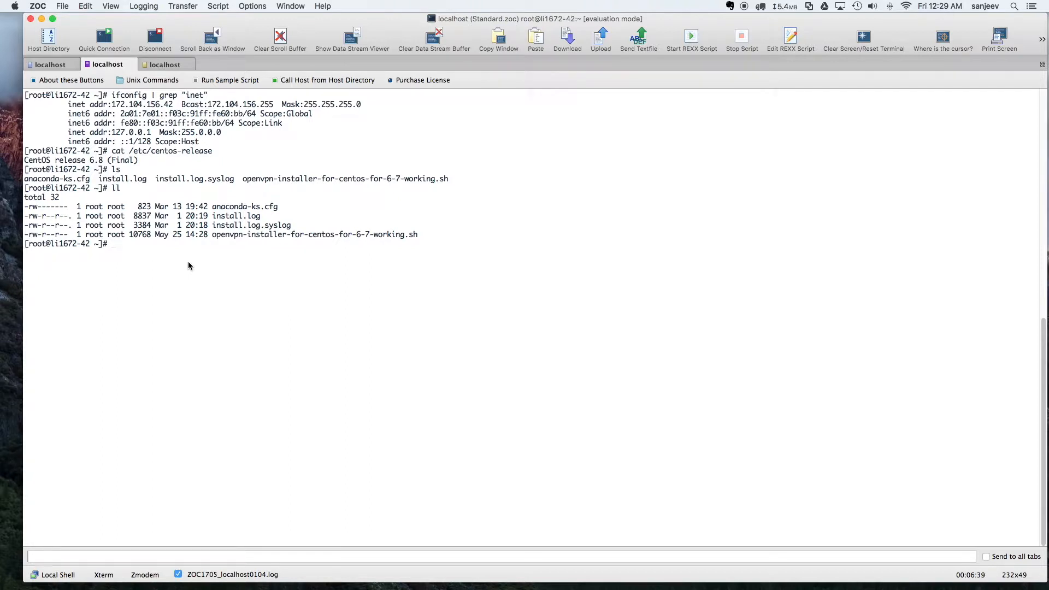
text(bash openvpn-installer-for-centos-for-6-7-working.sh)
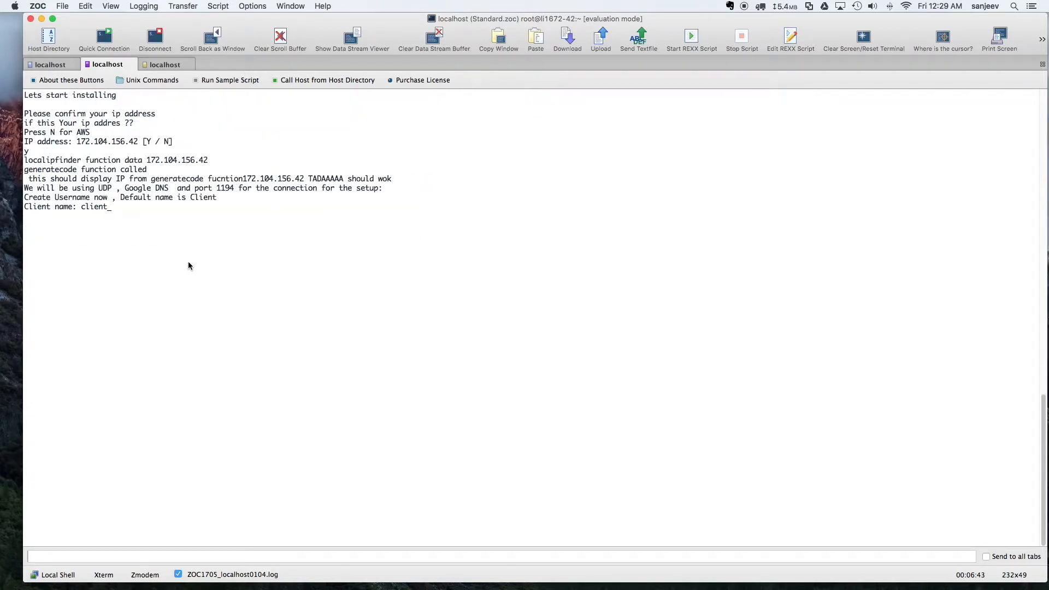
key(enter)
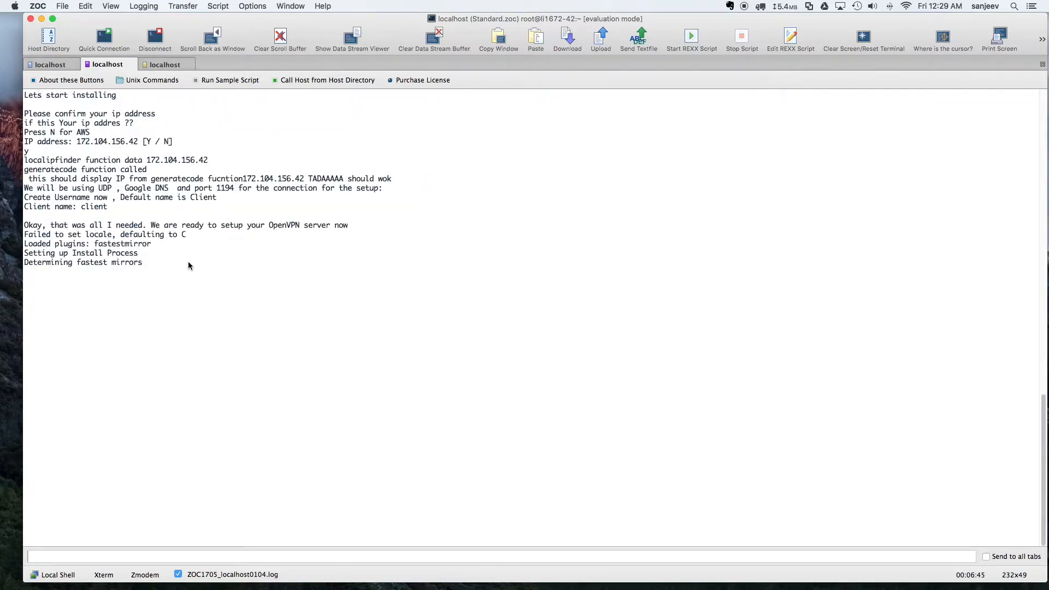
click(165, 64)
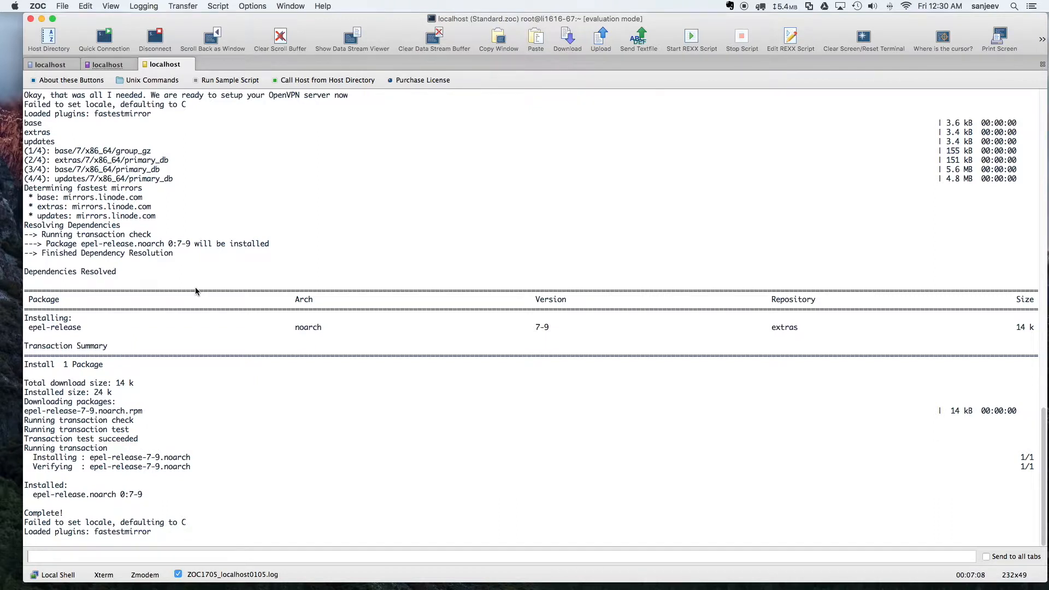
Dismiss the Quick Connection dialog, watch both installs, and clear the 172.104.156.42 screen once OpenVPN installs successfully
scroll(down, 3)
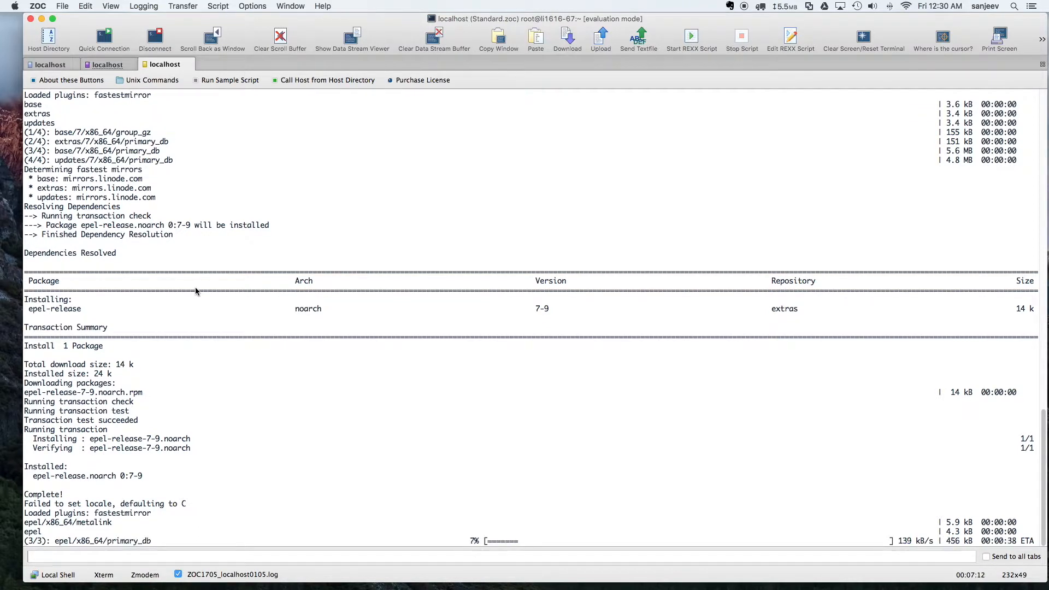
click(103, 38)
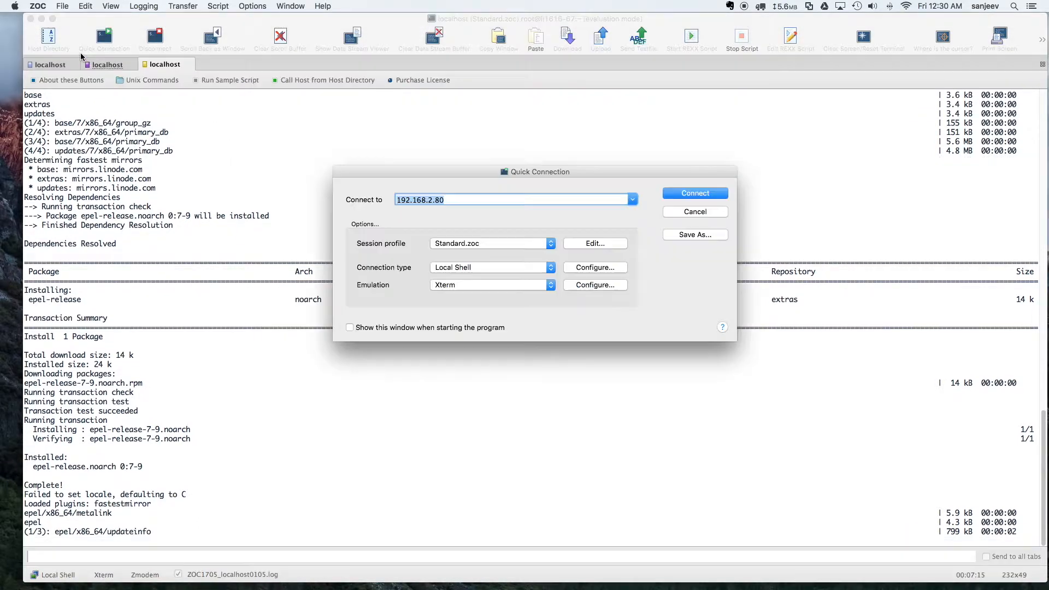
click(694, 211)
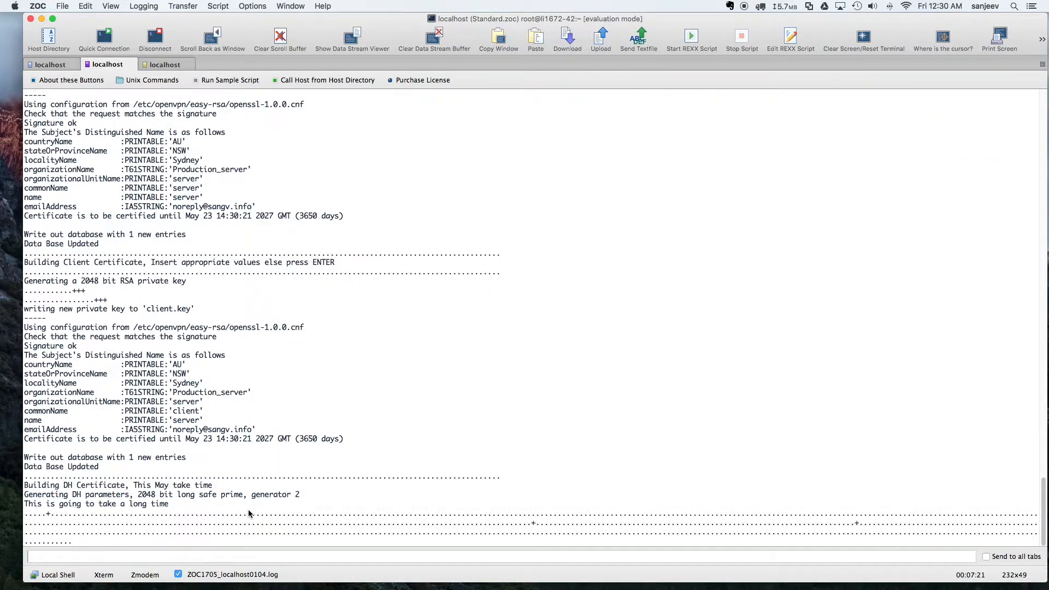
click(163, 63)
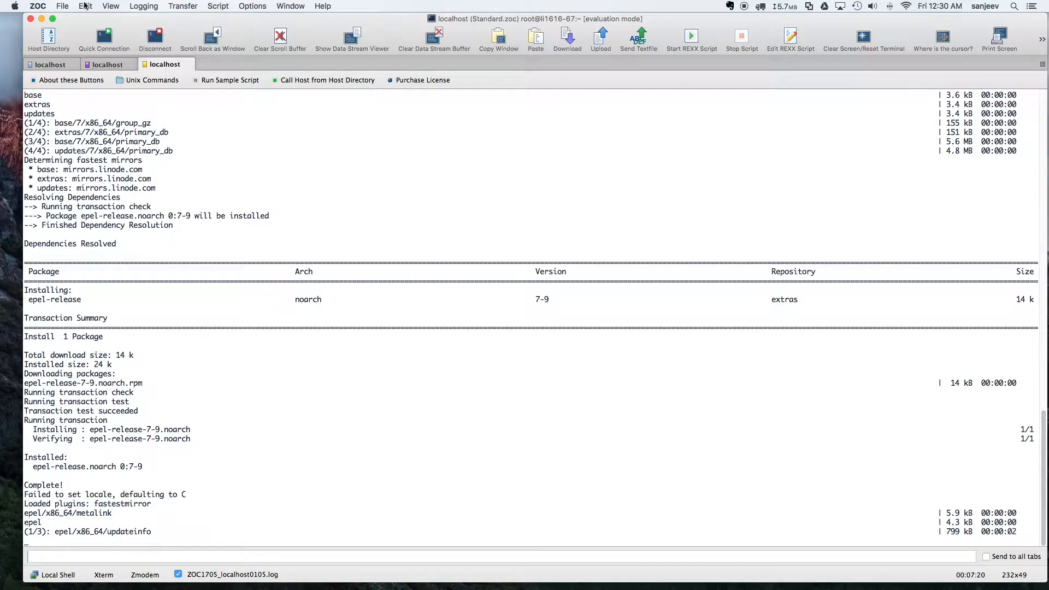
click(106, 65)
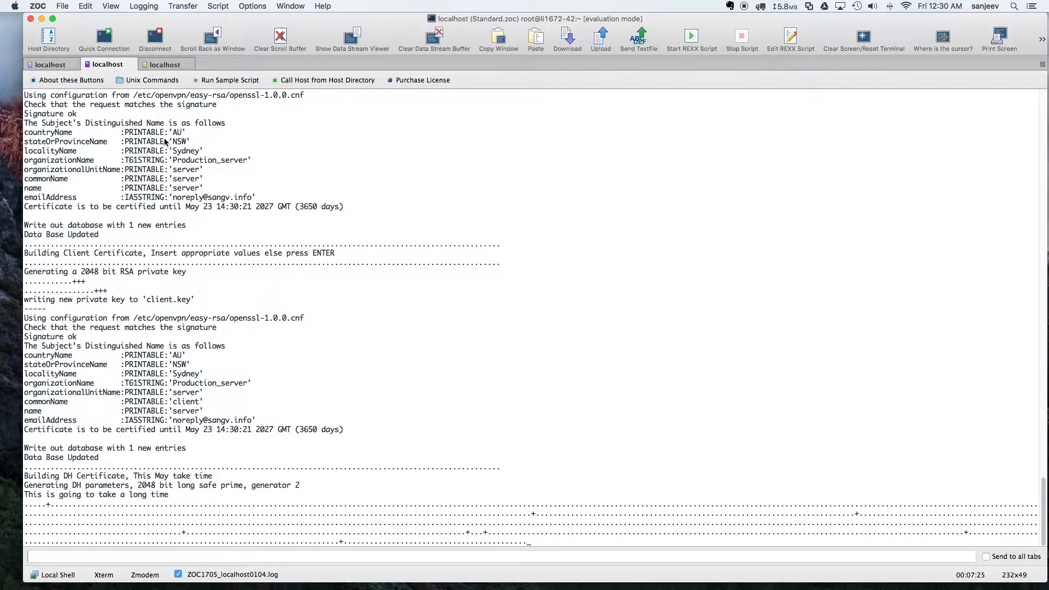
scroll(down, 3)
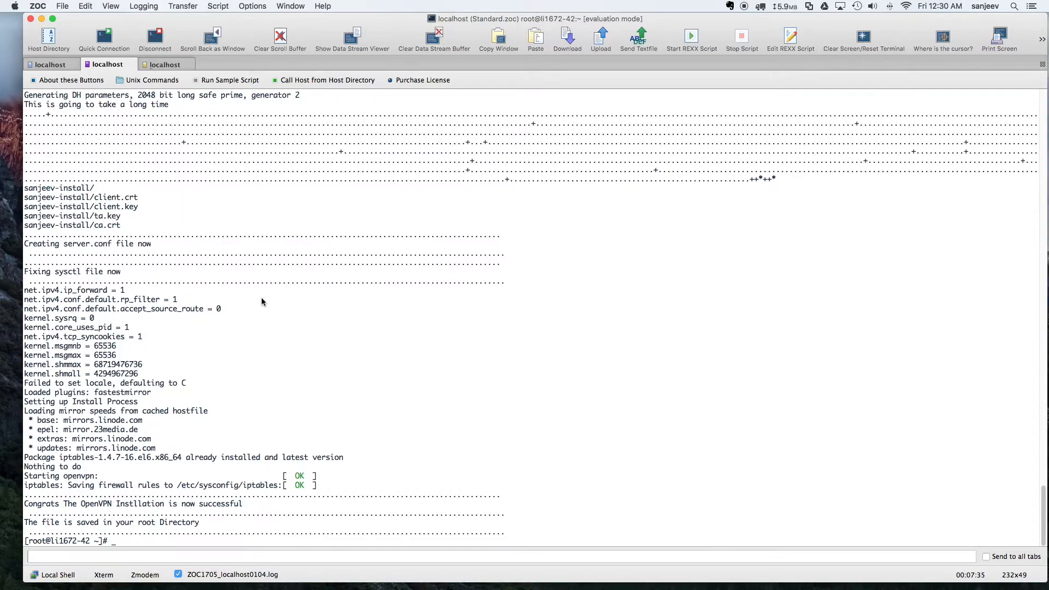
text(clea)
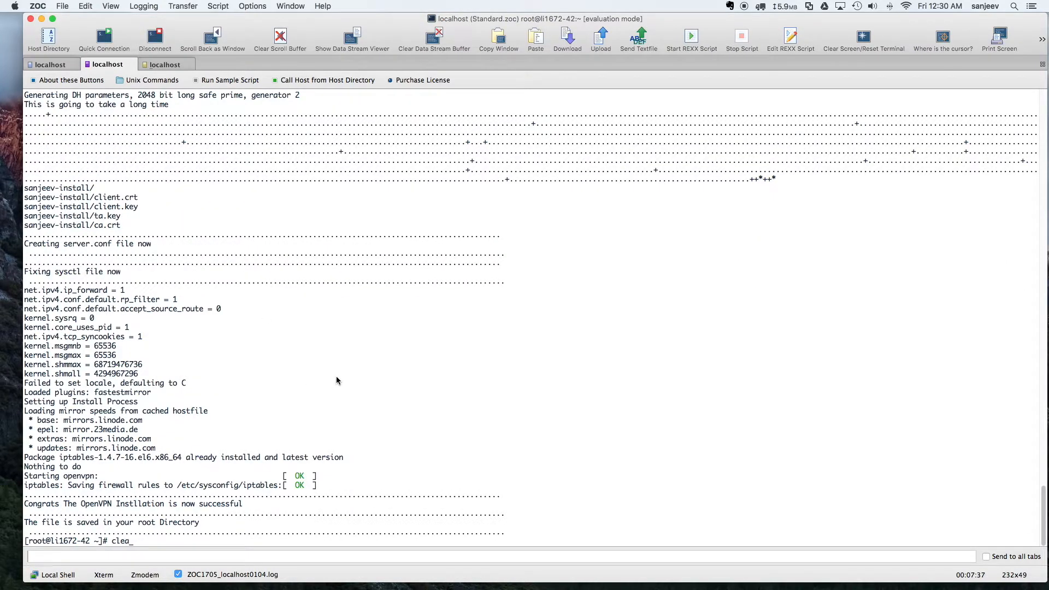
click(165, 64)
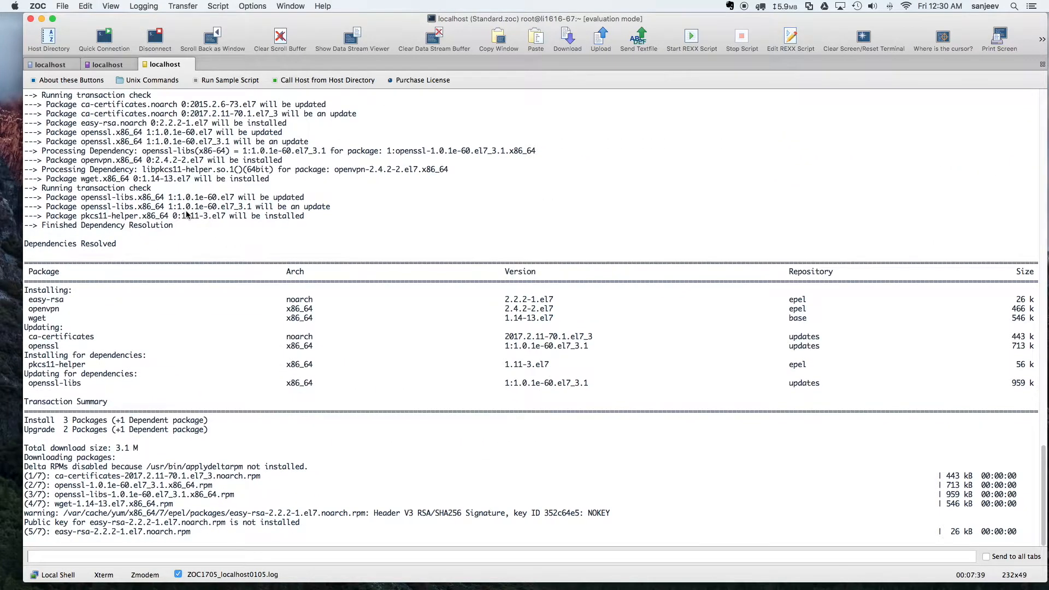
click(106, 64)
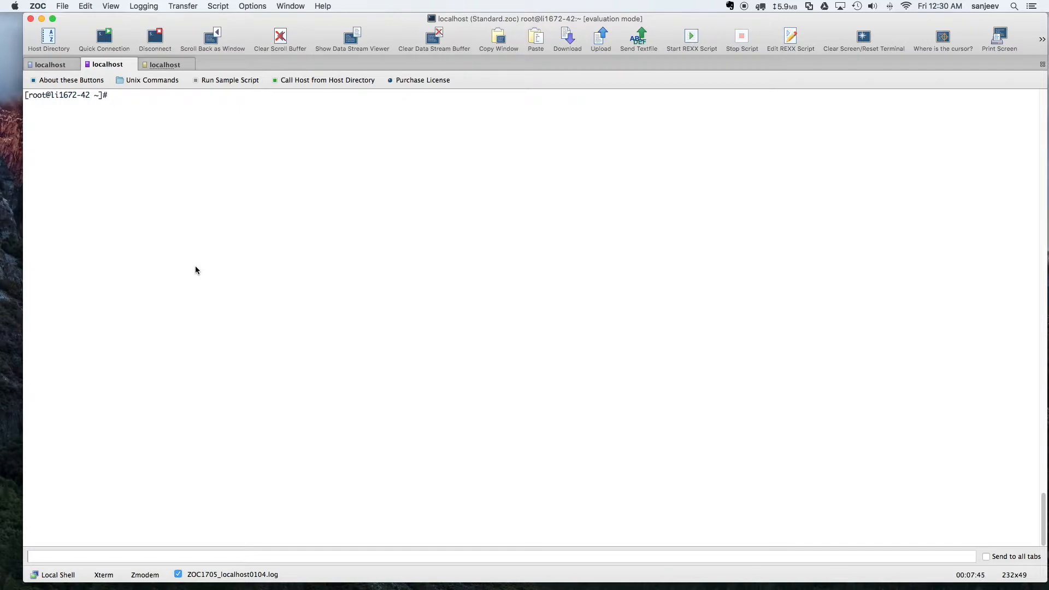
On 172.104.156.42 run ifconfig | grep "inet" showing 10.8.0.1, then ls showing client.ovpn, and begin cat
text(ifconfig)
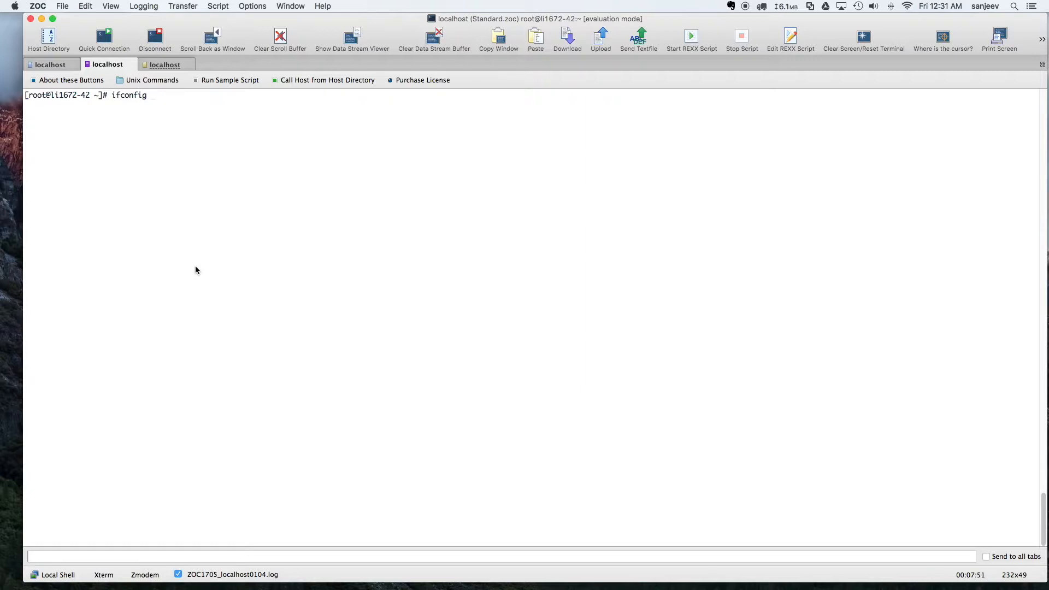
text(| grep)
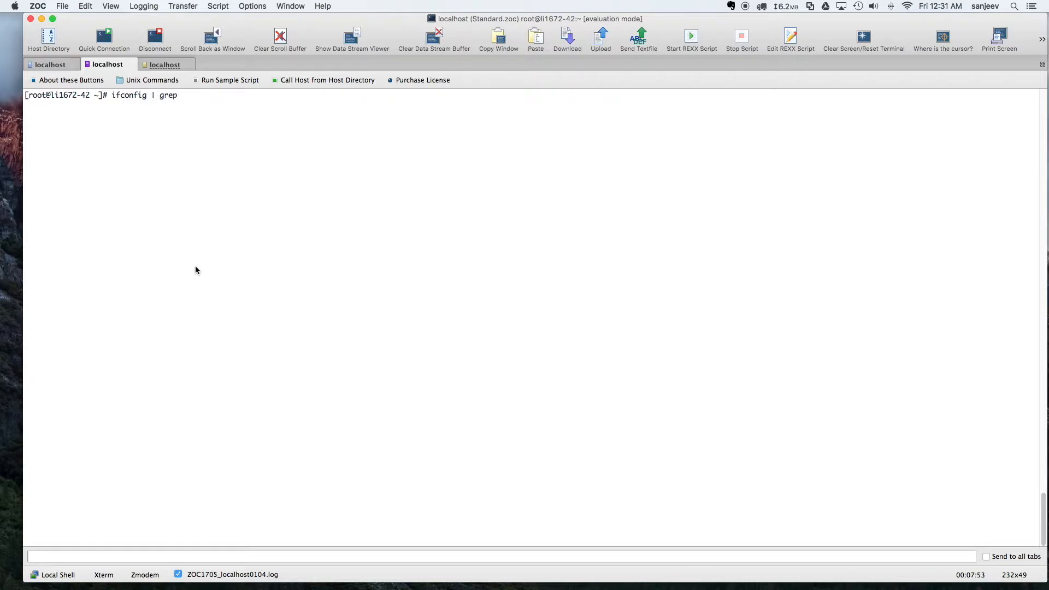
text("inet)
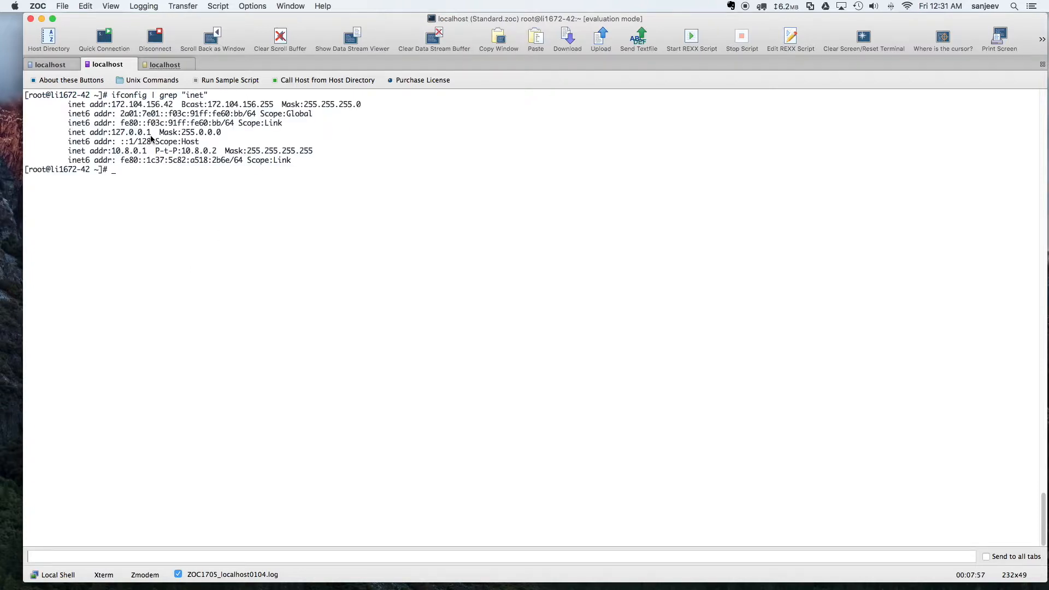
mouse_move(126, 107)
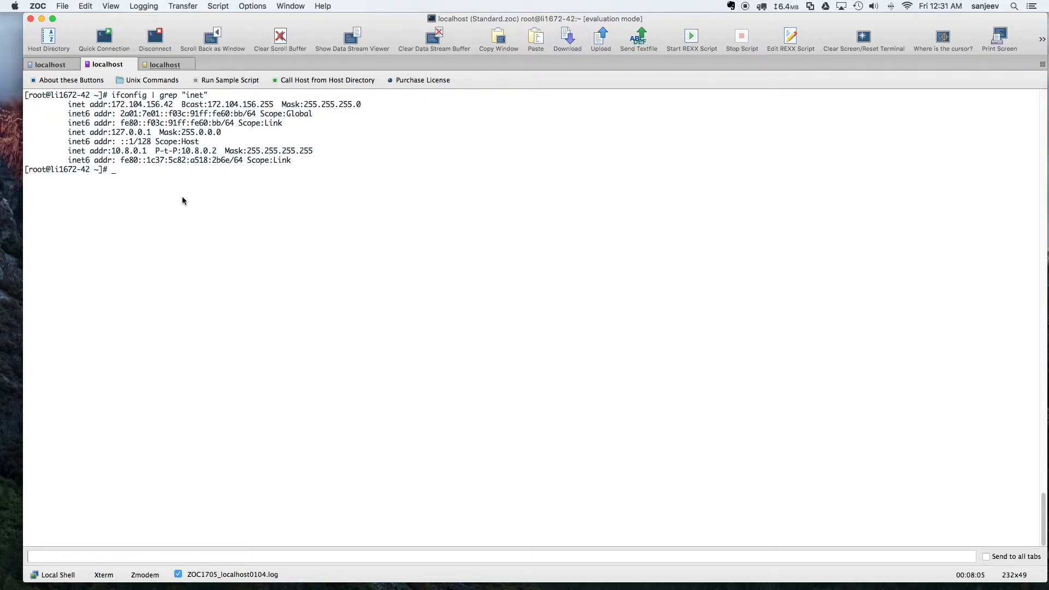
text(ls)
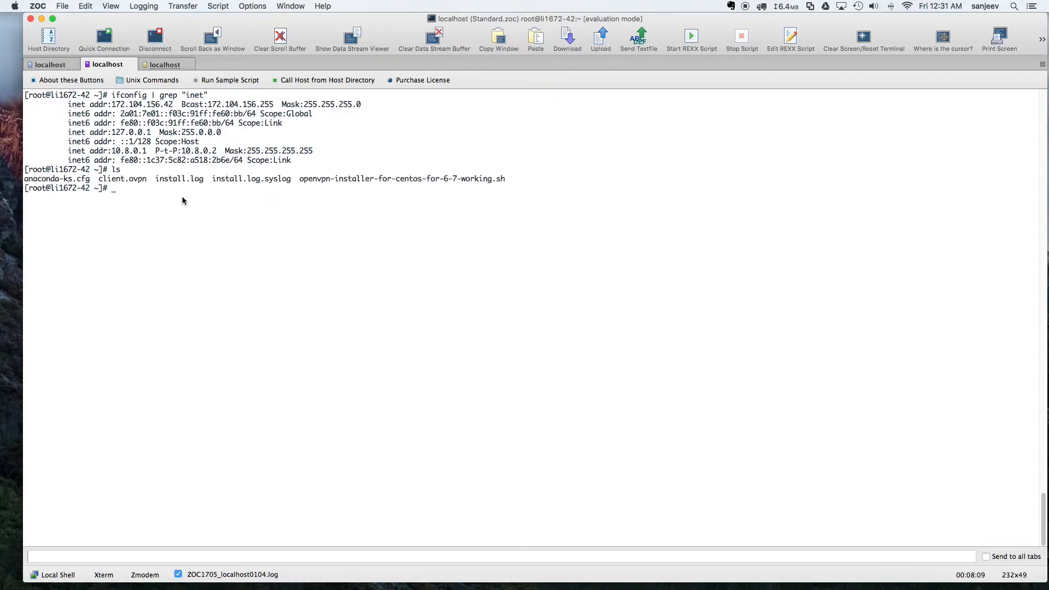
mouse_move(150, 198)
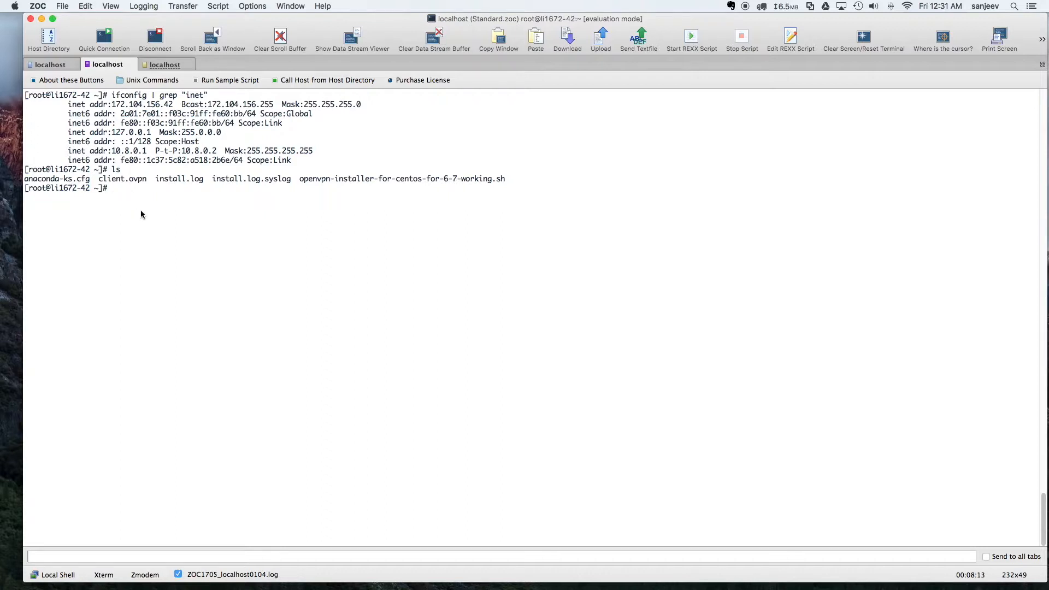
text(cat client.ovpn)
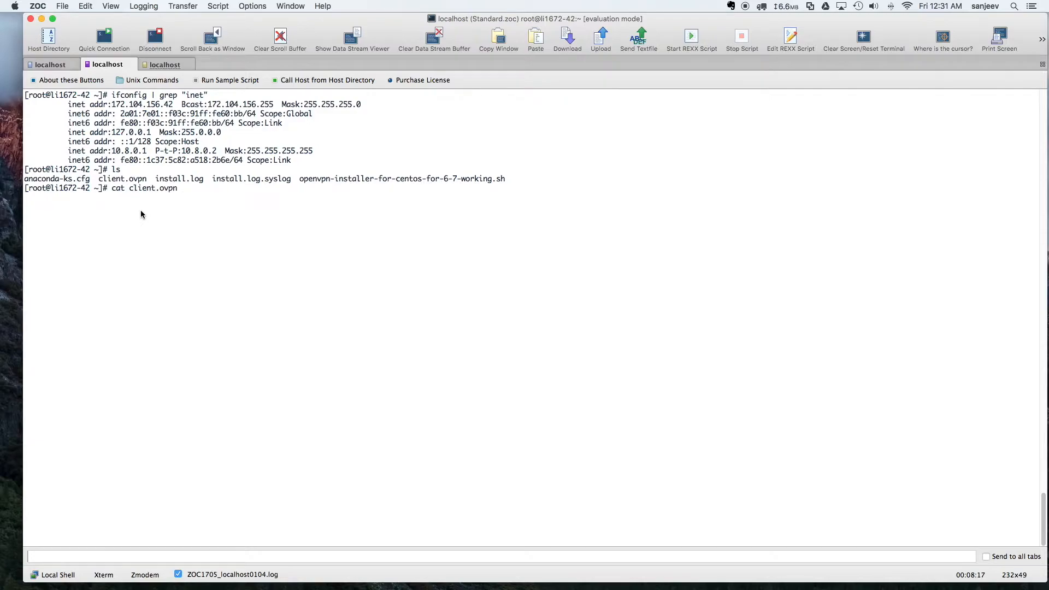
Run cat client.ovpn to print the client configuration's certificates and key for copying
key(Return)
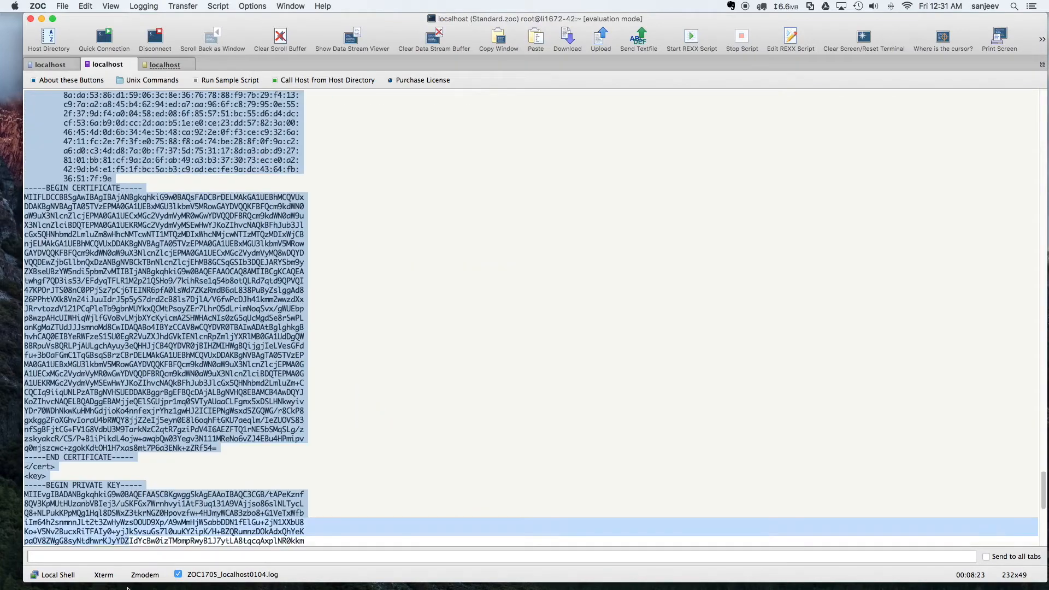
scroll(down, 3)
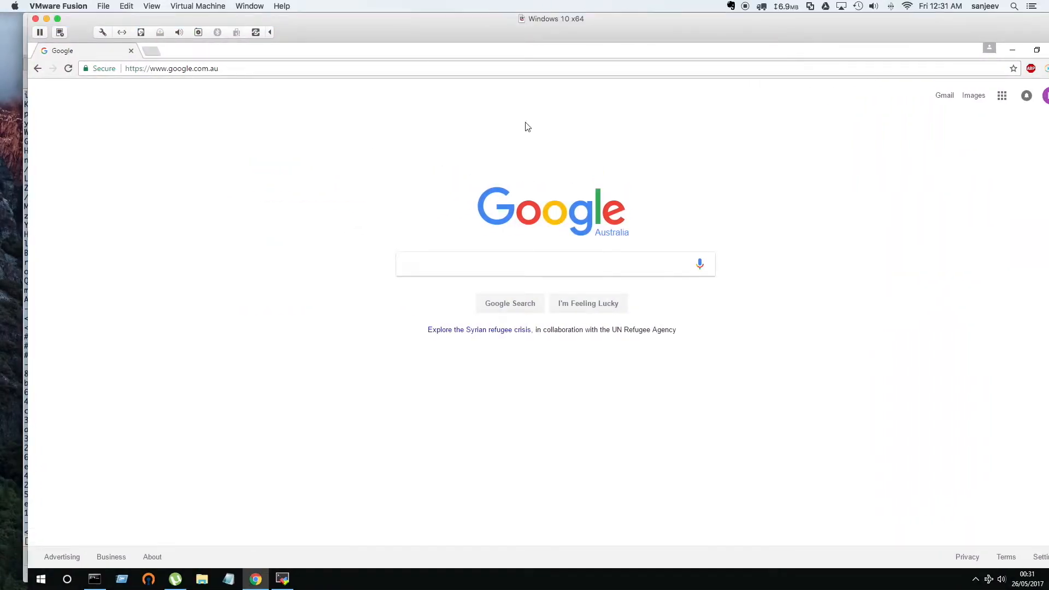
mouse_move(348, 183)
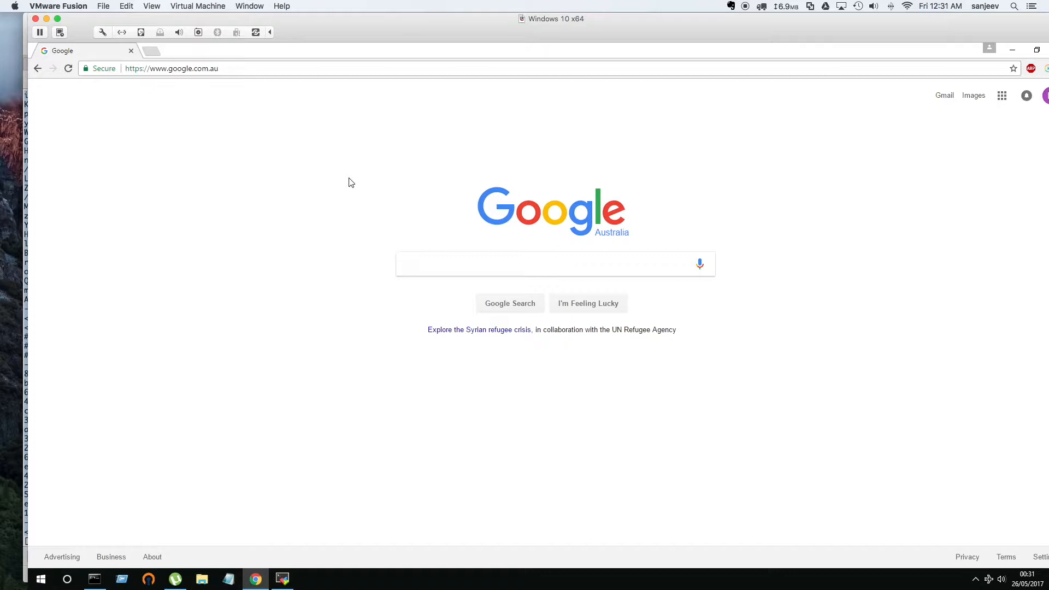
mouse_move(435, 30)
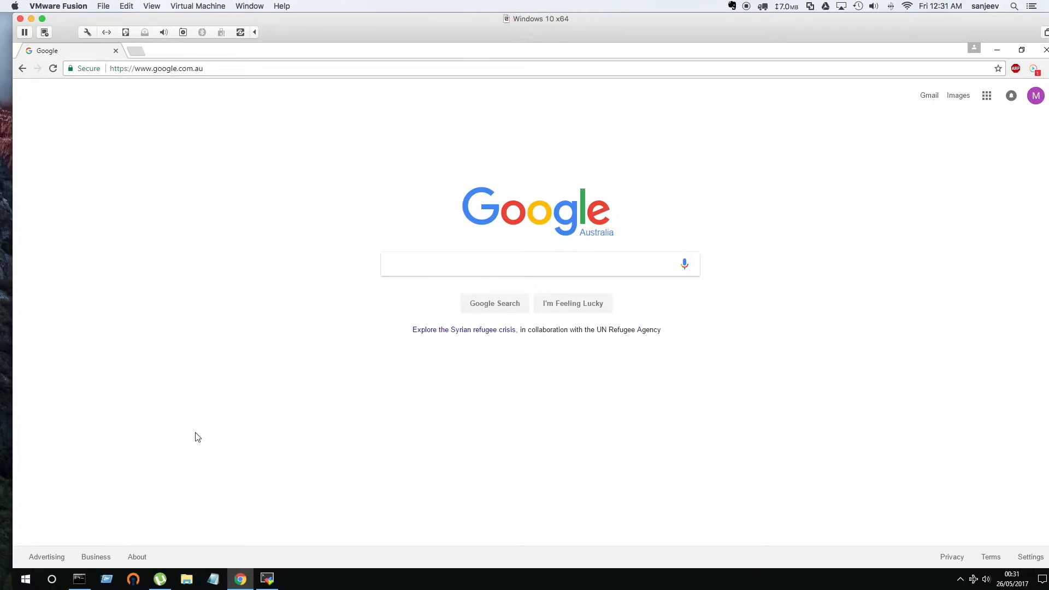
Launch Notepad in the Windows 10 VM via a Start search for 'no'
click(51, 580)
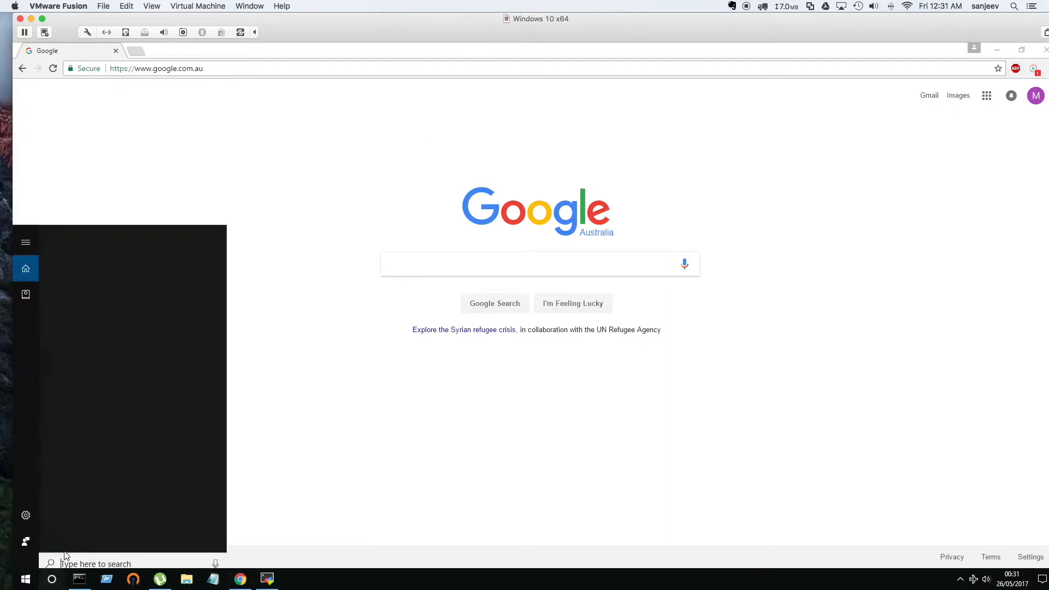
click(100, 563)
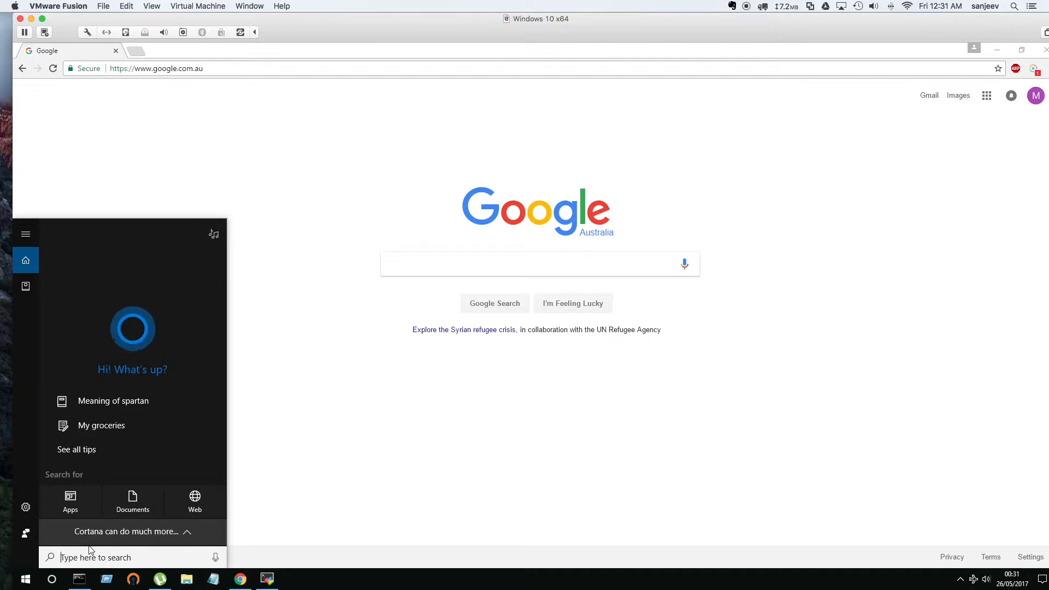
text(n)
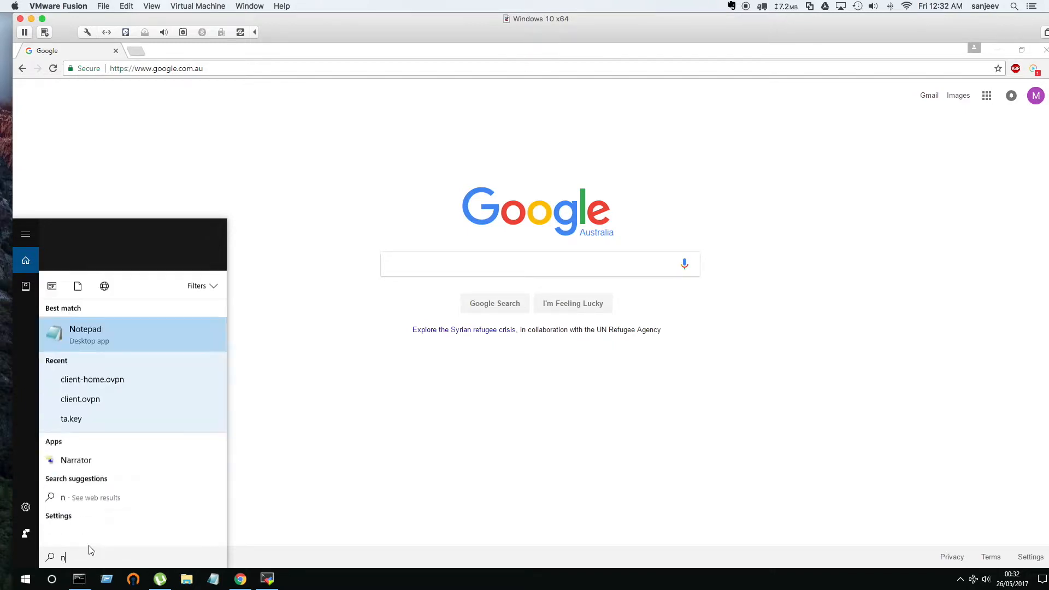
text(o)
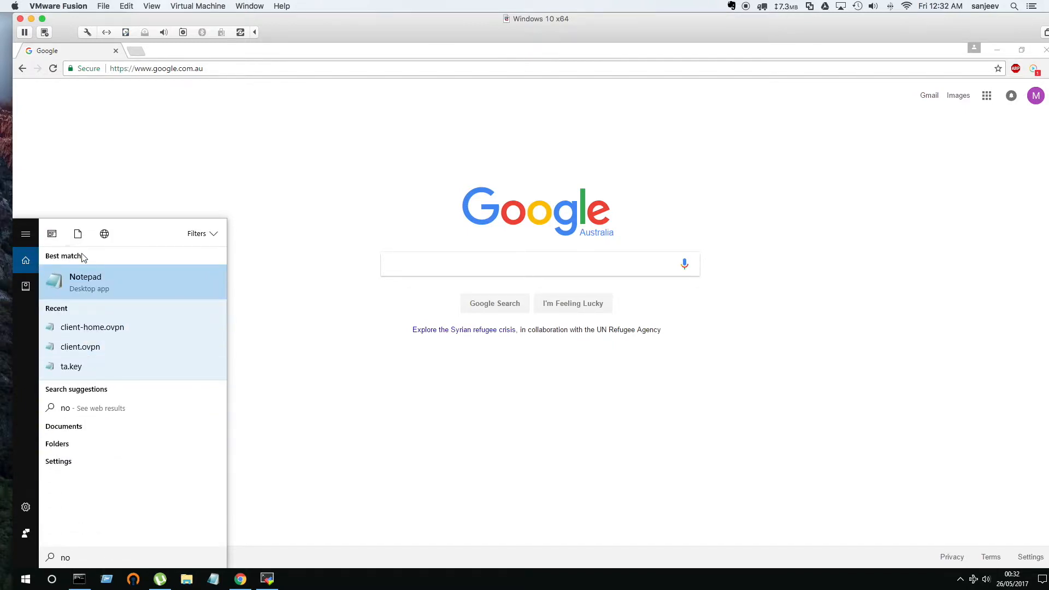
click(86, 282)
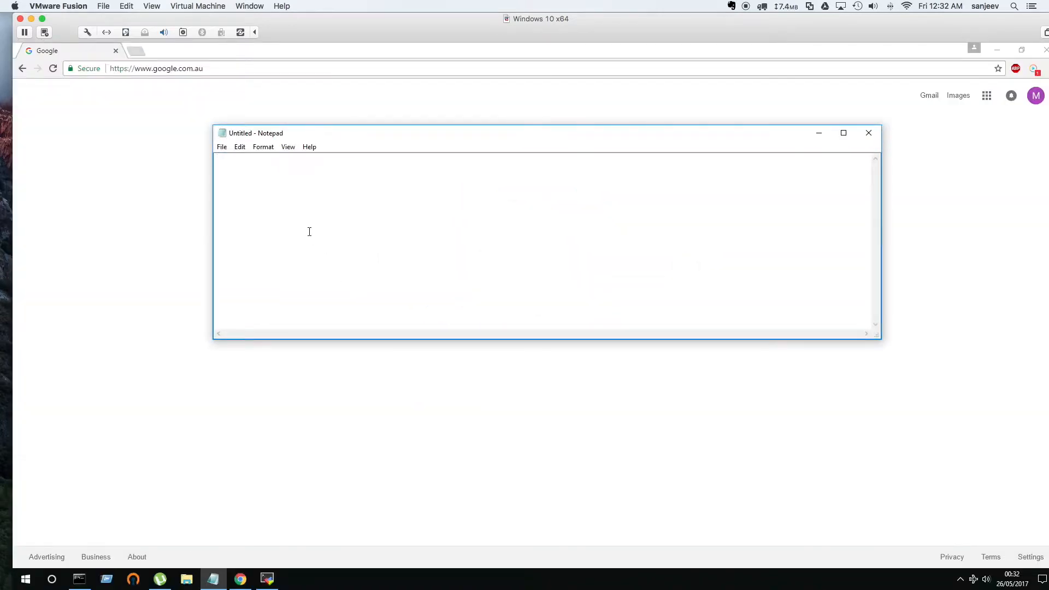
Save the configuration as germany-vpn.ovpn in C:\Program Files\OpenVPN\config
click(222, 146)
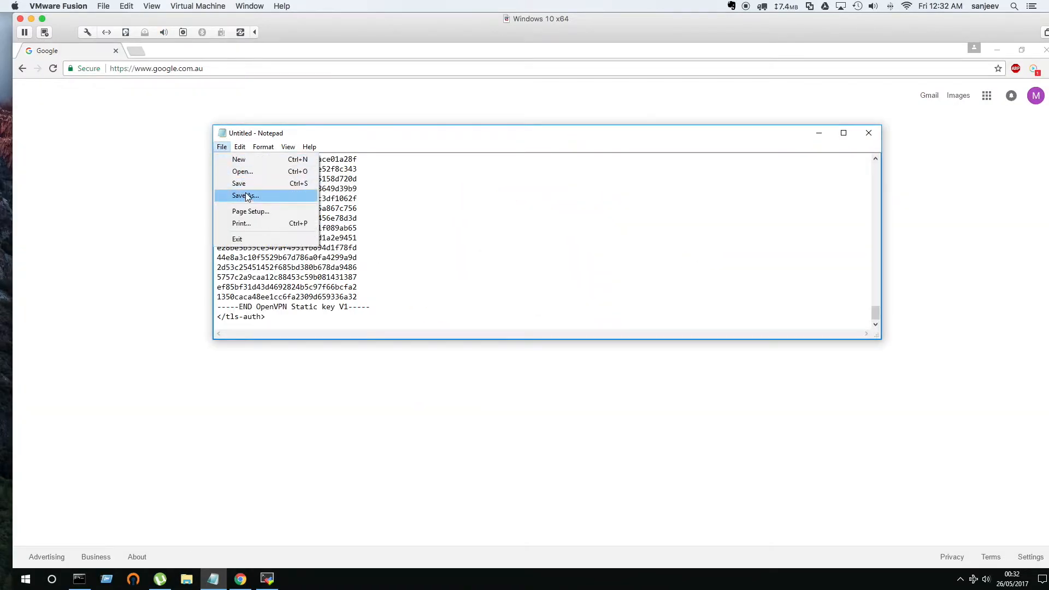
click(244, 196)
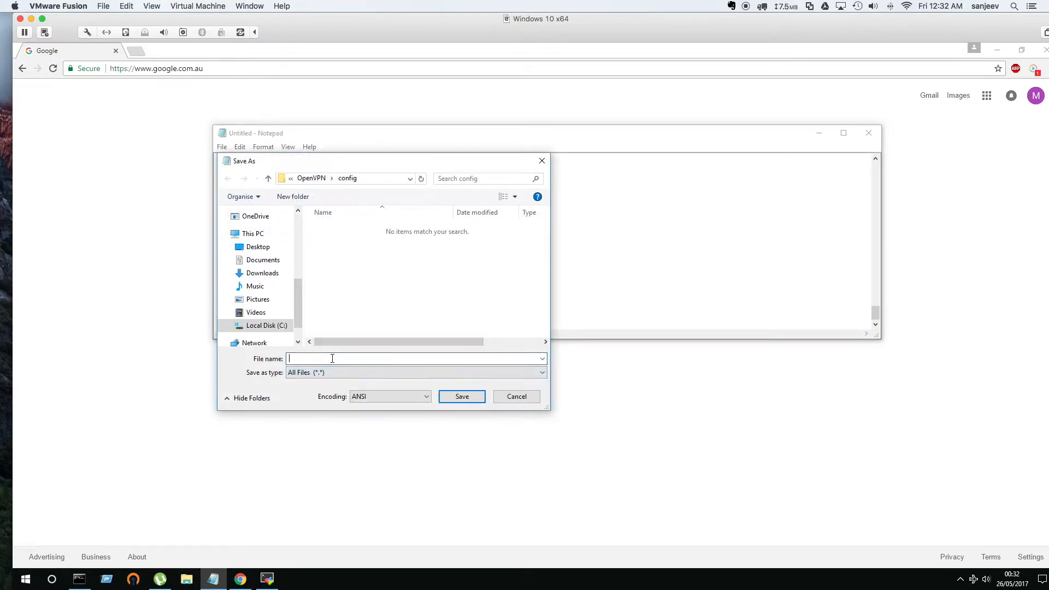
text(germany-vpn.)
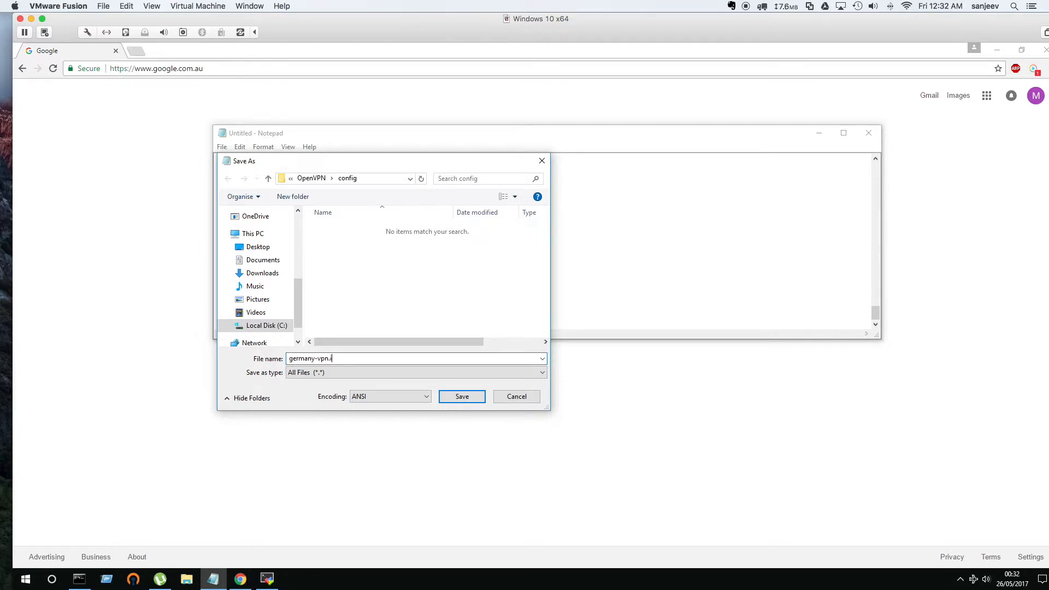
text(ovpn)
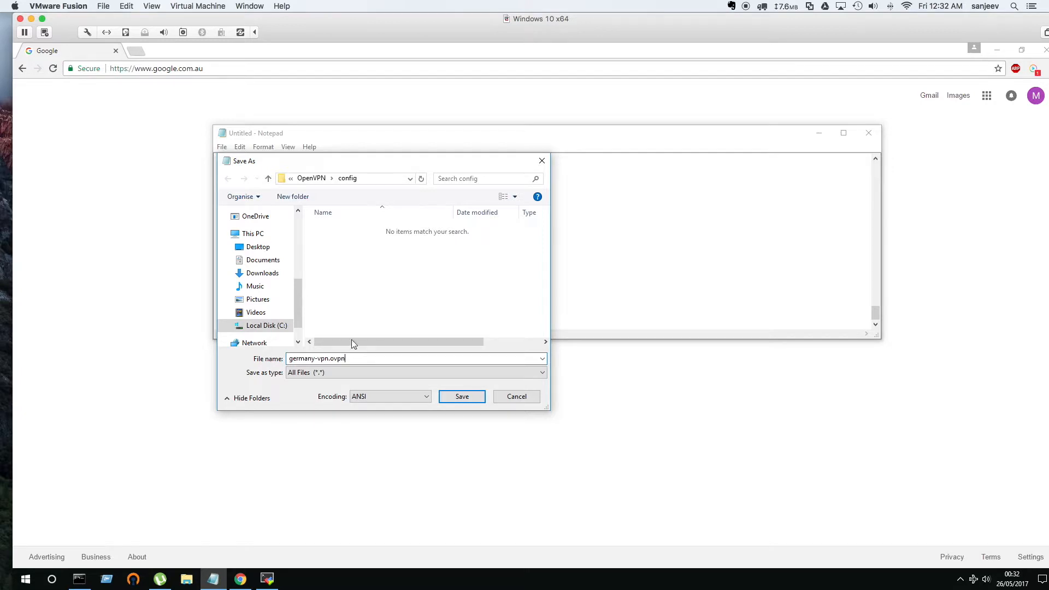
click(346, 178)
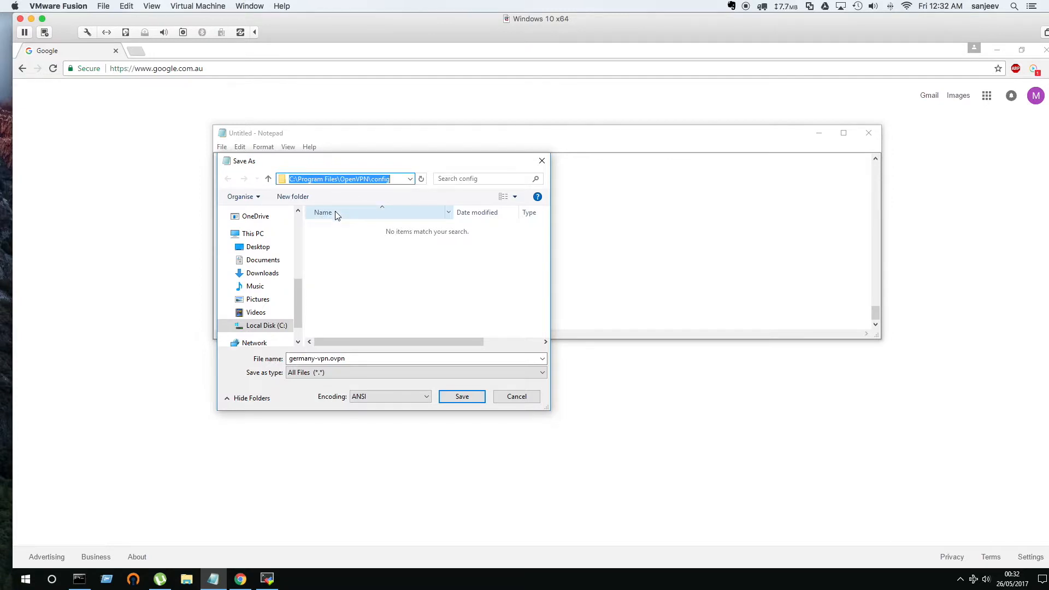
mouse_move(338, 215)
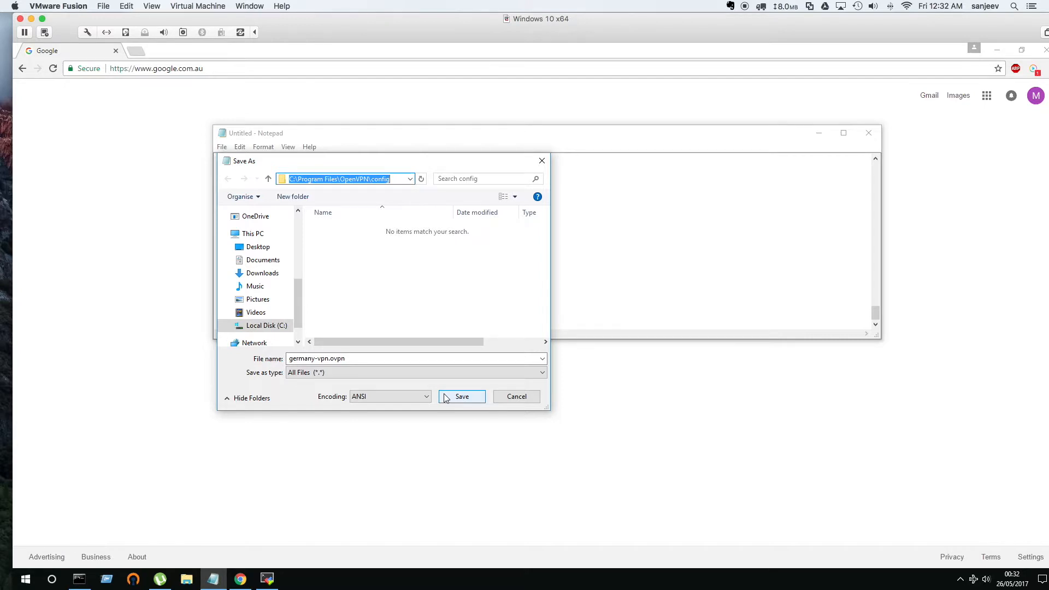
click(462, 396)
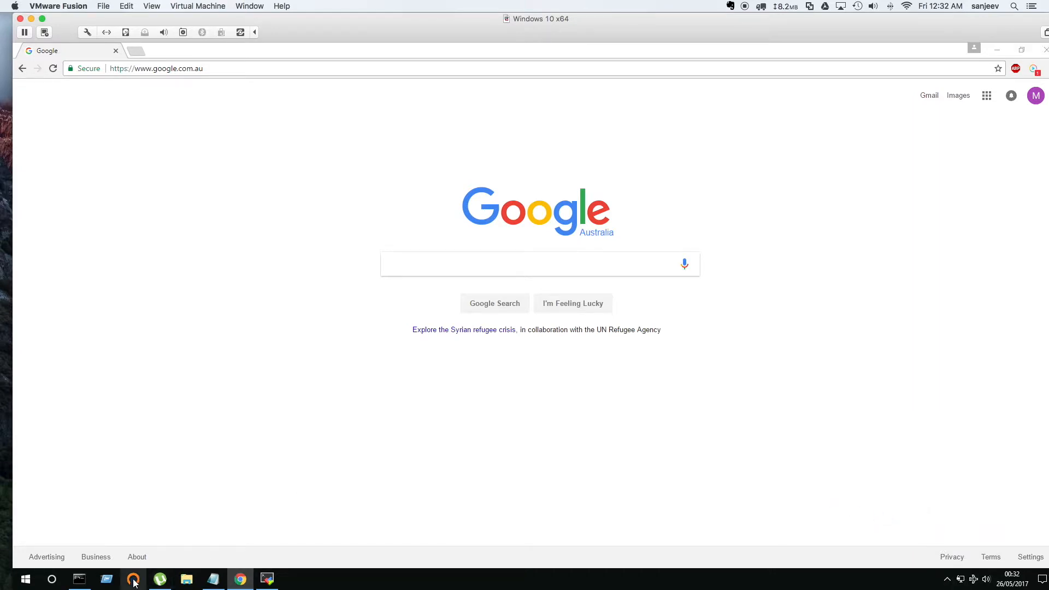
Connect to germany-vpn from the OpenVPN tray icon and test with ping
click(960, 579)
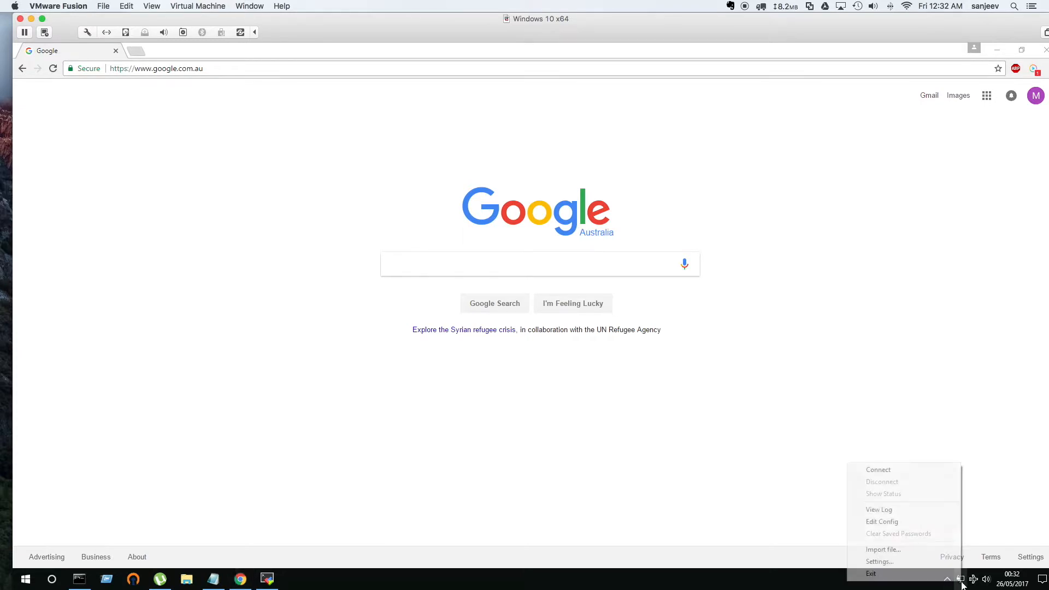
click(879, 469)
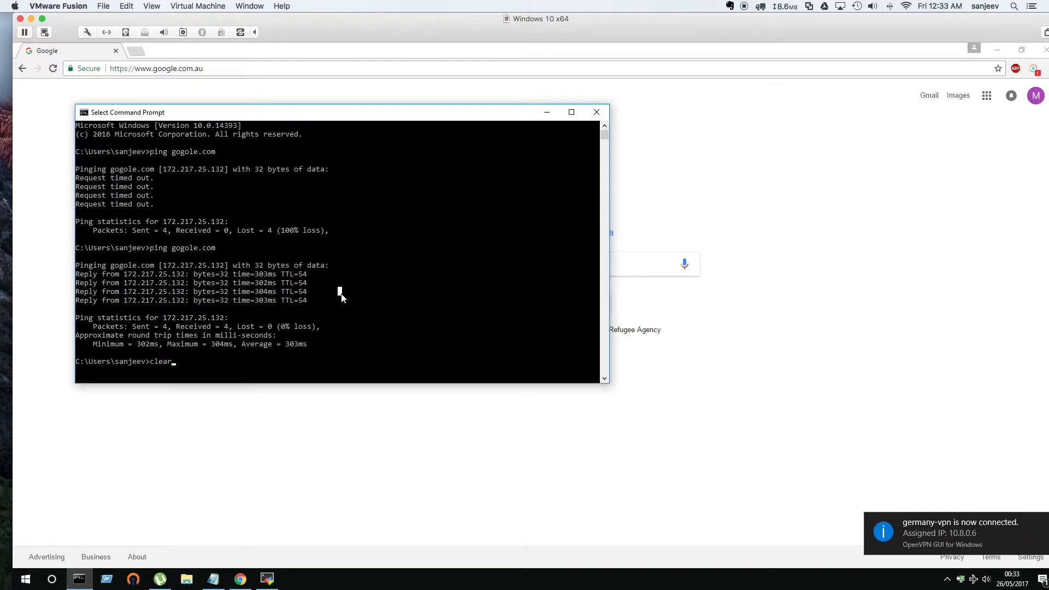
key(enter)
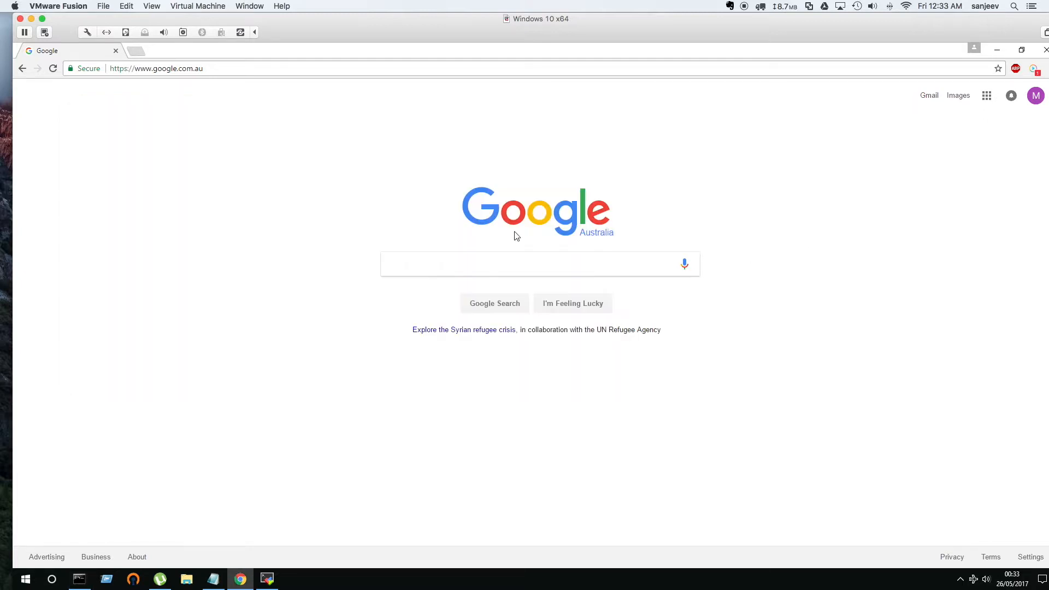
Search Google for 'what my ip addr' and select the reported IP 172.104.156.42
text(what)
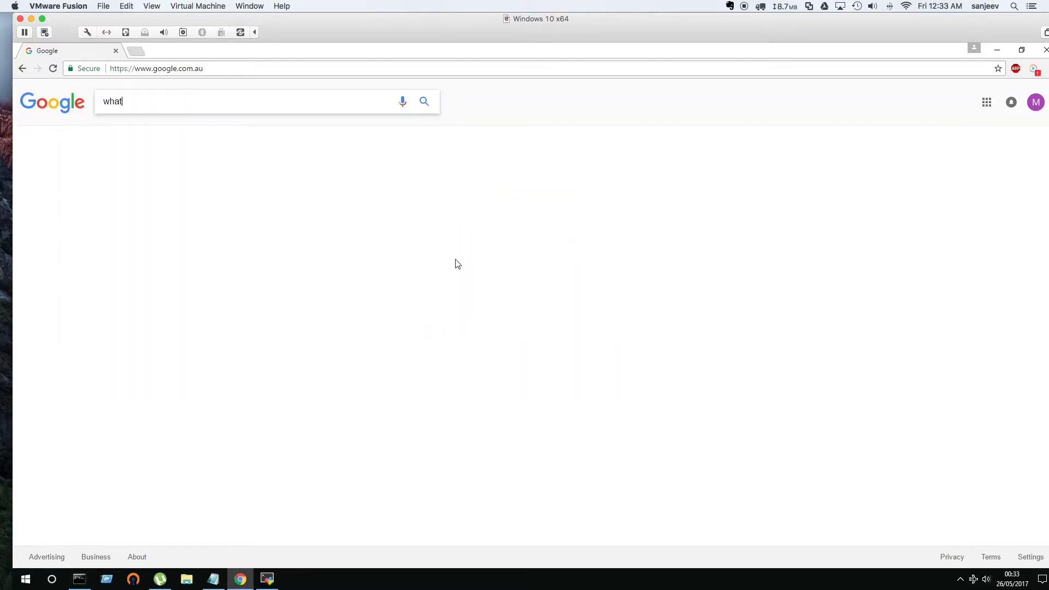
text(my)
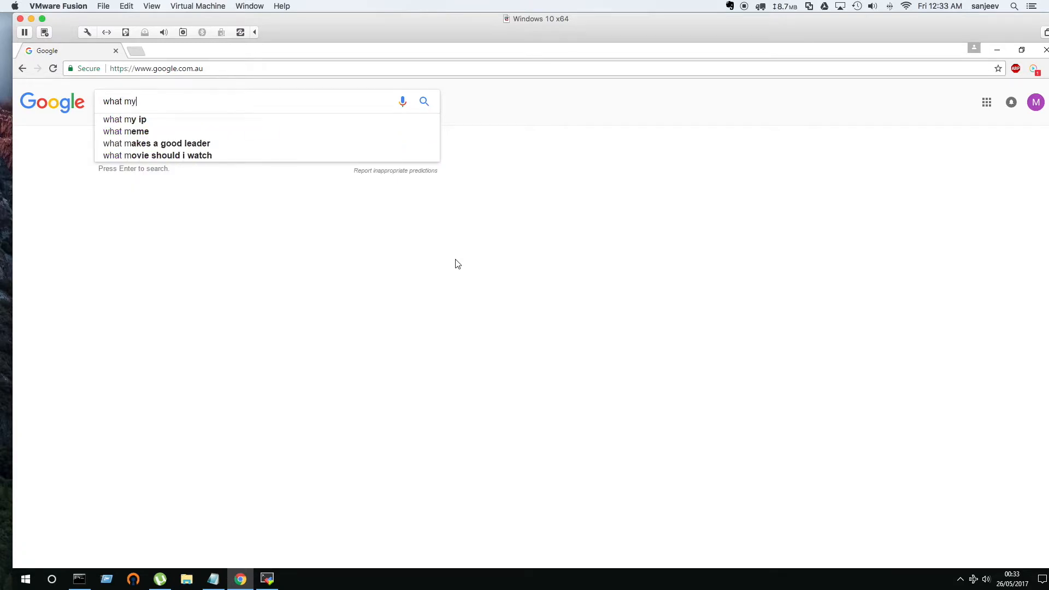
text(ip address)
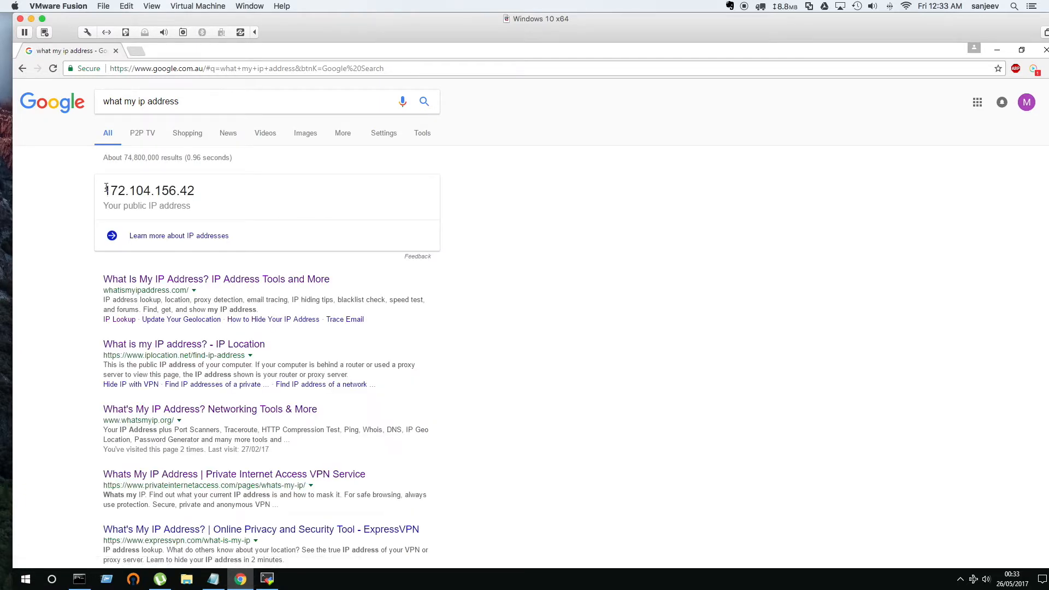
drag(105, 190, 196, 191)
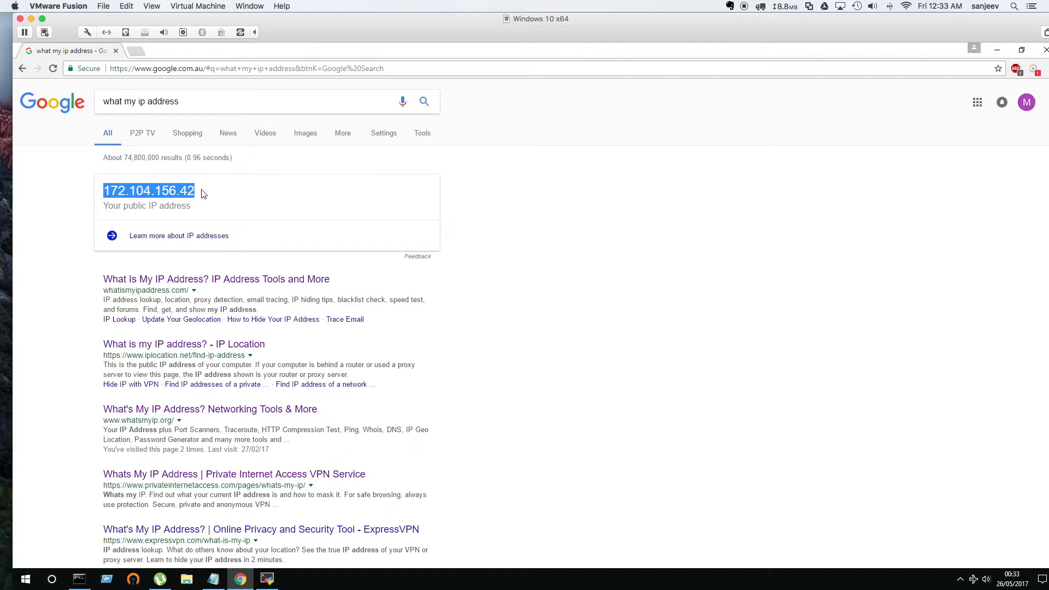
mouse_move(26, 169)
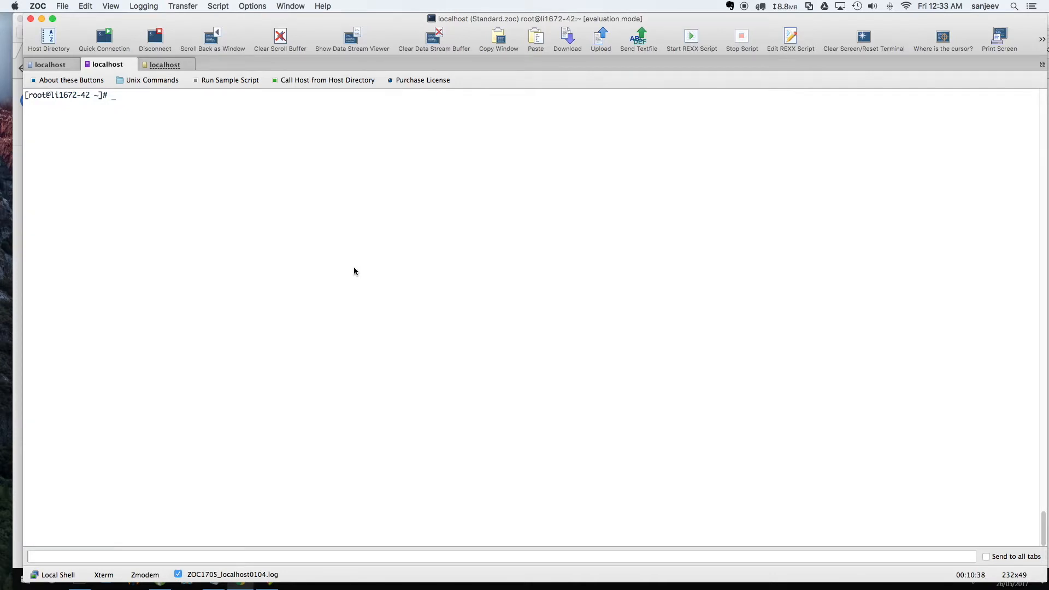
Run ifconfig to confirm 172.104.156.42, then switch to the 172.104.36.67 session
text(ifconfig | grep "inet)
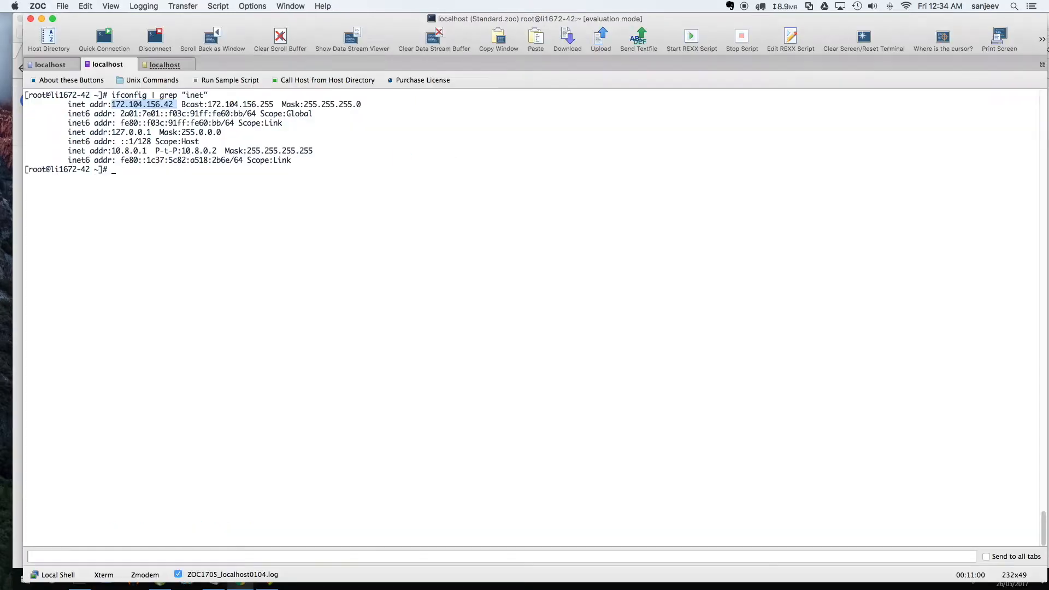
click(164, 65)
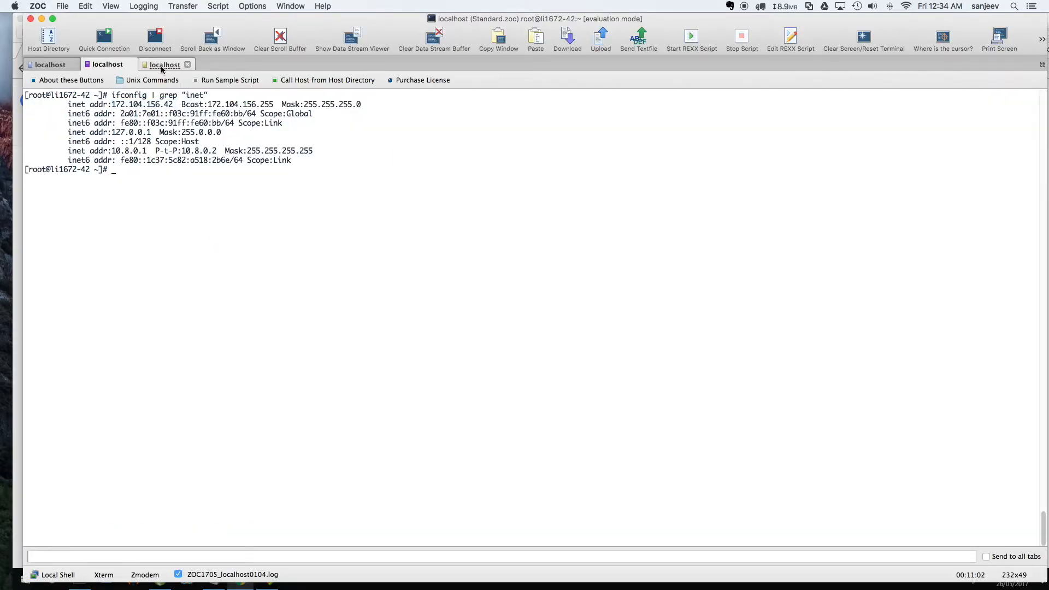
click(164, 64)
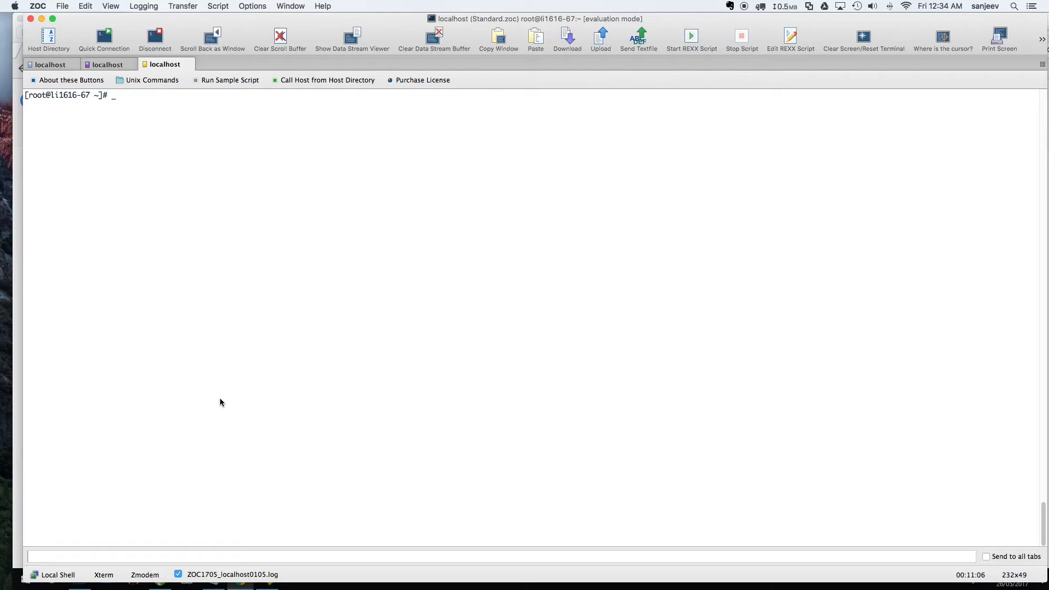
Run cat /etc/centos-release showing 7.3.1611, then ls the directory
text(cat /e)
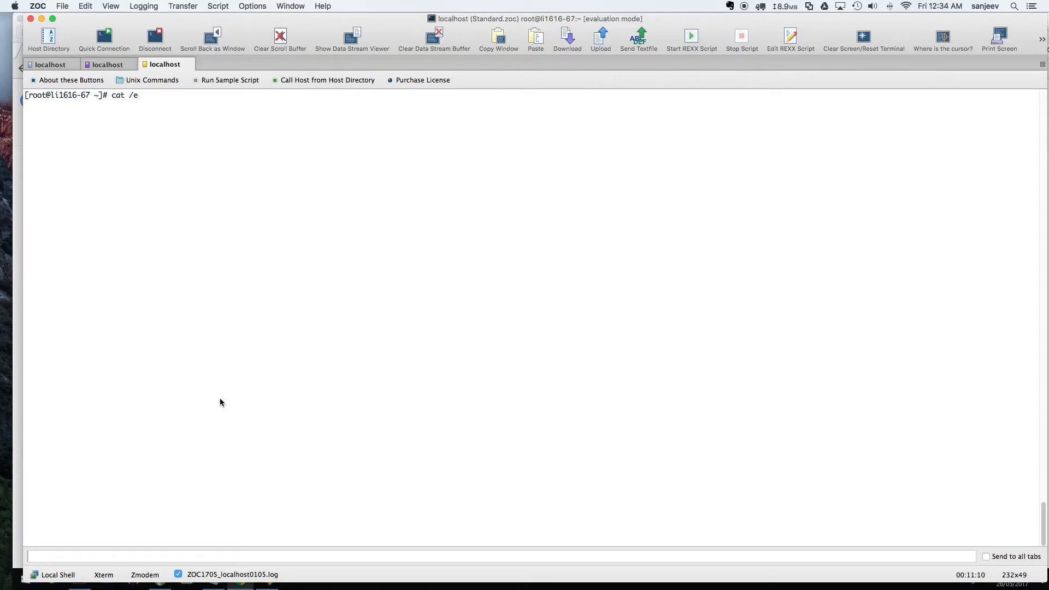
text(tc/ce)
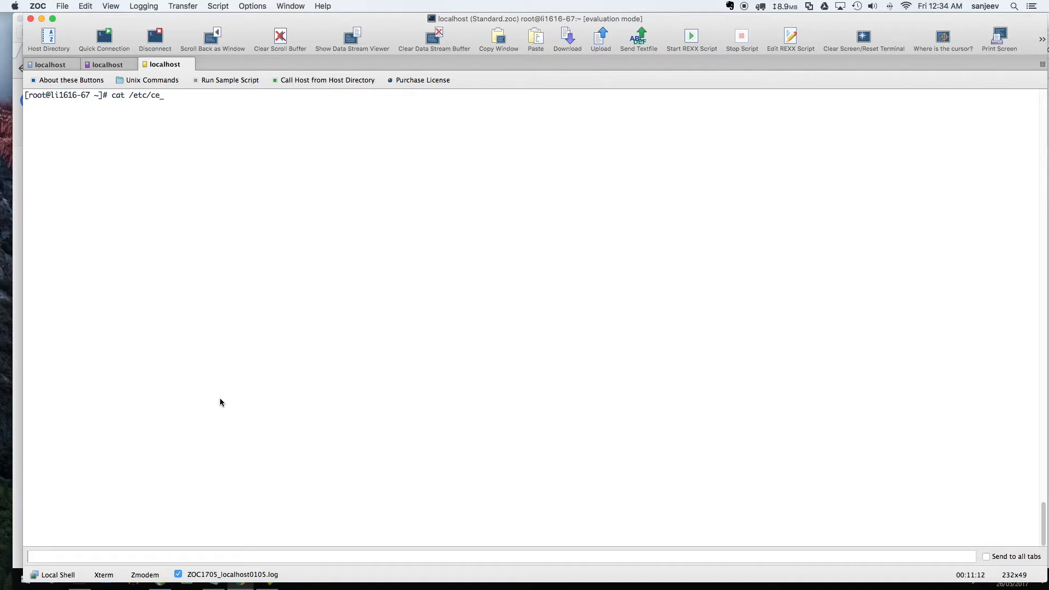
text(ntos-release)
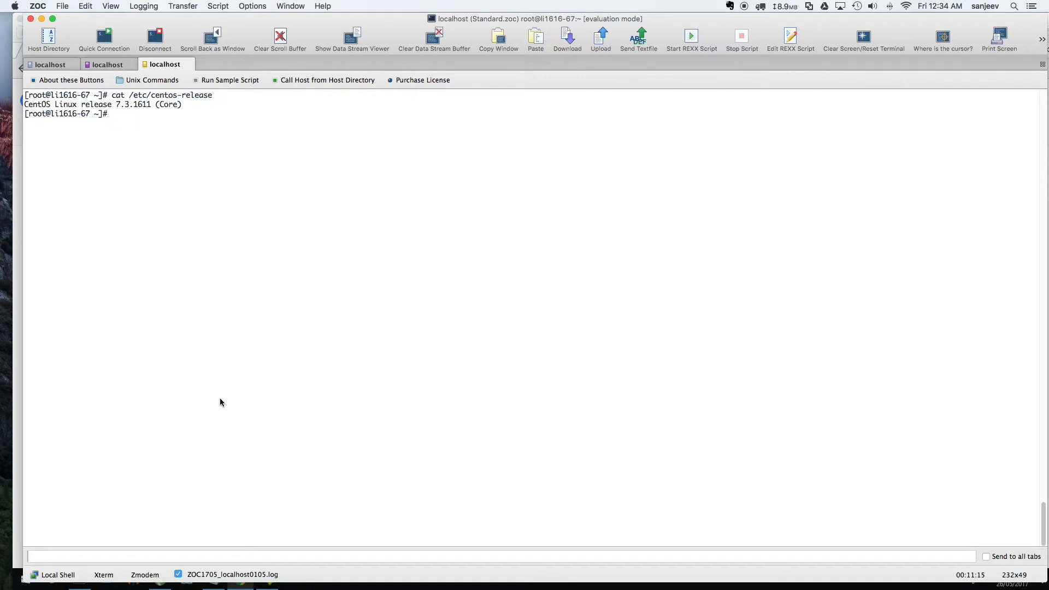
text(ls)
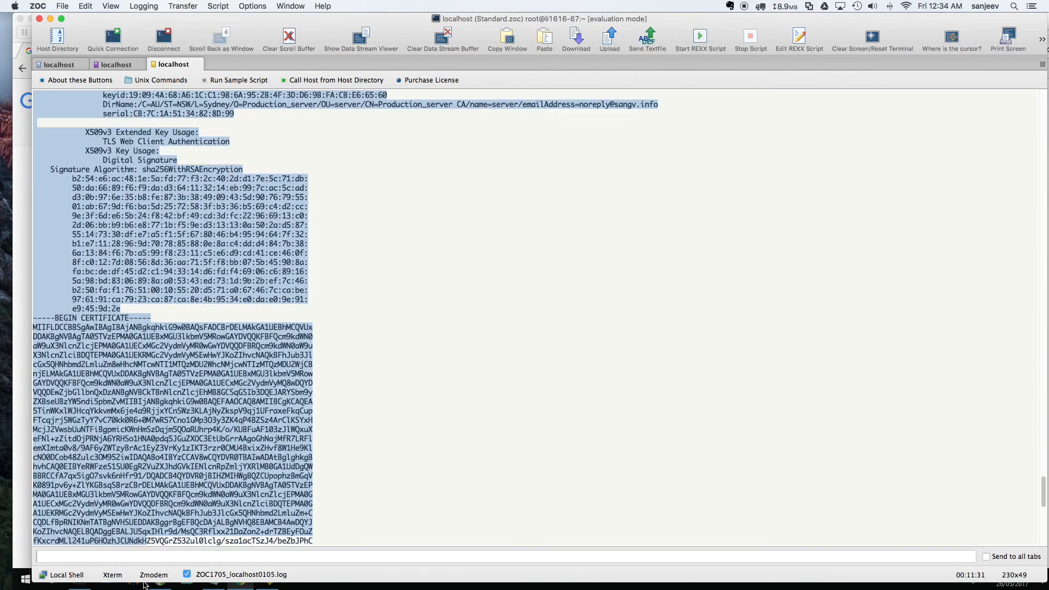
Scroll the terminal output down to the client certificate block
scroll(down, 3)
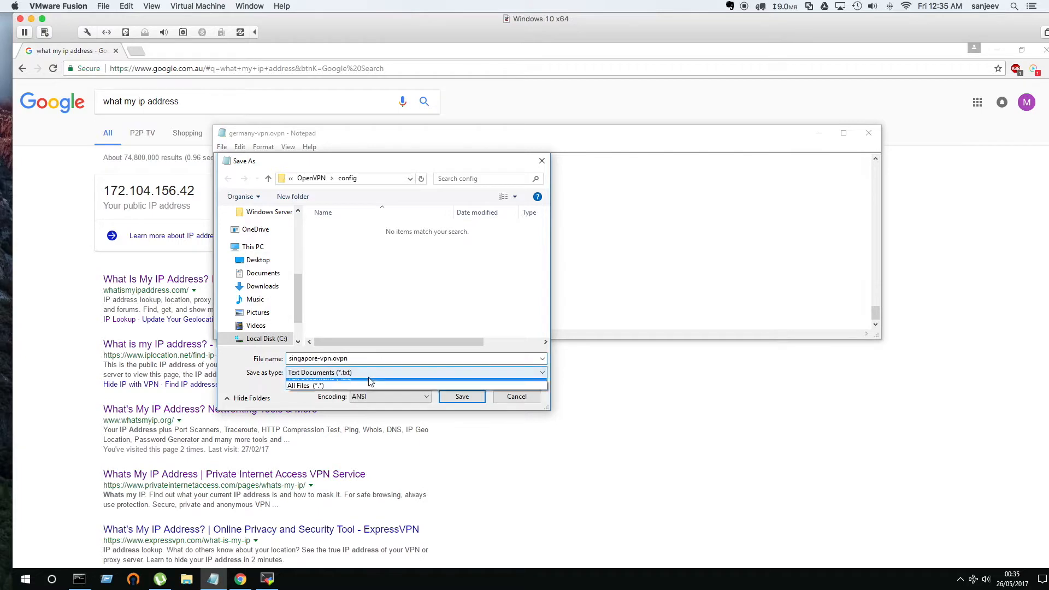
Save singapore-vpn.ovpn with Save as type set to All Files (*.*)
click(305, 386)
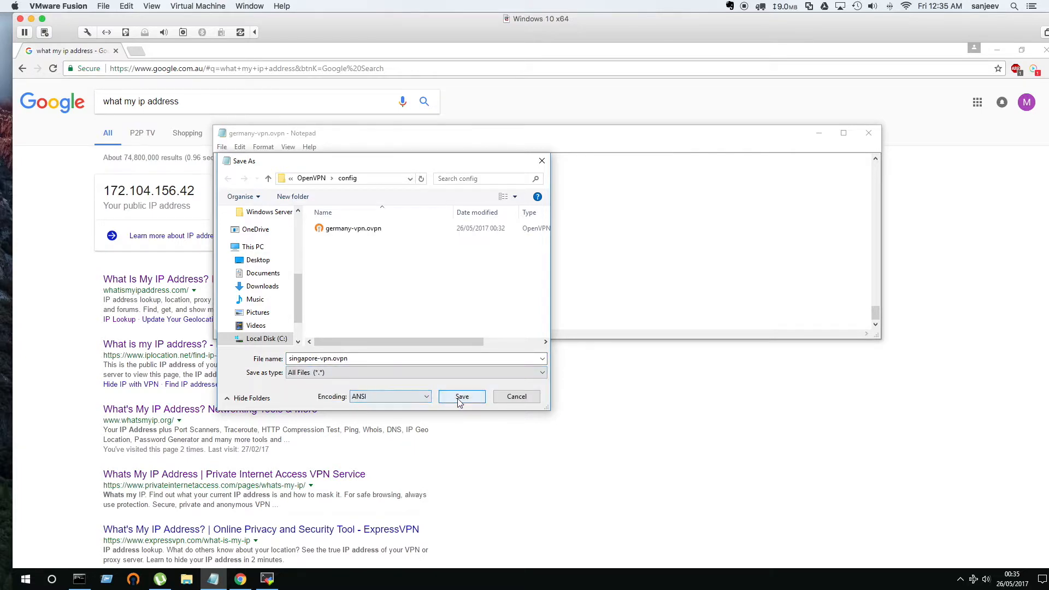
click(462, 396)
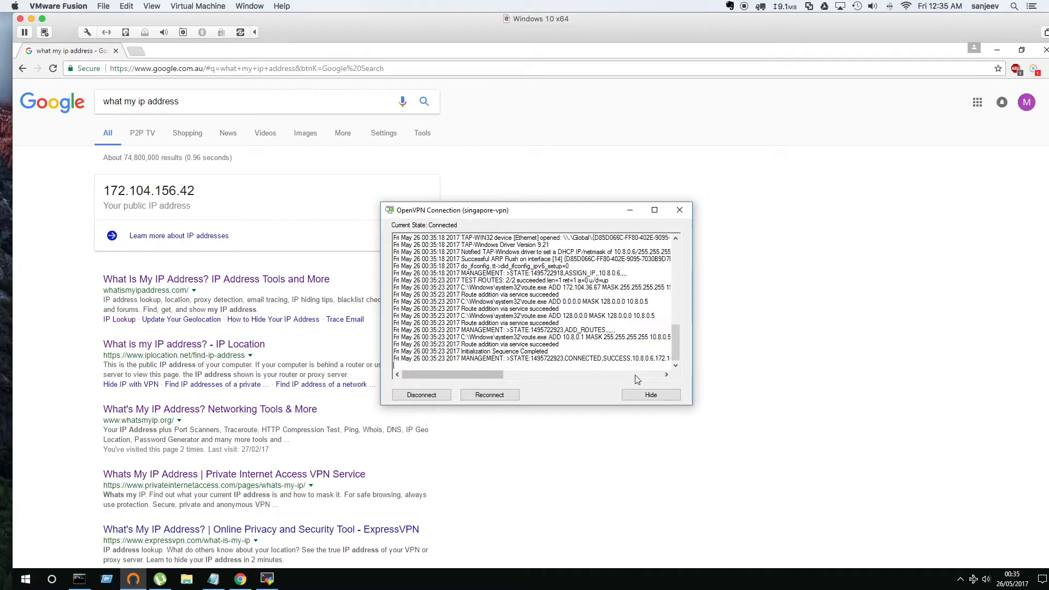
Hide the singapore-vpn connection status window
click(650, 394)
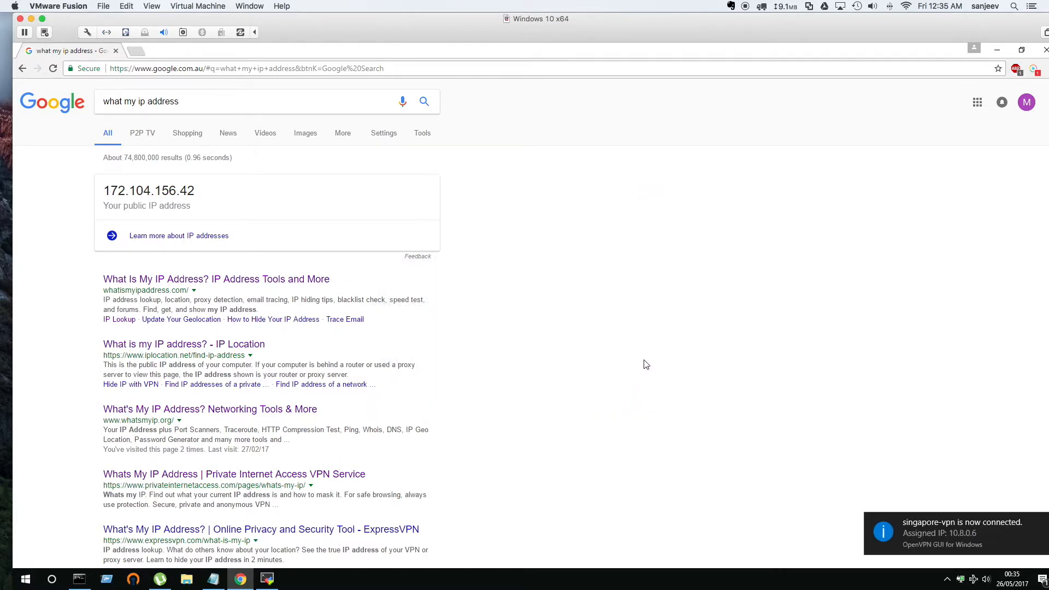
mouse_move(79, 580)
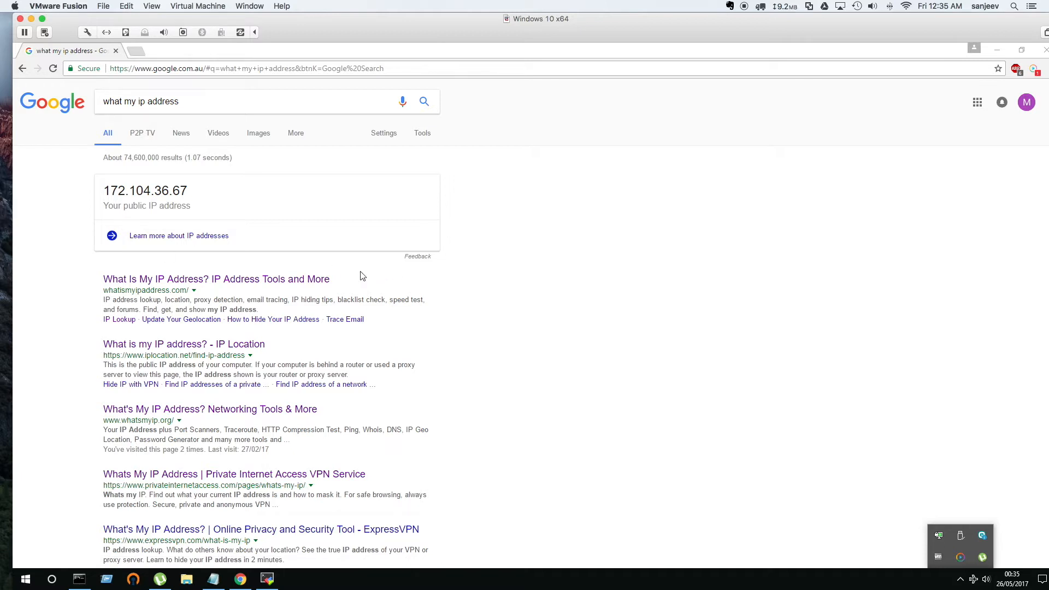
mouse_move(171, 232)
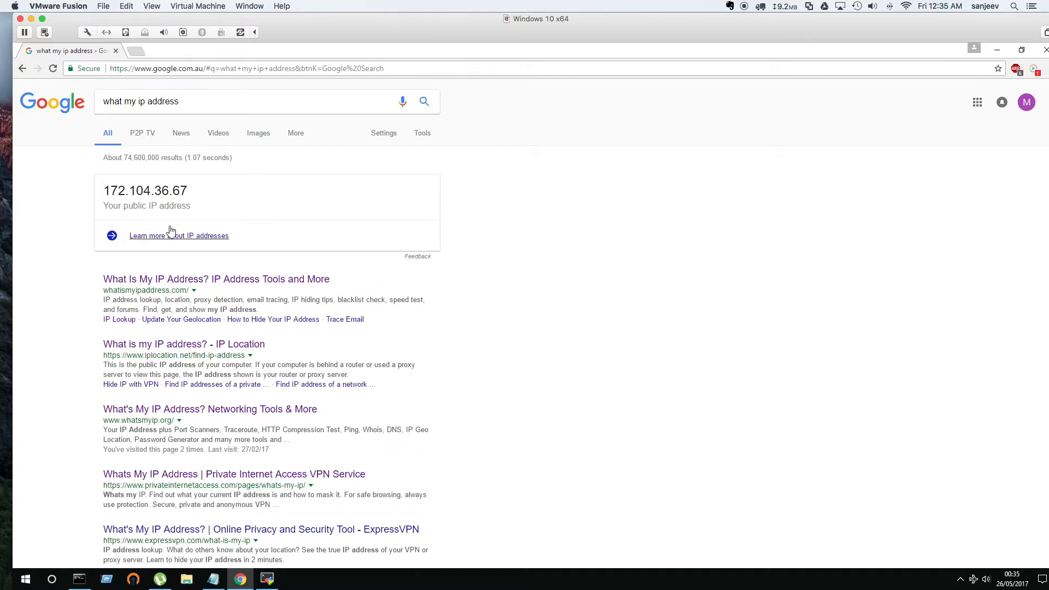
View the iplocation.net result in a new tab and select public IP 172.104.36.67
right_click(156, 345)
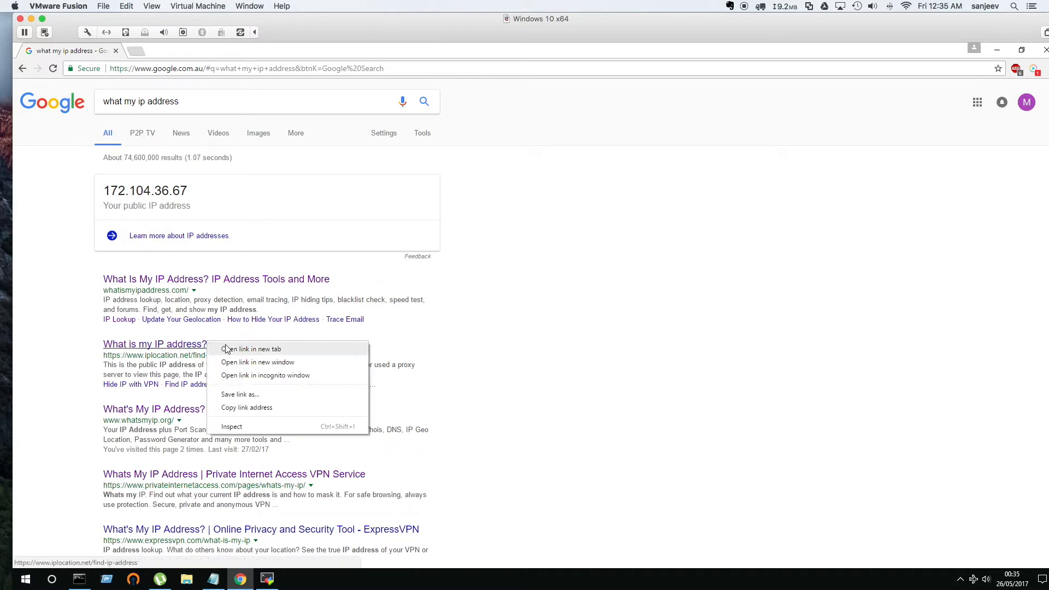
click(251, 348)
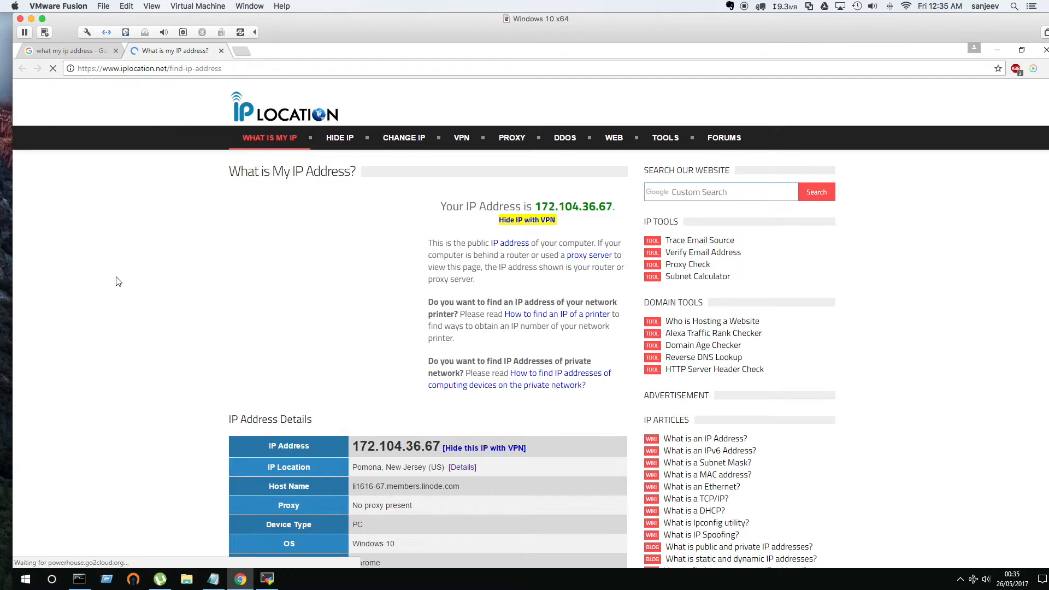
scroll(down, 3)
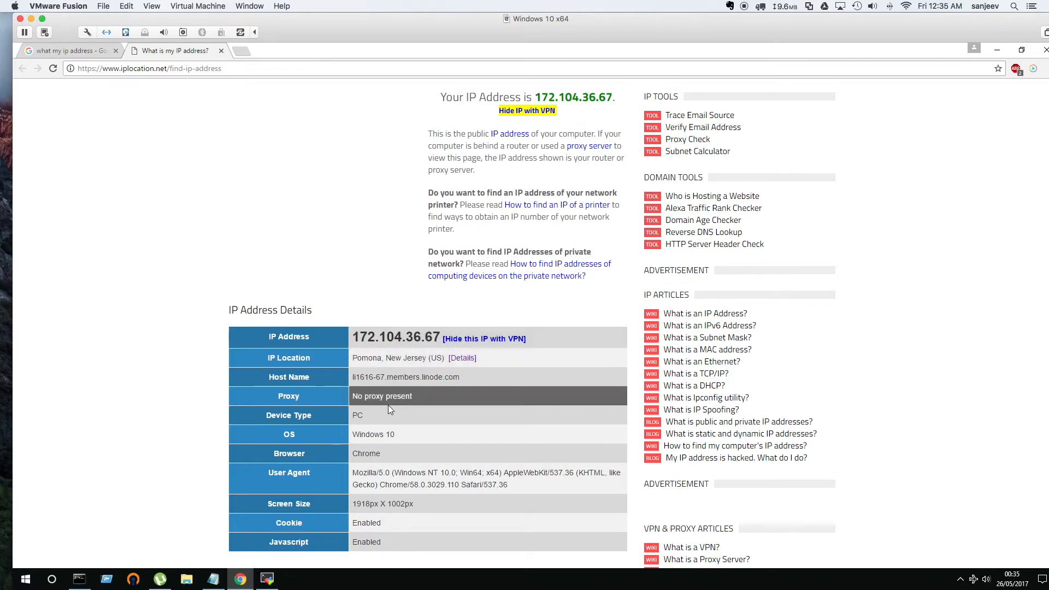
scroll(down, 3)
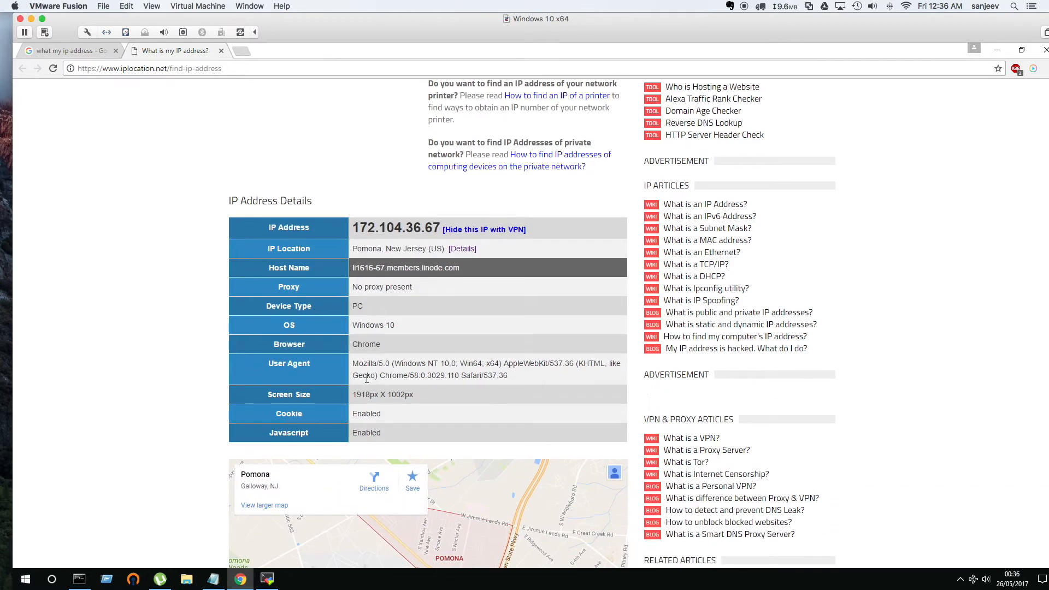
scroll(down, 3)
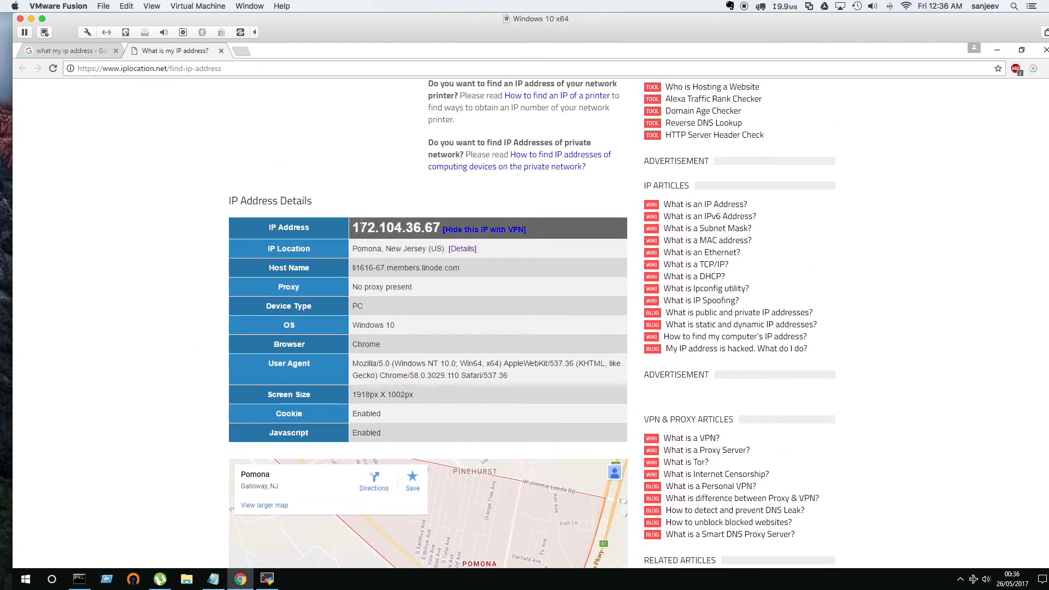
drag(353, 229, 438, 229)
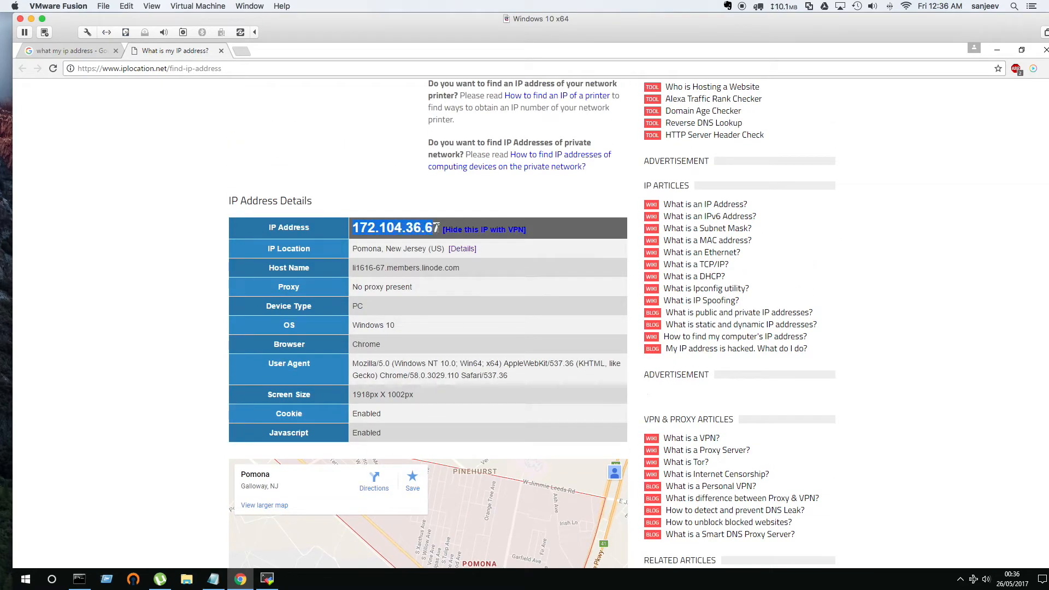
double_click(395, 228)
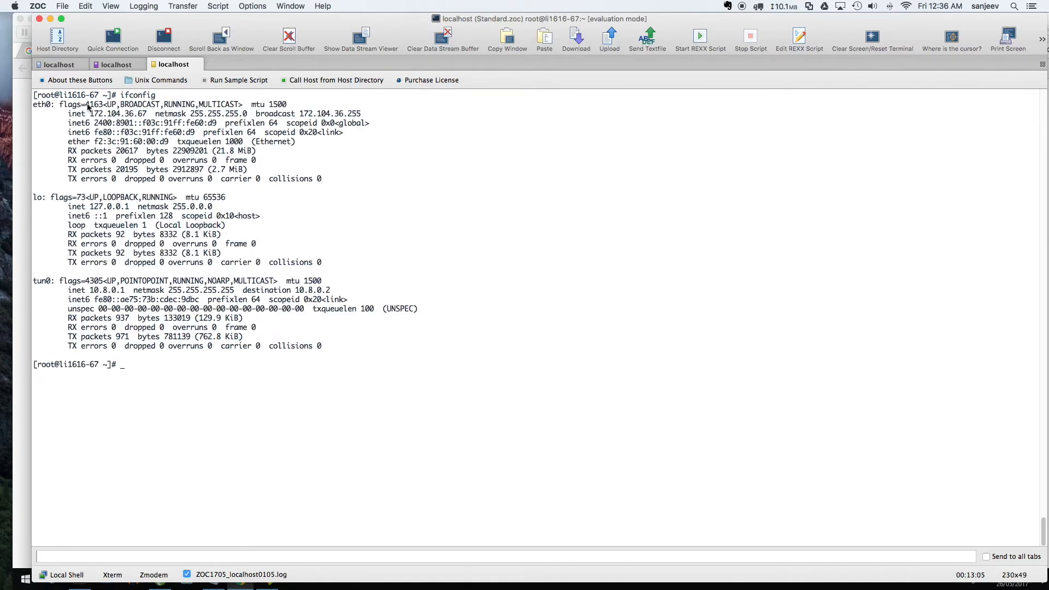
drag(88, 113, 146, 113)
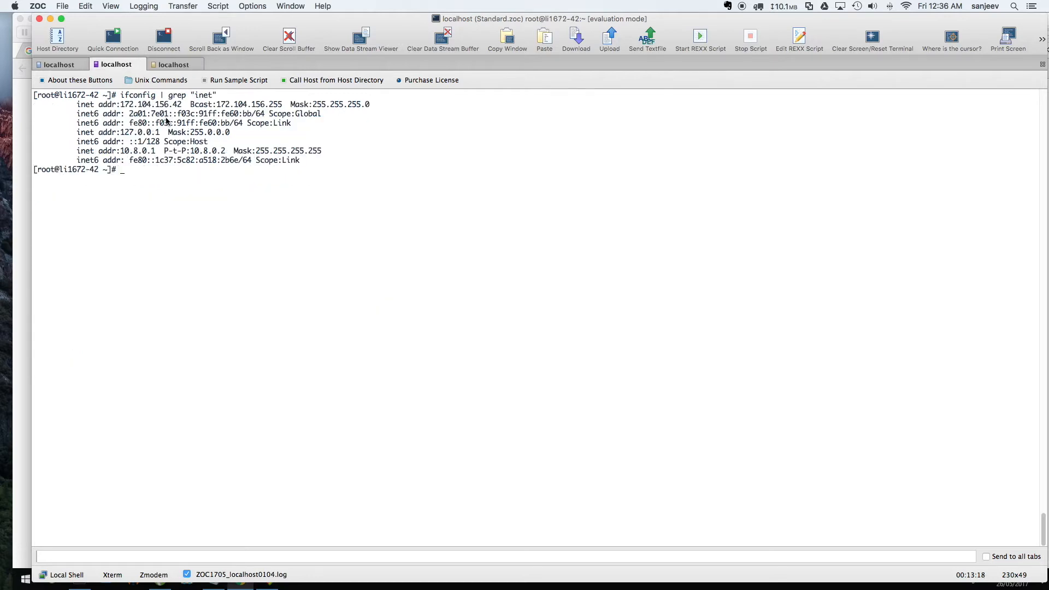
click(174, 64)
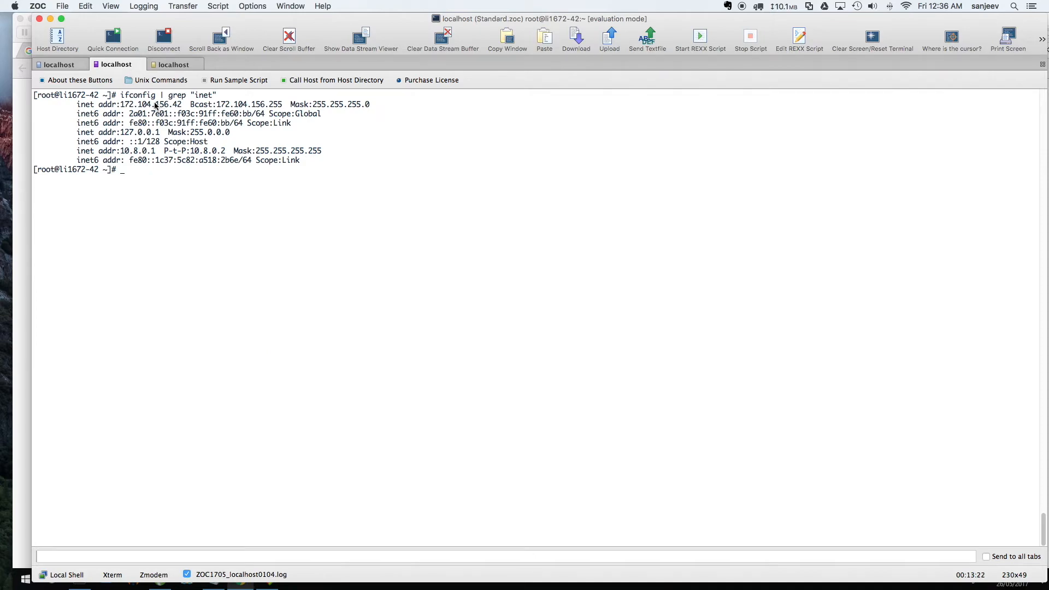
double_click(166, 105)
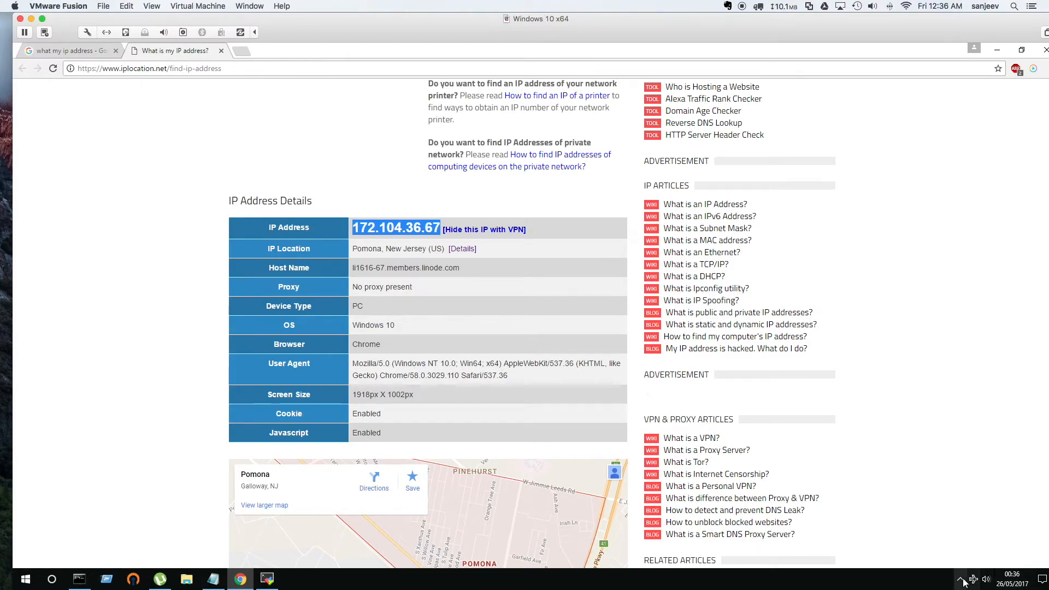
Connect the germany-vpn profile from the OpenVPN tray icon and start a new browser tab
click(968, 580)
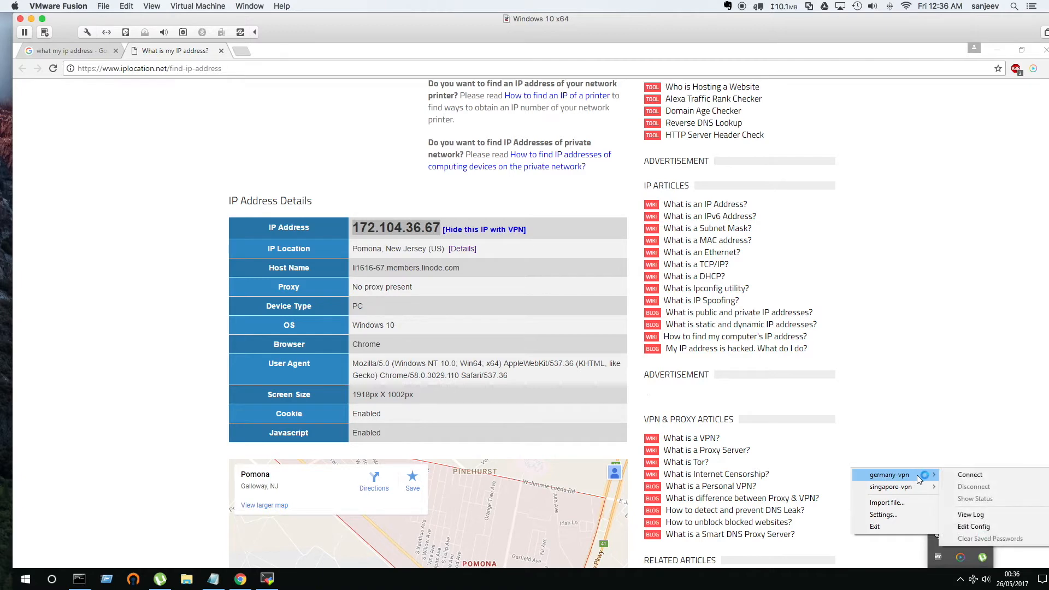
click(970, 474)
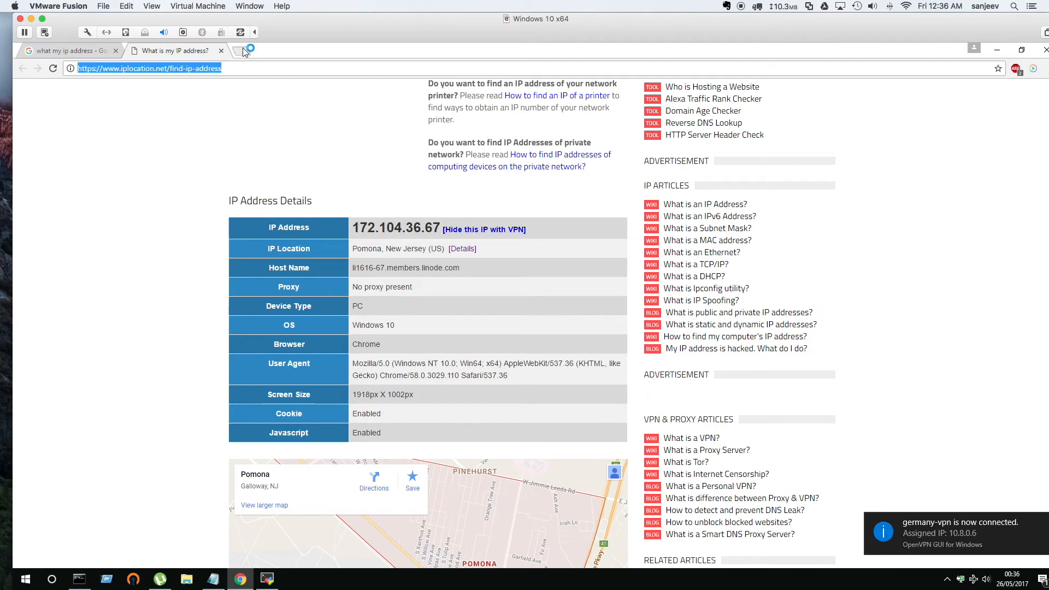
click(237, 50)
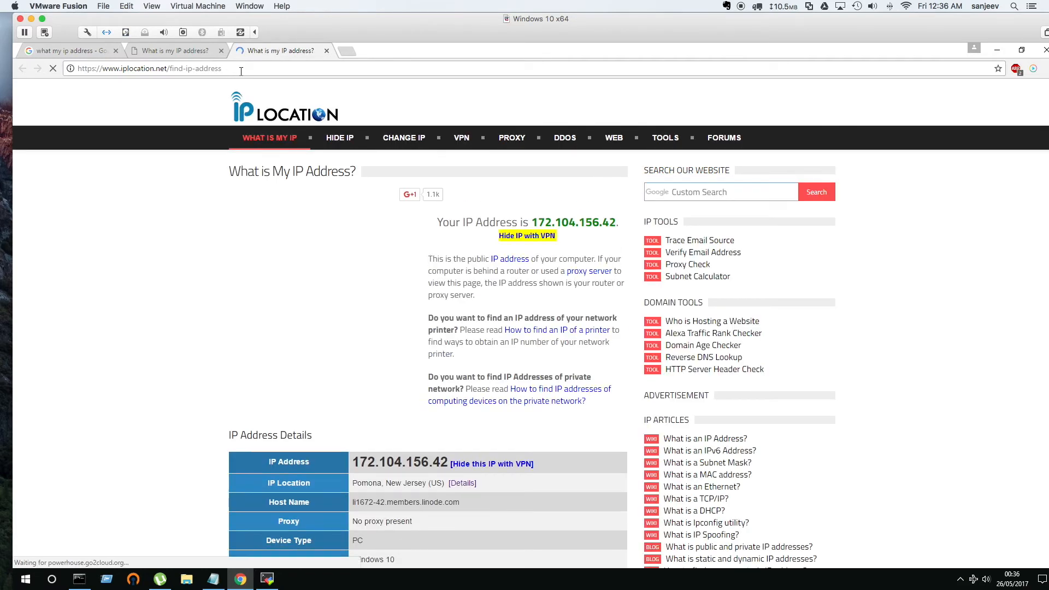
Scroll through the iplocation.net details confirming public IP 172.104.156.42 in Pomona, New Jersey
scroll(down, 3)
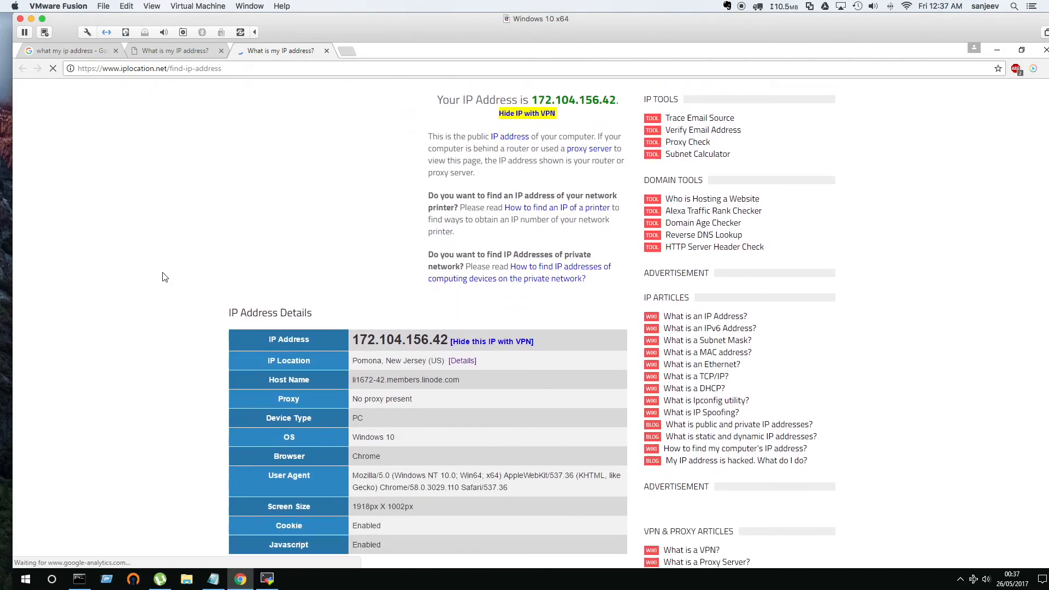
scroll(down, 3)
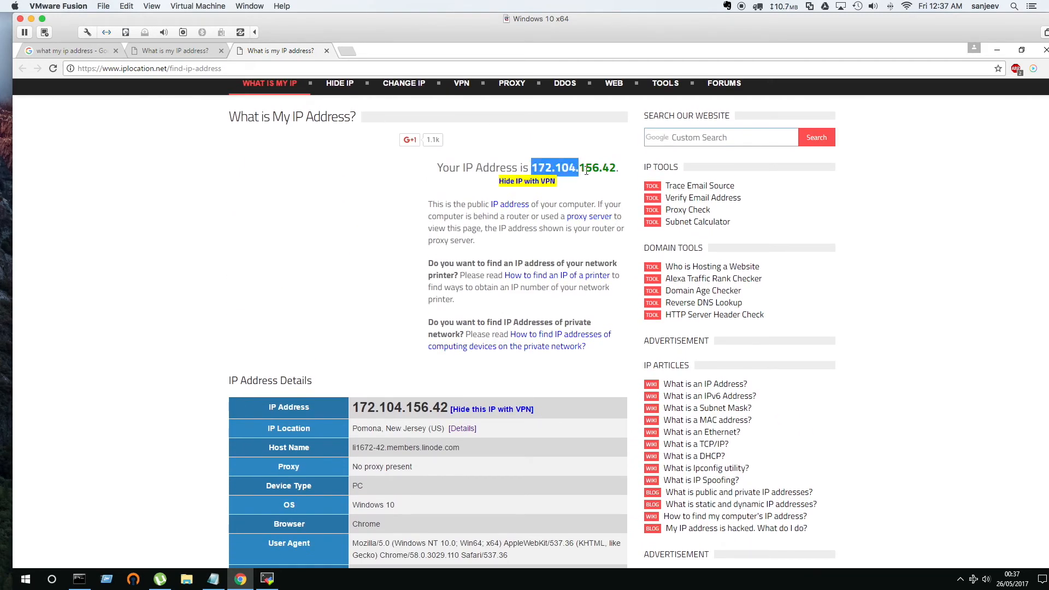
scroll(down, 3)
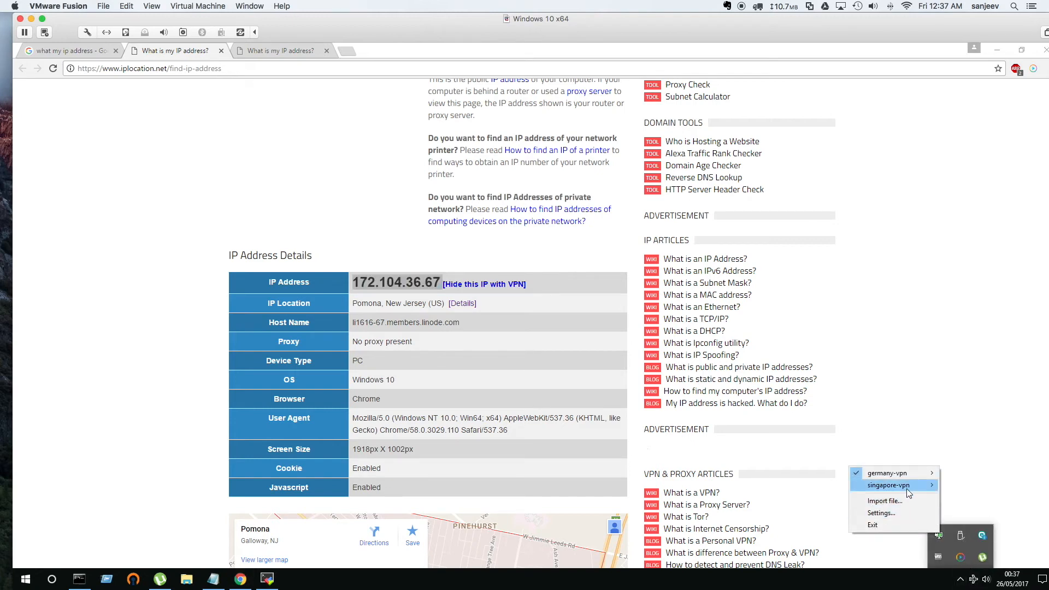
mouse_move(886, 473)
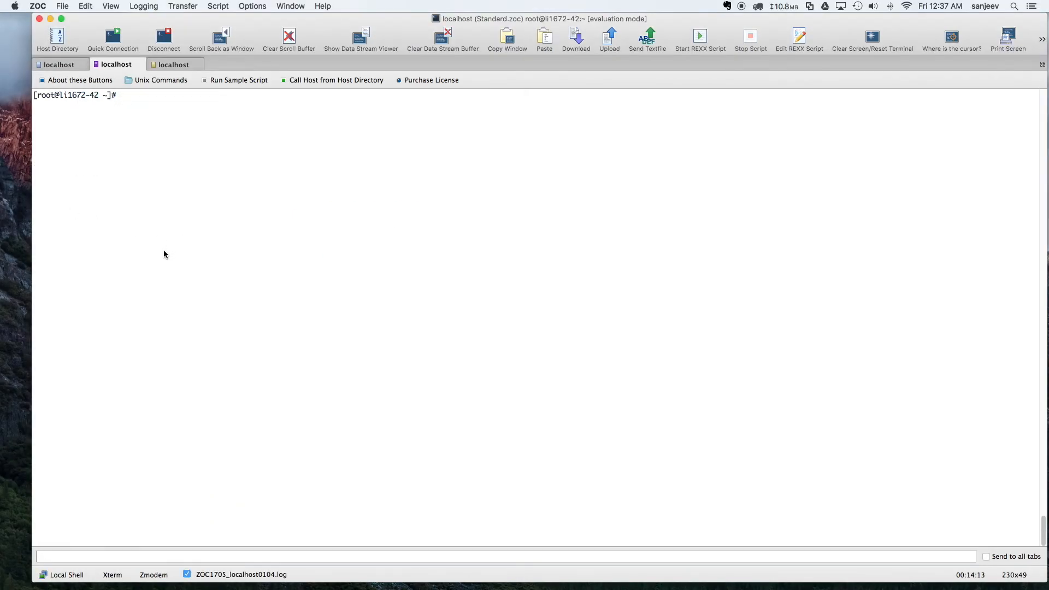
Run ifconfig on the server, showing eth0 at 172.104.36.67 and tun0 at 10.8.0.1
text(ifconfig)
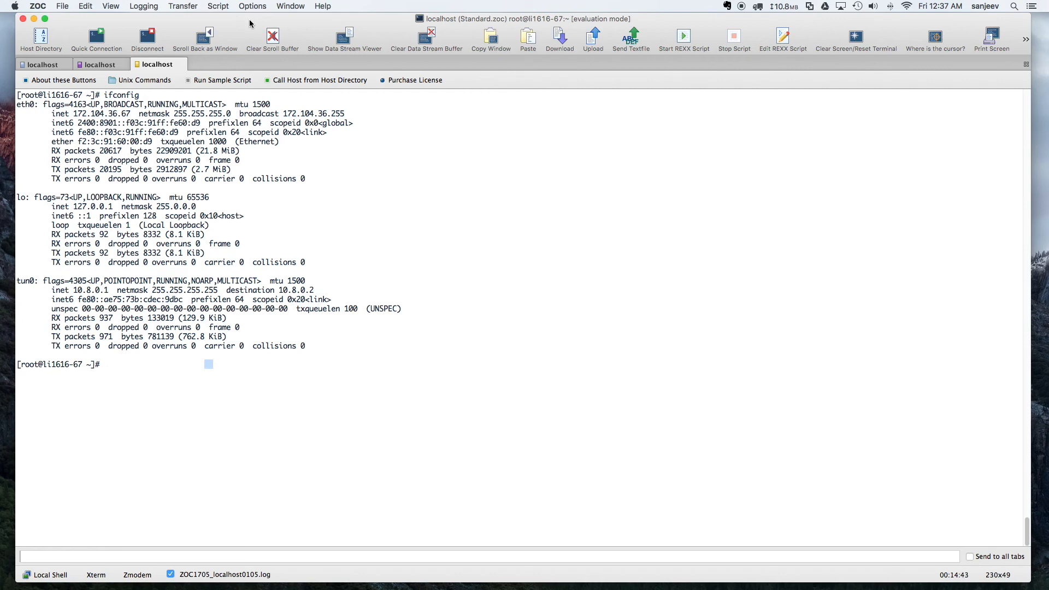
mouse_move(244, 22)
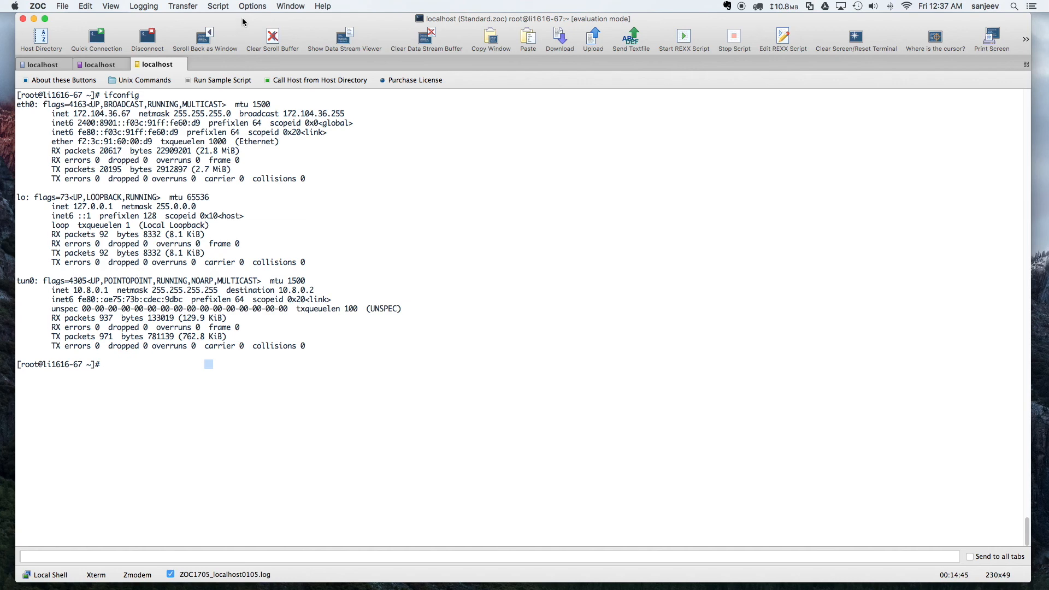